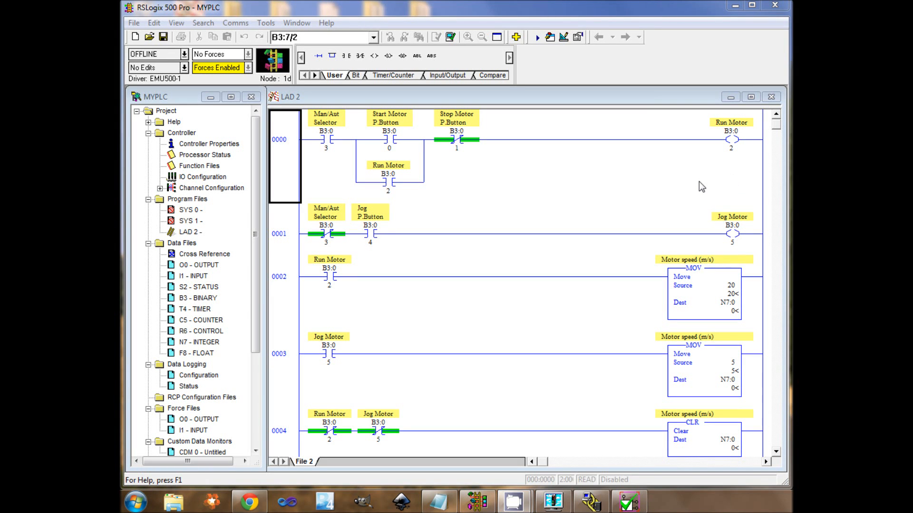
{"action": "mouse_move", "coordinate": [755, 249]}
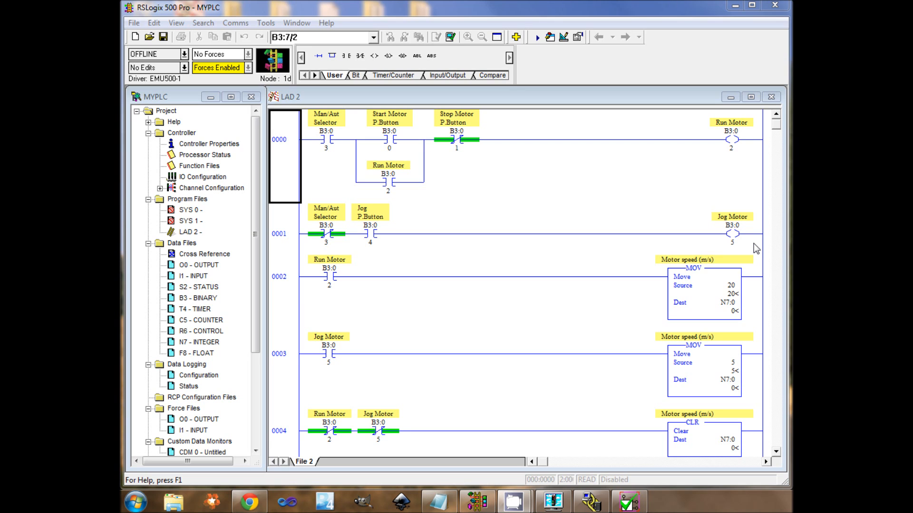
- Review the jog speed, Jog Motor, Man/Aut and Start Motor rungs, then run MYPLC
{"action": "left_click", "coordinate": [732, 140]}
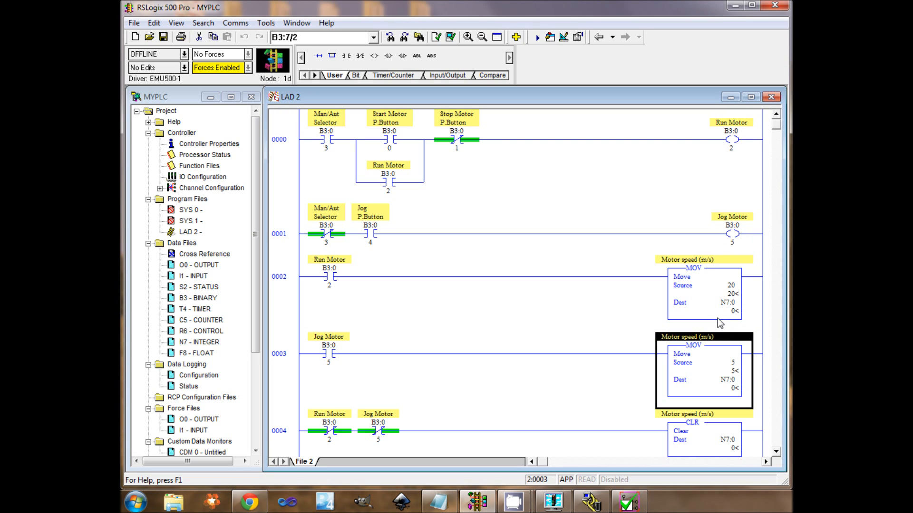
{"action": "mouse_move", "coordinate": [463, 319]}
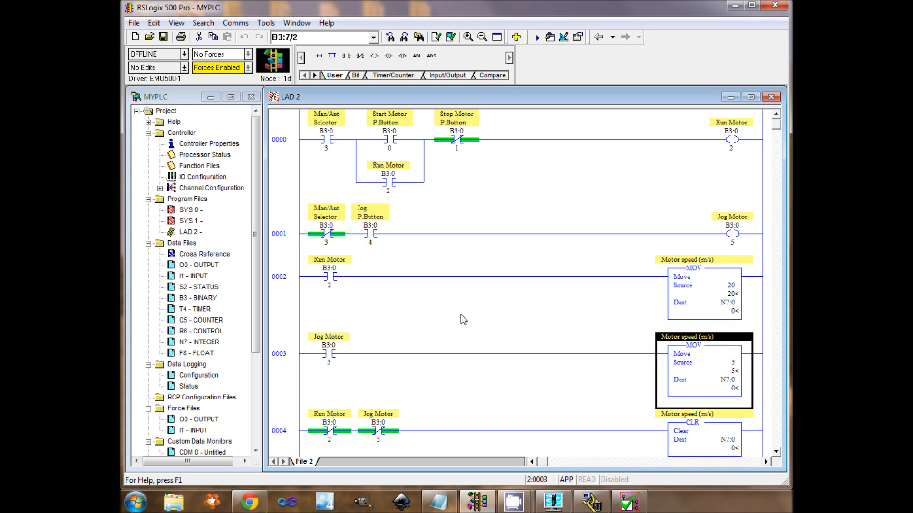
{"action": "left_click", "coordinate": [327, 352]}
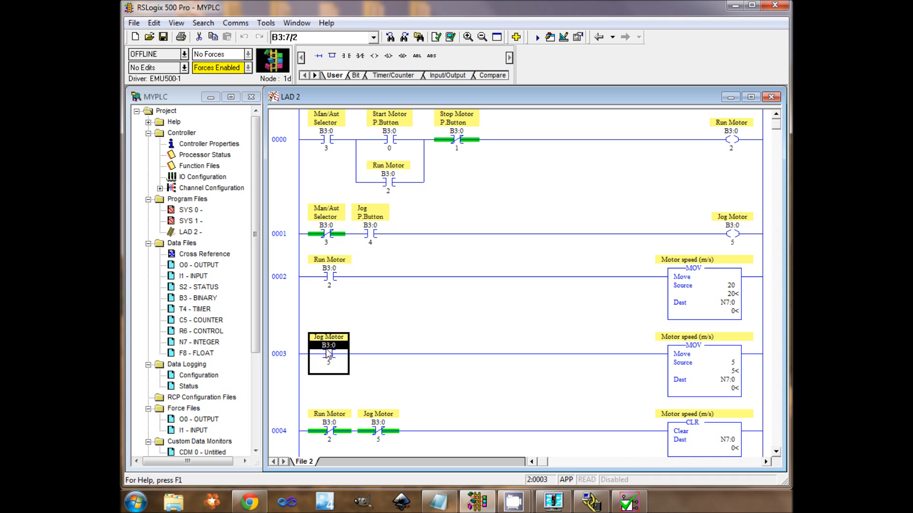
{"action": "mouse_move", "coordinate": [327, 352]}
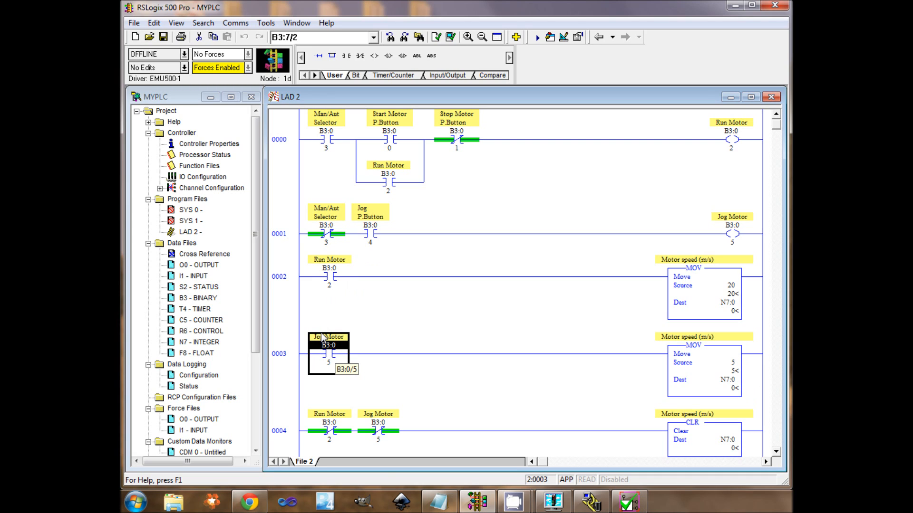
{"action": "left_click", "coordinate": [326, 140]}
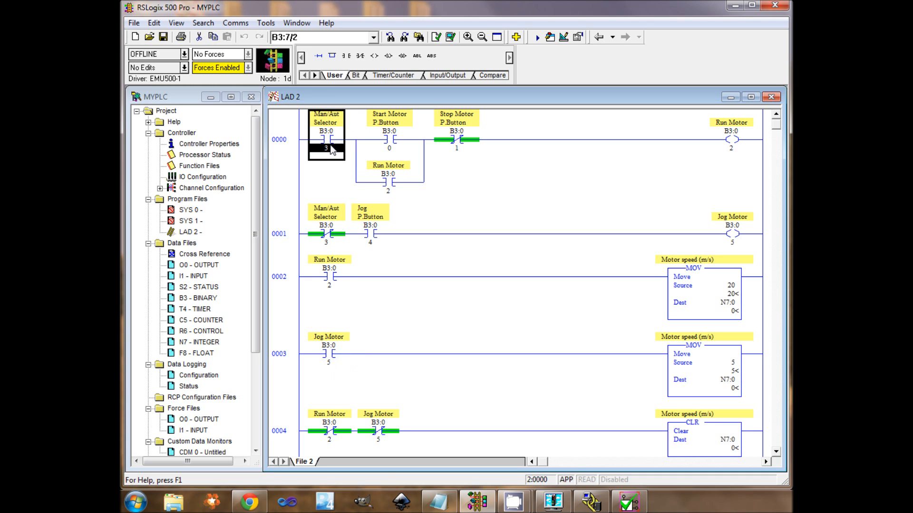
{"action": "mouse_move", "coordinate": [326, 131]}
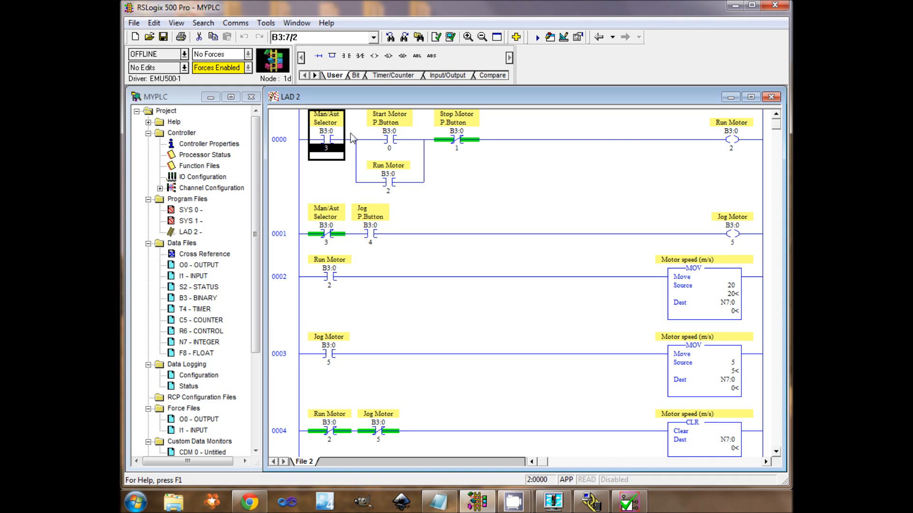
{"action": "left_click", "coordinate": [389, 138]}
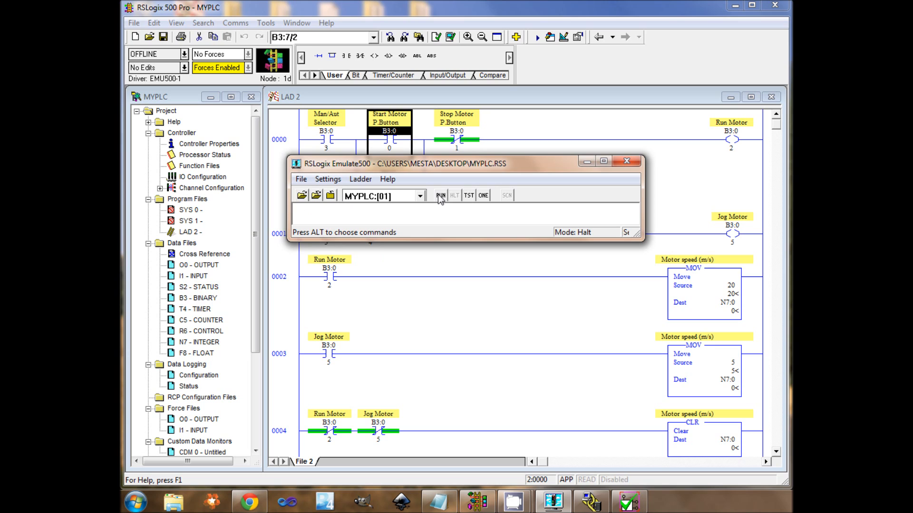
{"action": "left_click", "coordinate": [440, 195]}
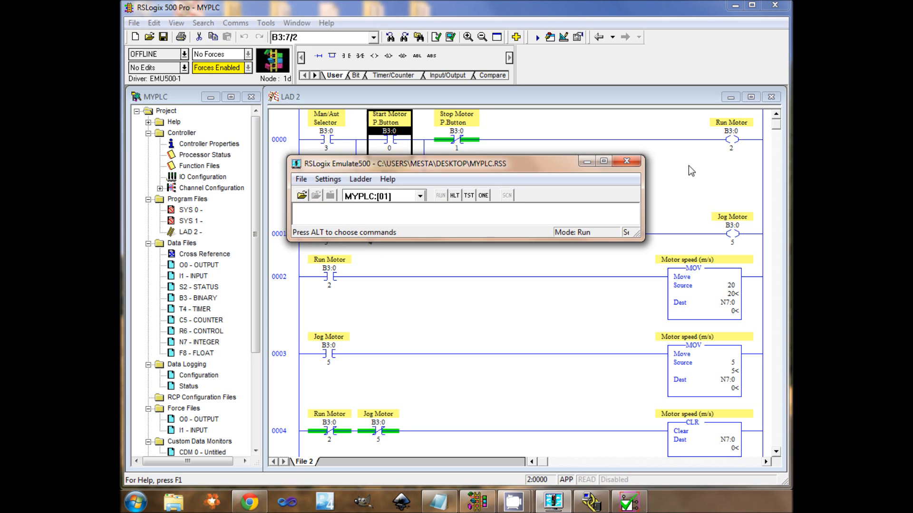
{"action": "mouse_move", "coordinate": [573, 412]}
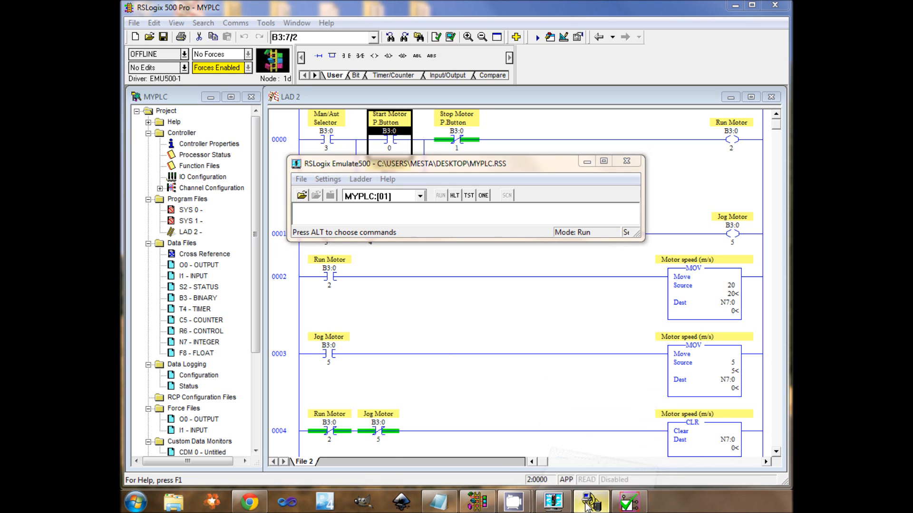
- Add DDE/OPC topic MYPLC under EMU500-1, sourced from the MicroLogix 1400 MYPLC station
{"action": "left_click", "coordinate": [591, 501]}
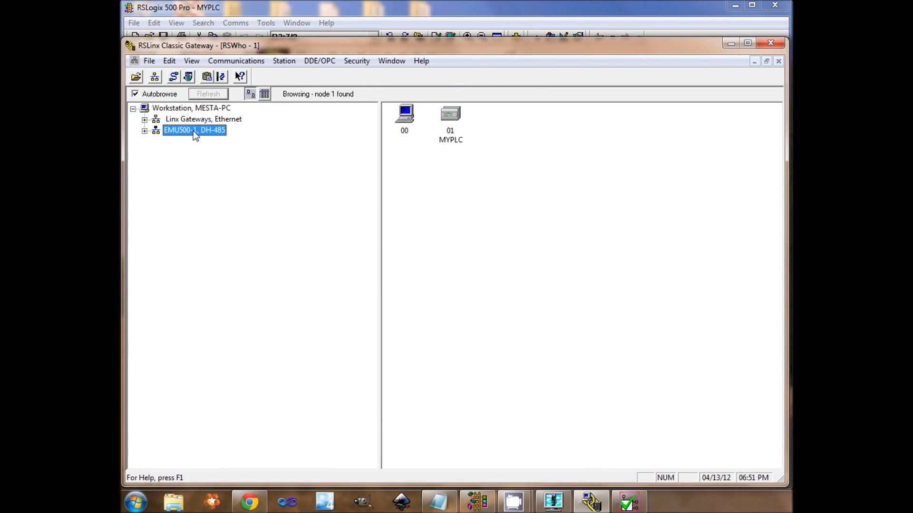
{"action": "mouse_move", "coordinate": [204, 135]}
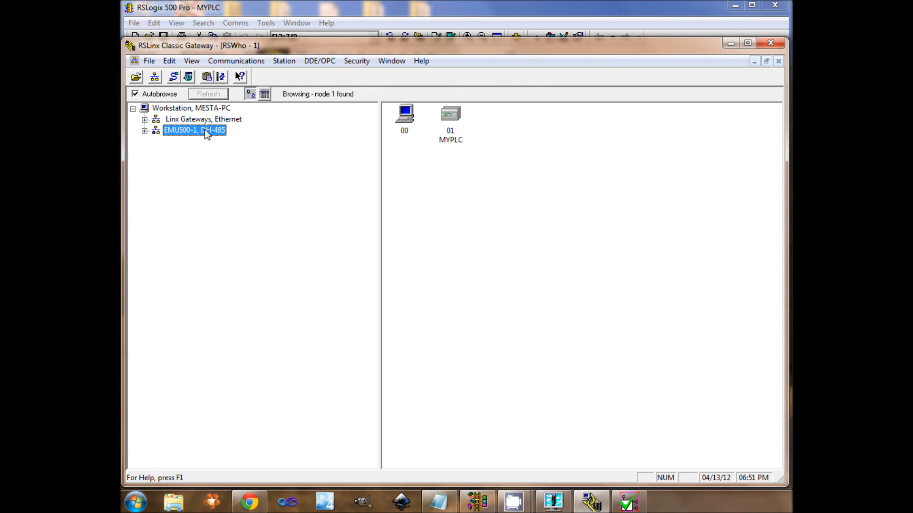
{"action": "mouse_move", "coordinate": [451, 113]}
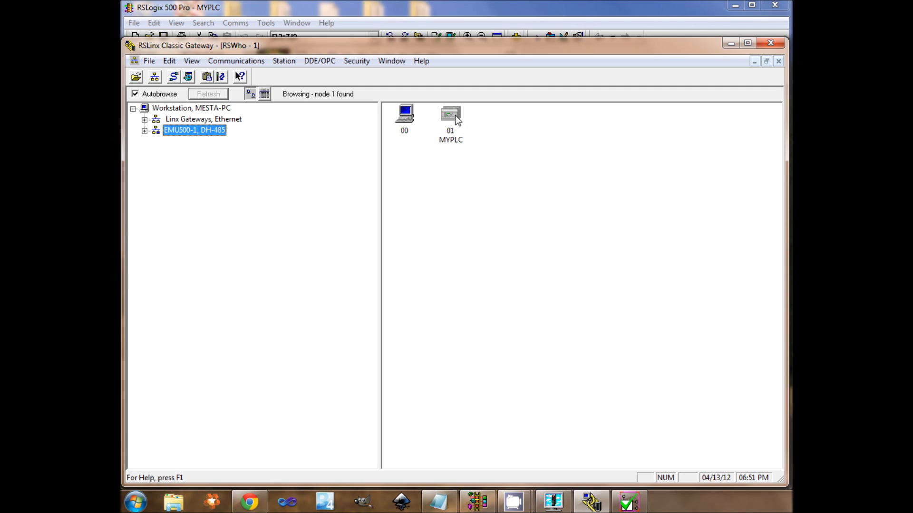
{"action": "left_click", "coordinate": [450, 114]}
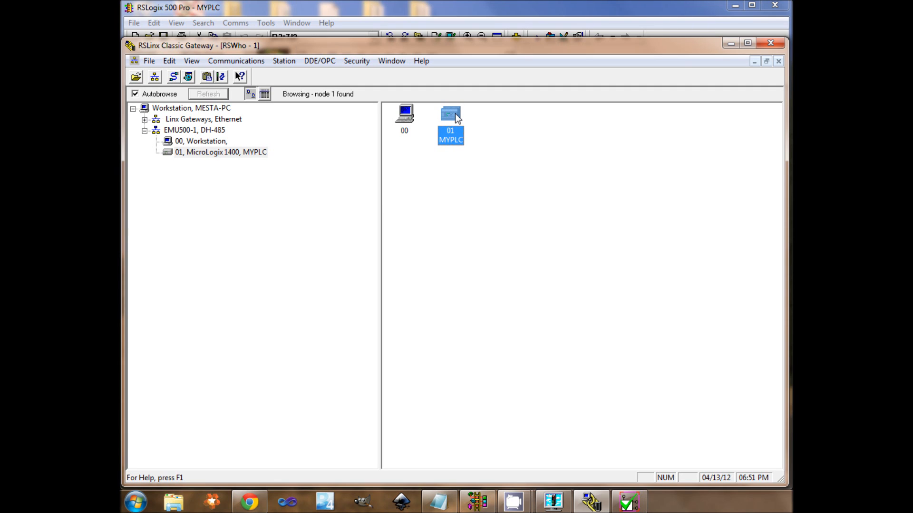
{"action": "right_click", "coordinate": [451, 117]}
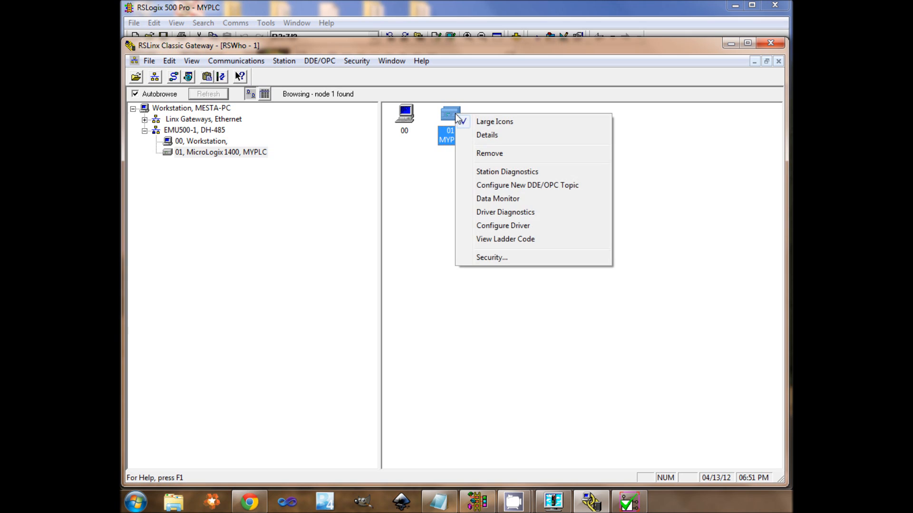
{"action": "left_click", "coordinate": [528, 185]}
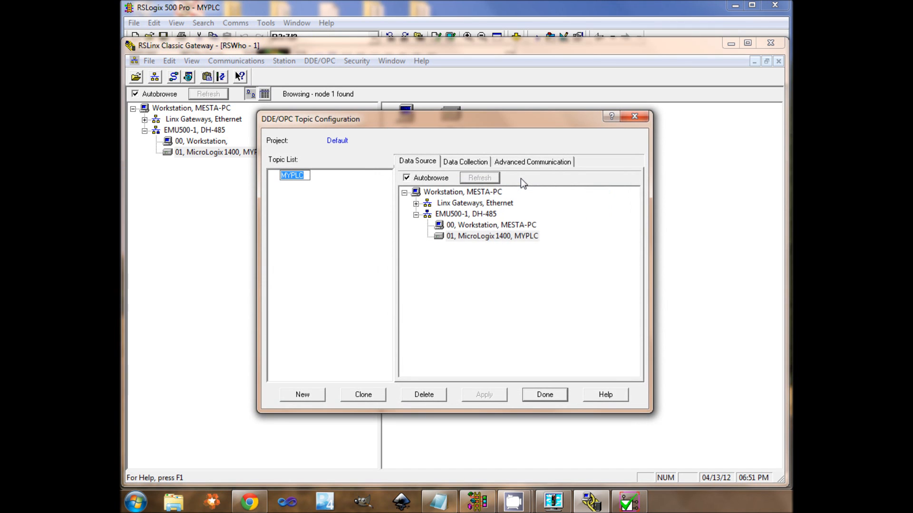
{"action": "left_click", "coordinate": [295, 176]}
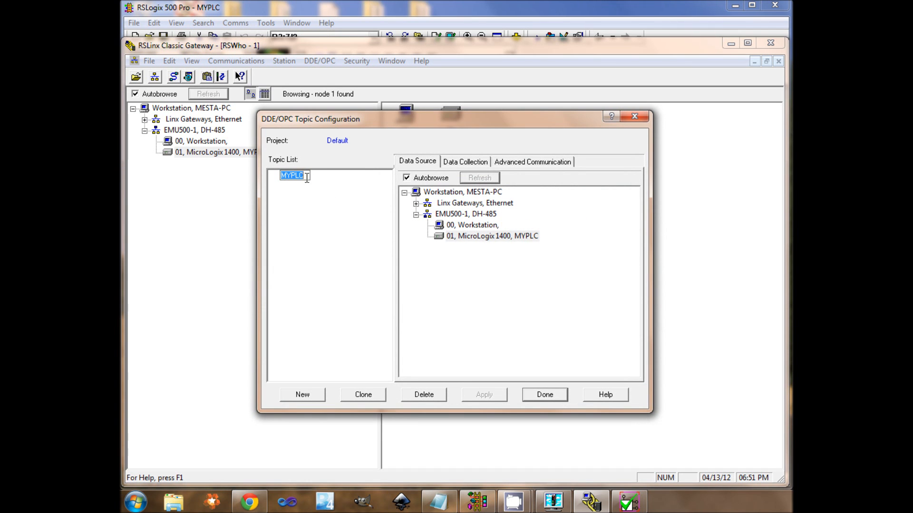
{"action": "left_click", "coordinate": [492, 236]}
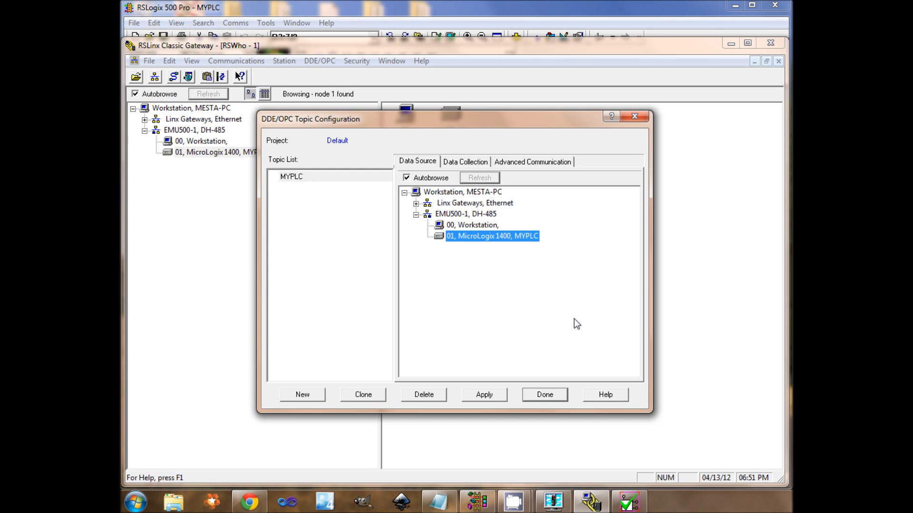
{"action": "left_click", "coordinate": [484, 395]}
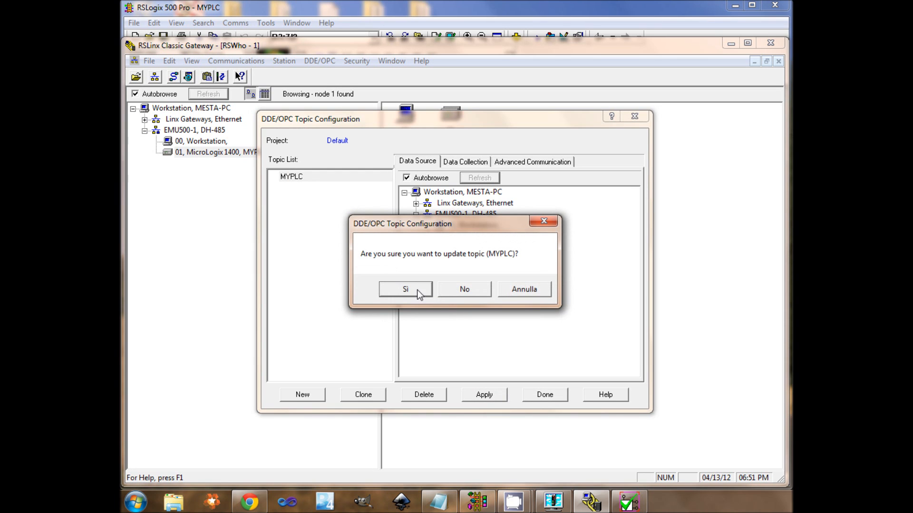
{"action": "left_click", "coordinate": [405, 290]}
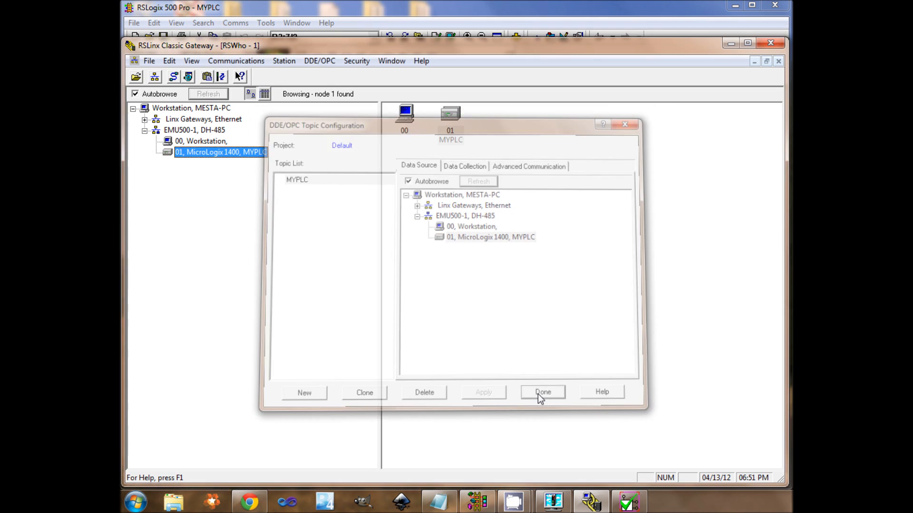
{"action": "left_click", "coordinate": [541, 391]}
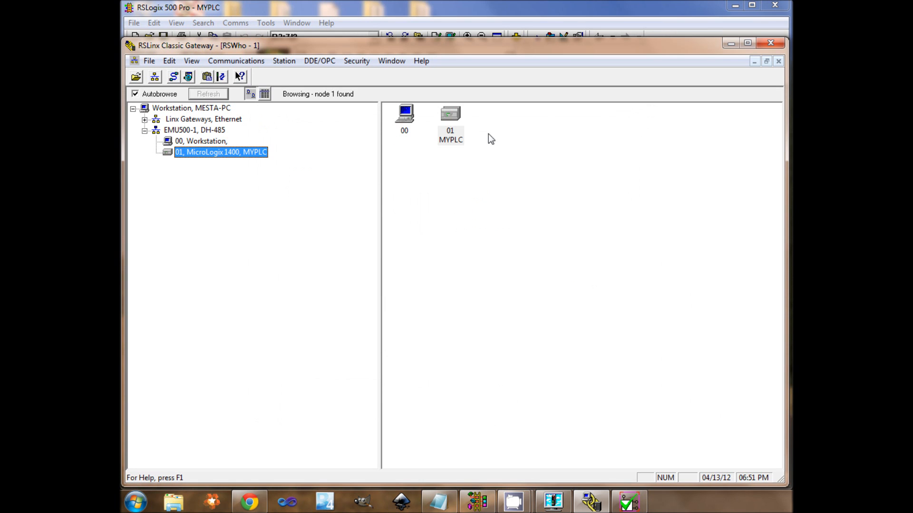
{"action": "mouse_move", "coordinate": [731, 78]}
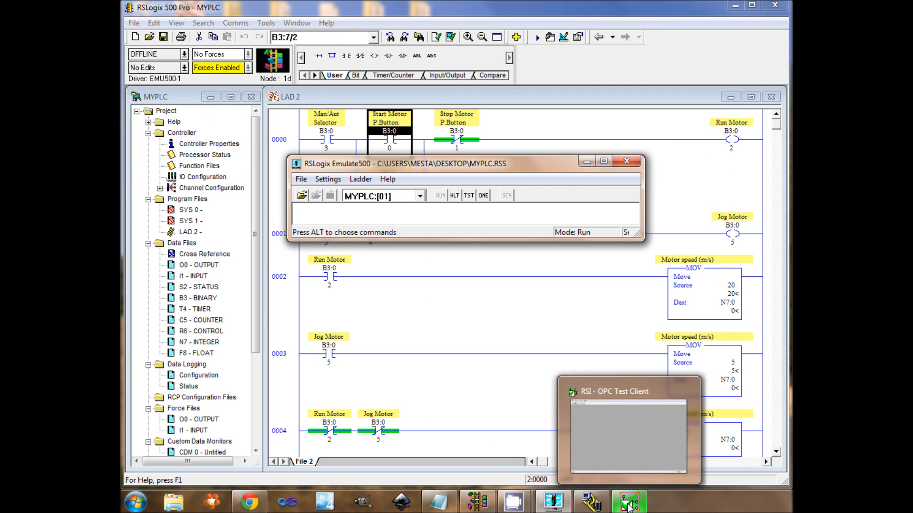
- Connect the RSI OPC Test Client to the RSLinx OPC Server
{"action": "left_click", "coordinate": [628, 501]}
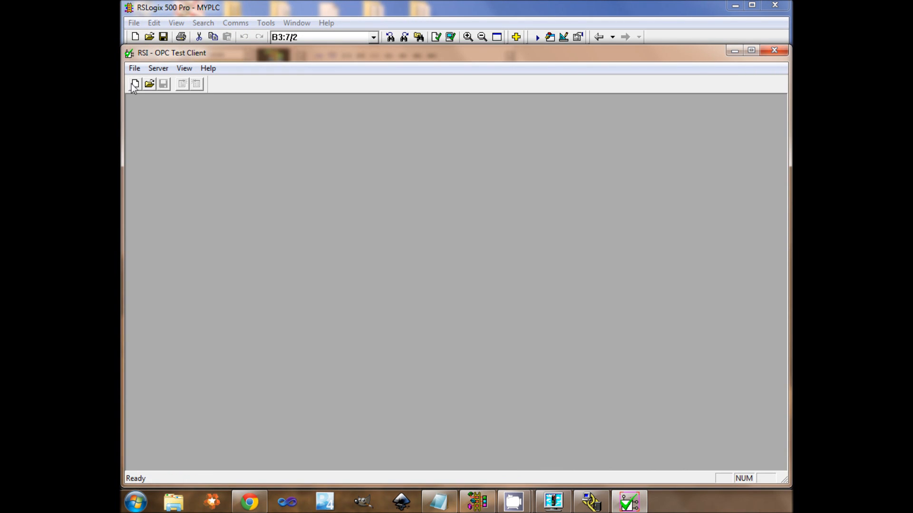
{"action": "left_click", "coordinate": [135, 83]}
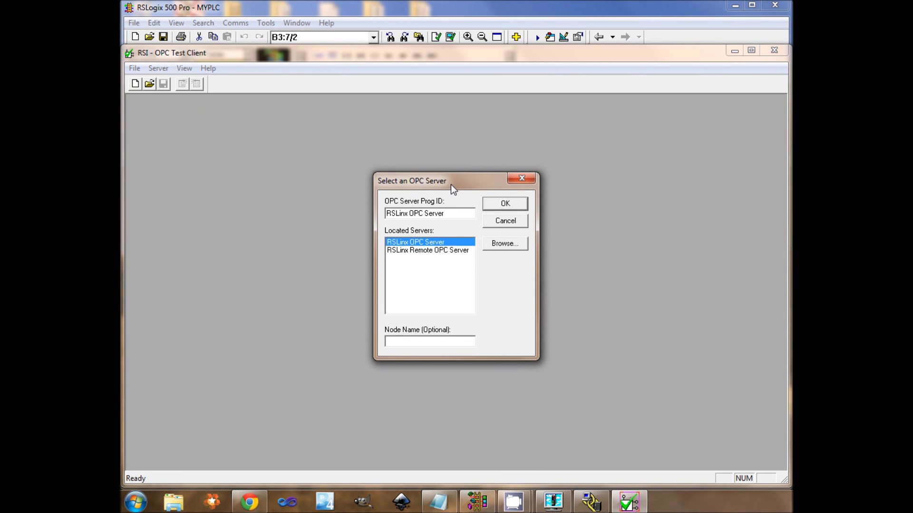
{"action": "mouse_move", "coordinate": [429, 245]}
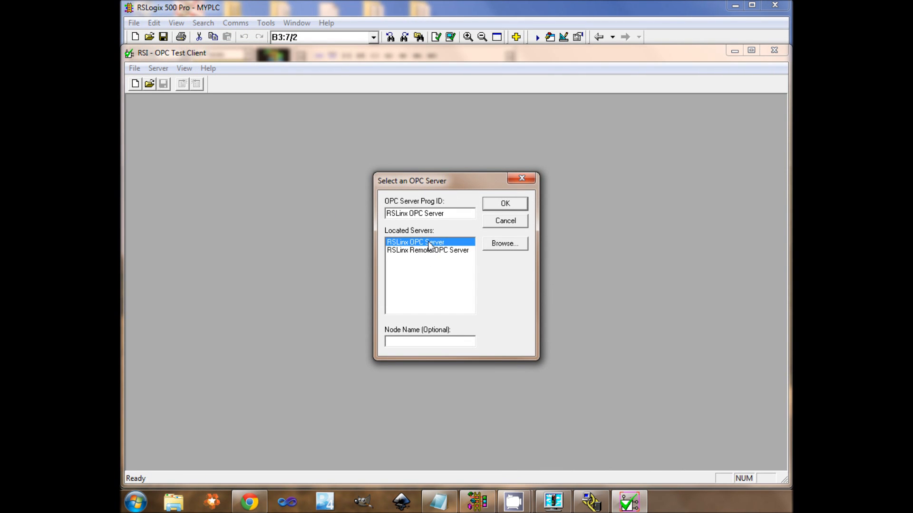
{"action": "left_click", "coordinate": [504, 203]}
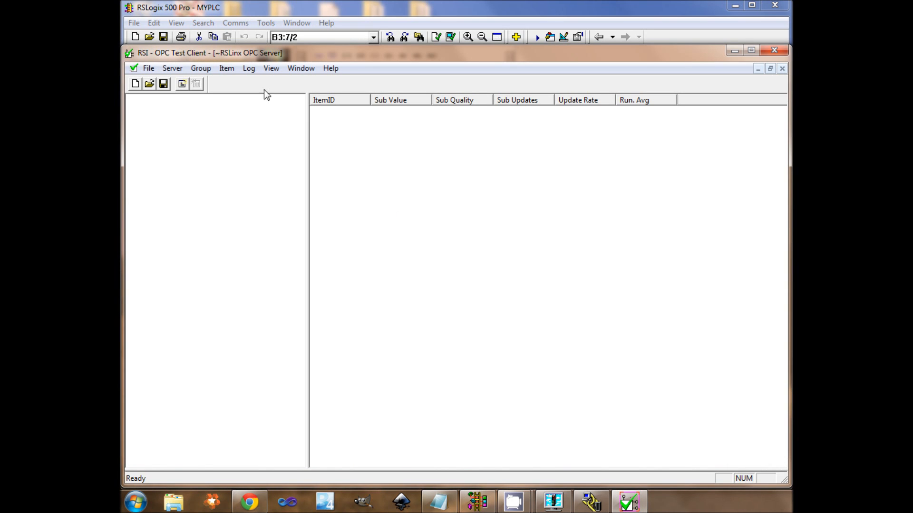
- Add a group named myGroup with a 1000 ms update rate
{"action": "left_click", "coordinate": [200, 68]}
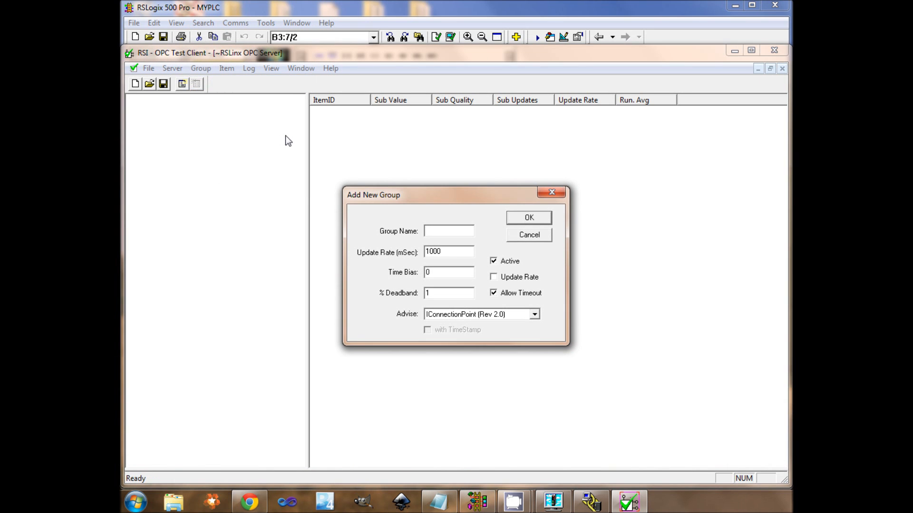
{"action": "type", "text": "myGroup"}
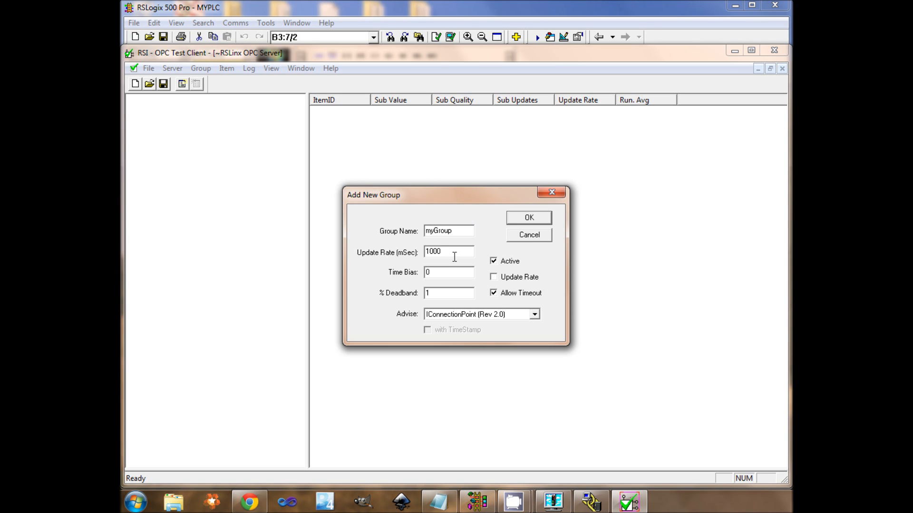
{"action": "triple_click", "coordinate": [449, 251]}
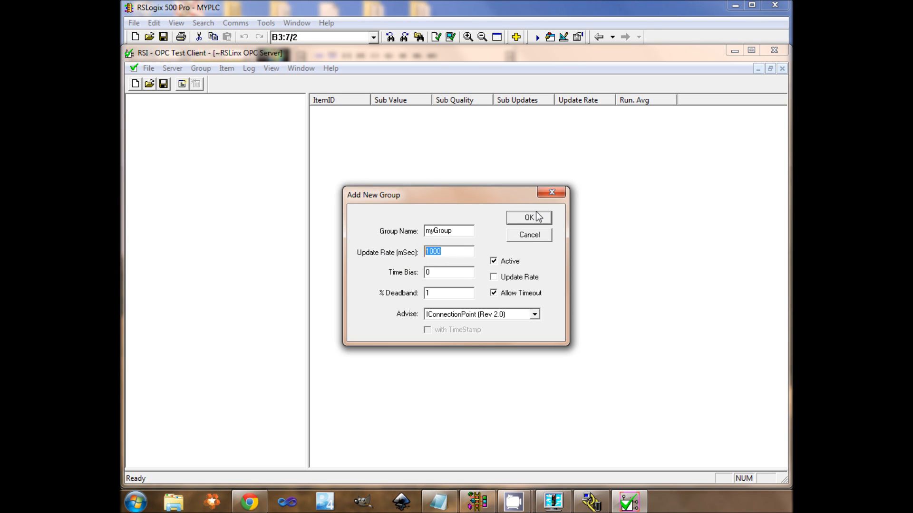
{"action": "left_click", "coordinate": [528, 217]}
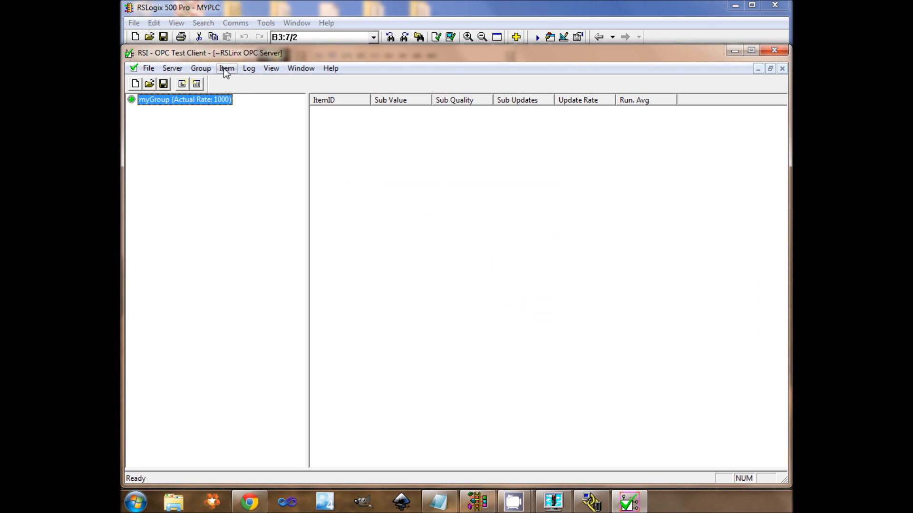
- Browse RSLinx OPC Server > MYPLC > N7 and add item [MYPLC]N7:0 to myGroup
{"action": "left_click", "coordinate": [226, 68]}
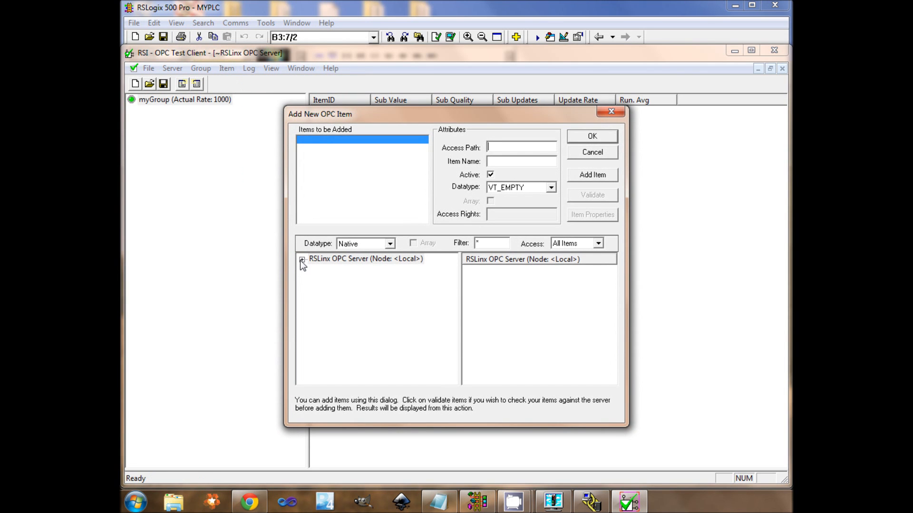
{"action": "left_click", "coordinate": [302, 259]}
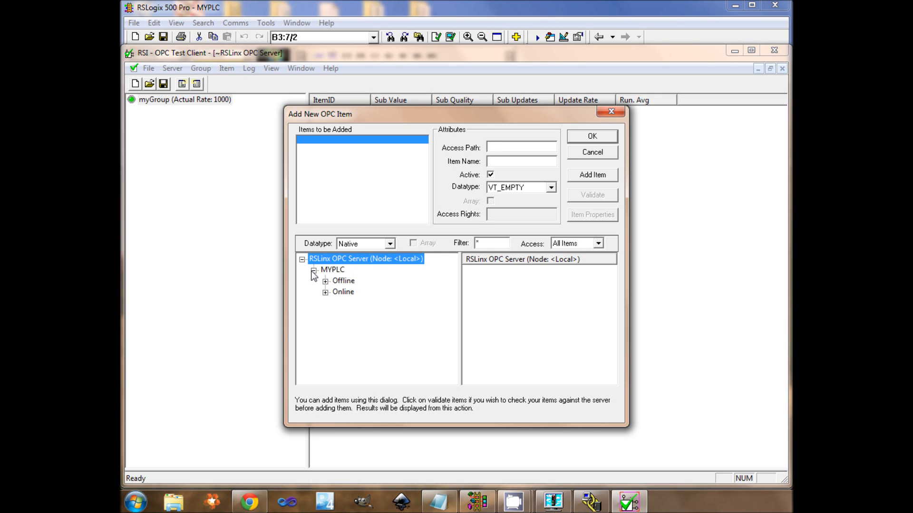
{"action": "left_click", "coordinate": [324, 292]}
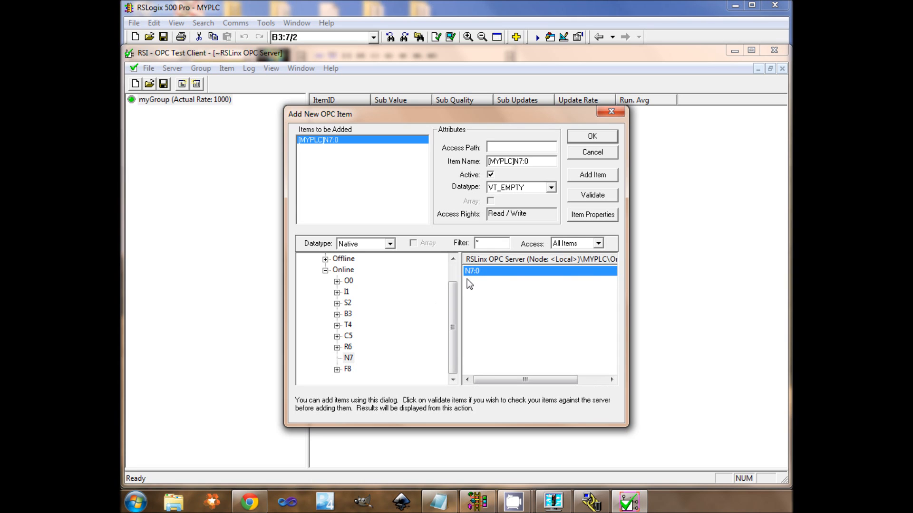
{"action": "left_click", "coordinate": [592, 135]}
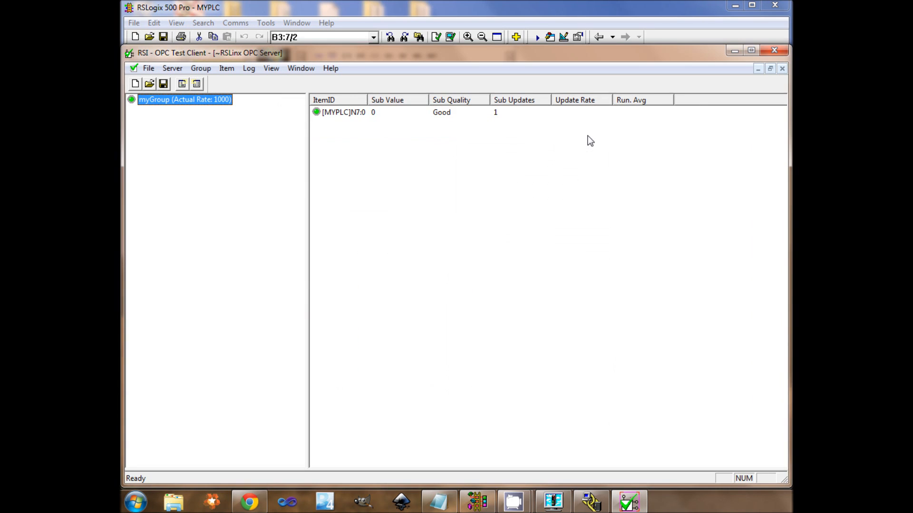
{"action": "left_click", "coordinate": [373, 112]}
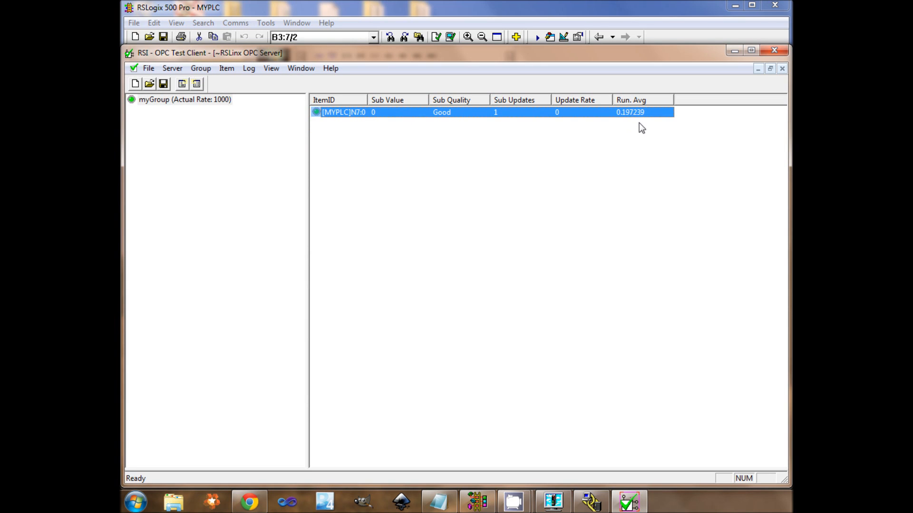
{"action": "mouse_move", "coordinate": [522, 64]}
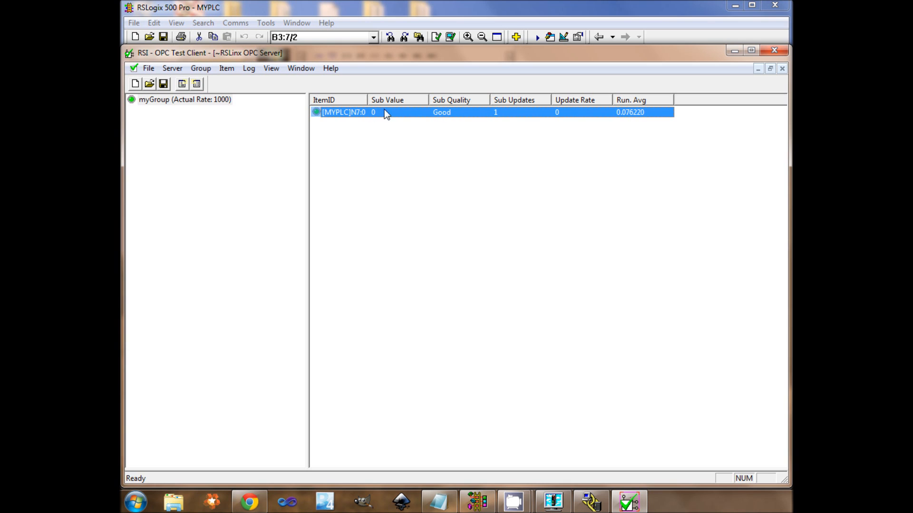
{"action": "mouse_move", "coordinate": [722, 64]}
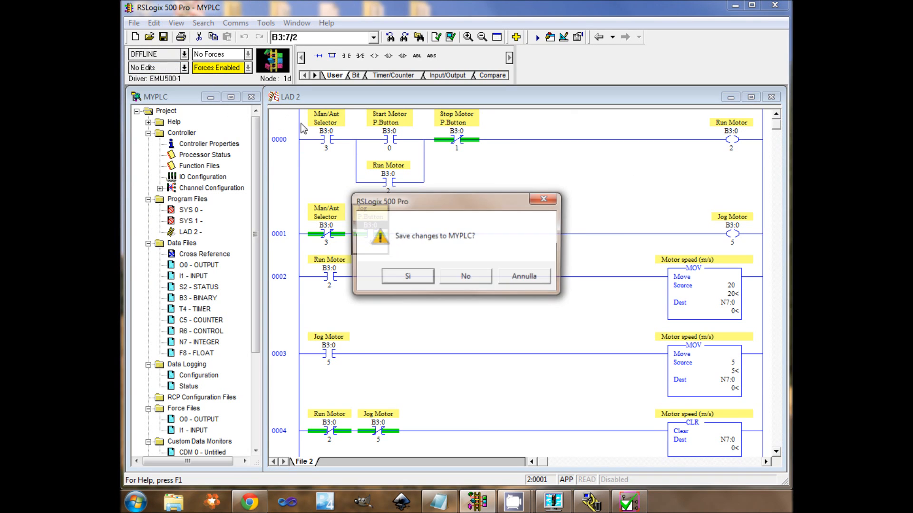
- Toggle the Run Motor bit B3:0 so [MYPLC]N7:0 reads 5
{"action": "right_click", "coordinate": [329, 285]}
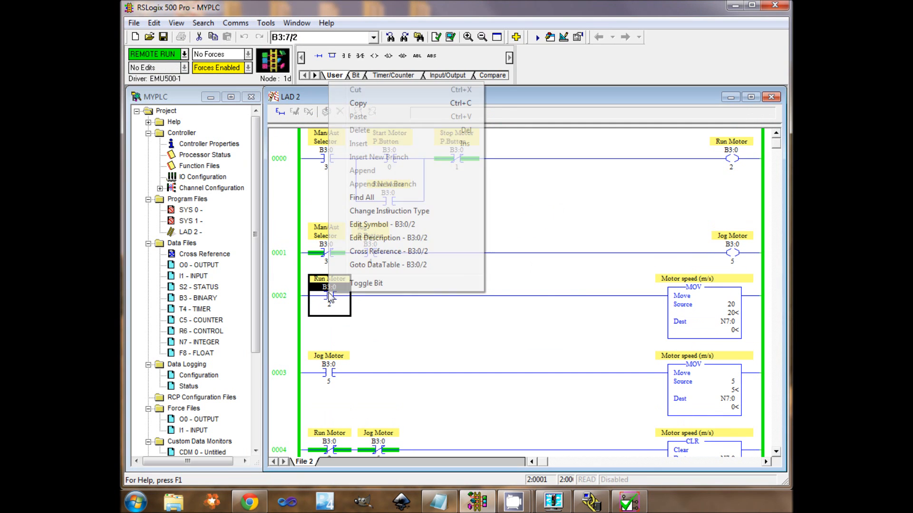
{"action": "right_click", "coordinate": [371, 252]}
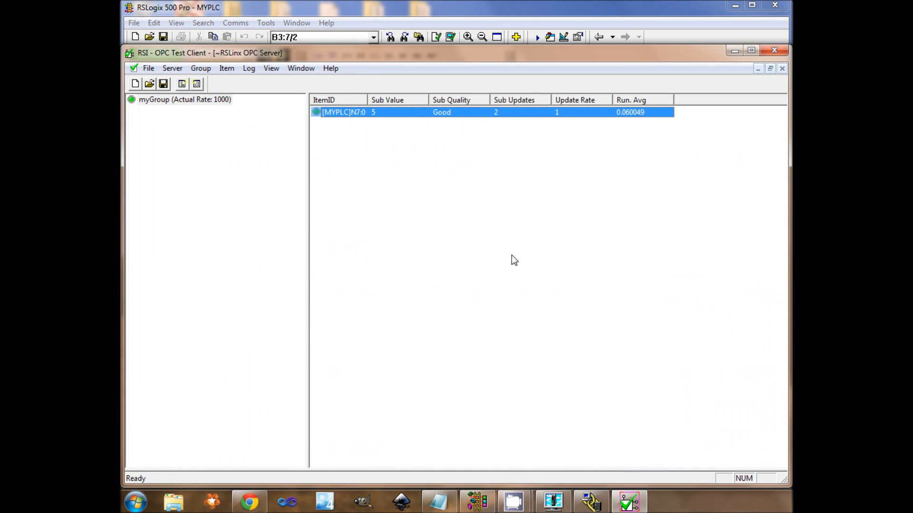
{"action": "mouse_move", "coordinate": [421, 120]}
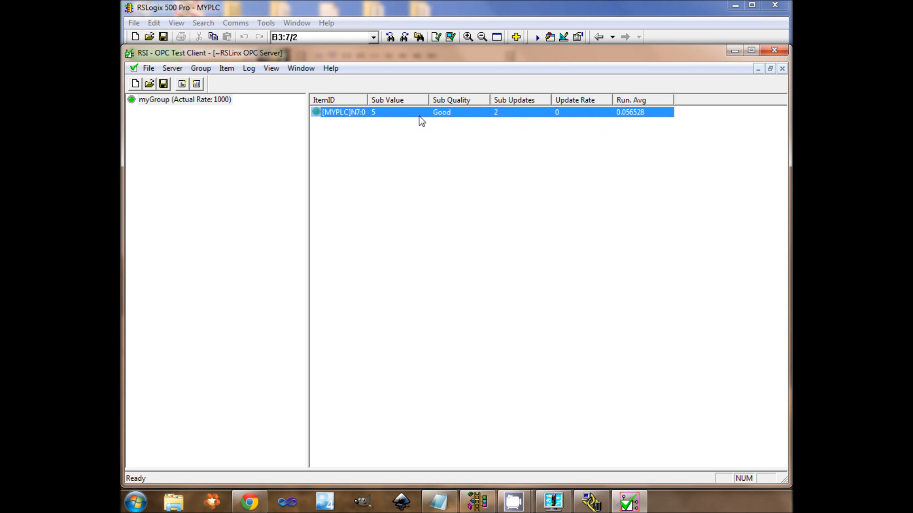
{"action": "mouse_move", "coordinate": [514, 502]}
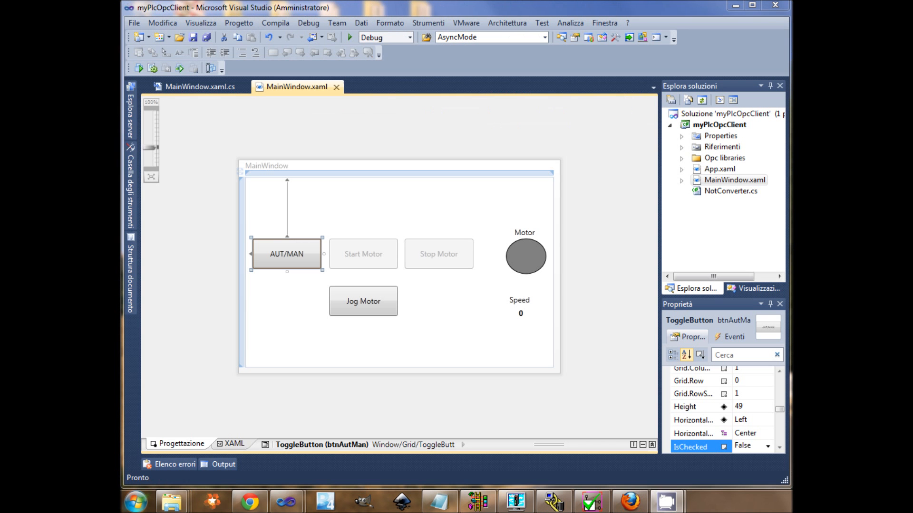
{"action": "mouse_move", "coordinate": [334, 457]}
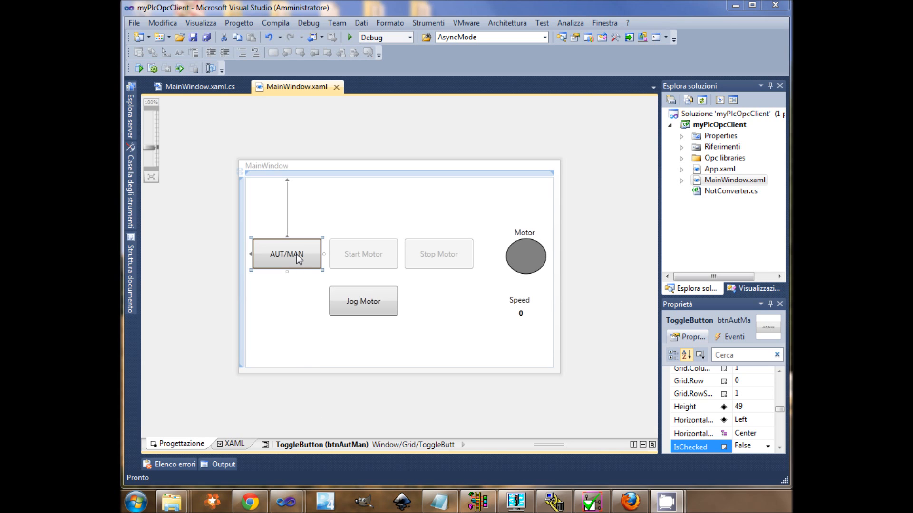
{"action": "left_click", "coordinate": [363, 254]}
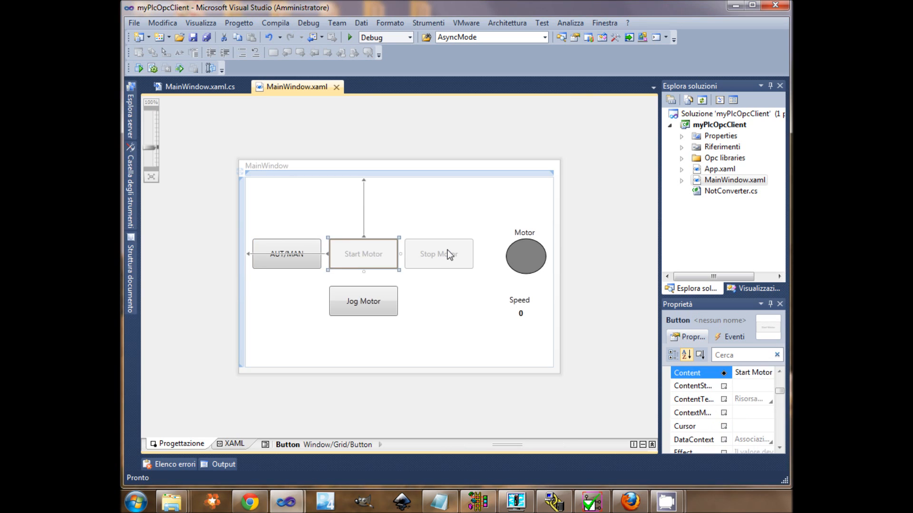
{"action": "left_click", "coordinate": [438, 254]}
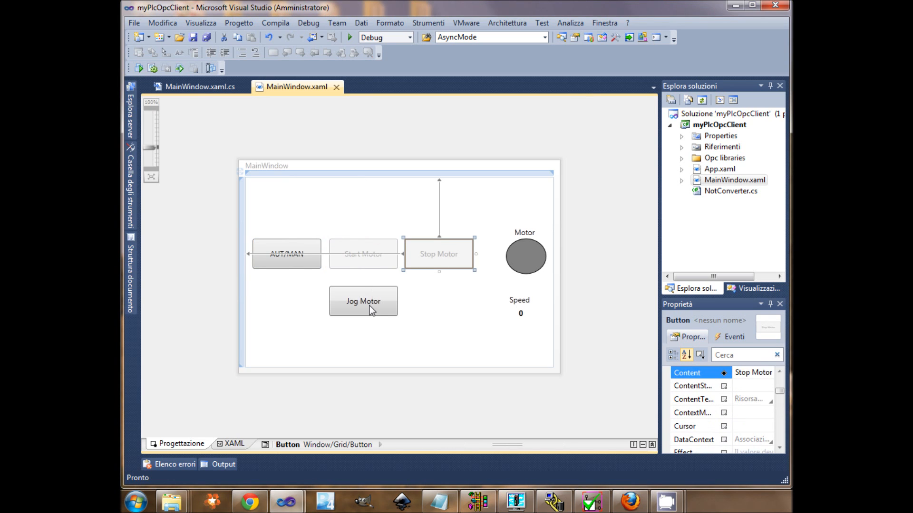
{"action": "left_click", "coordinate": [363, 300]}
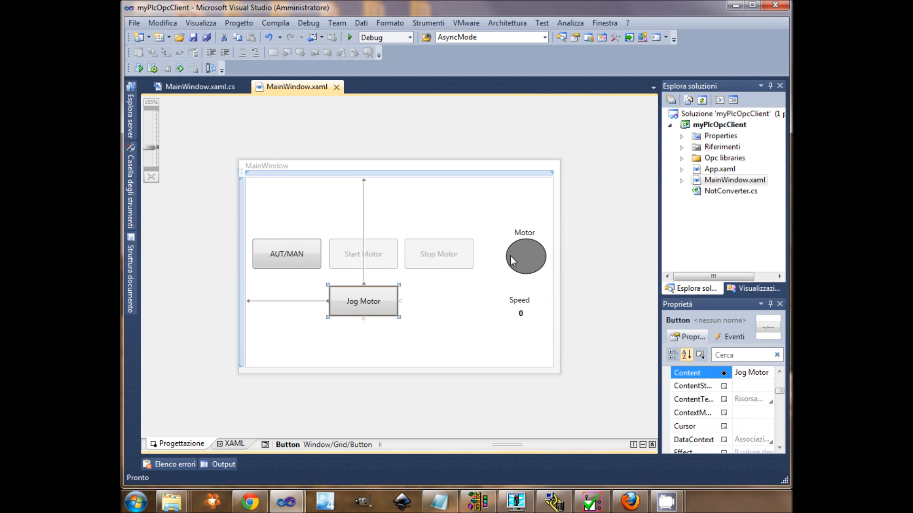
{"action": "left_click", "coordinate": [525, 256]}
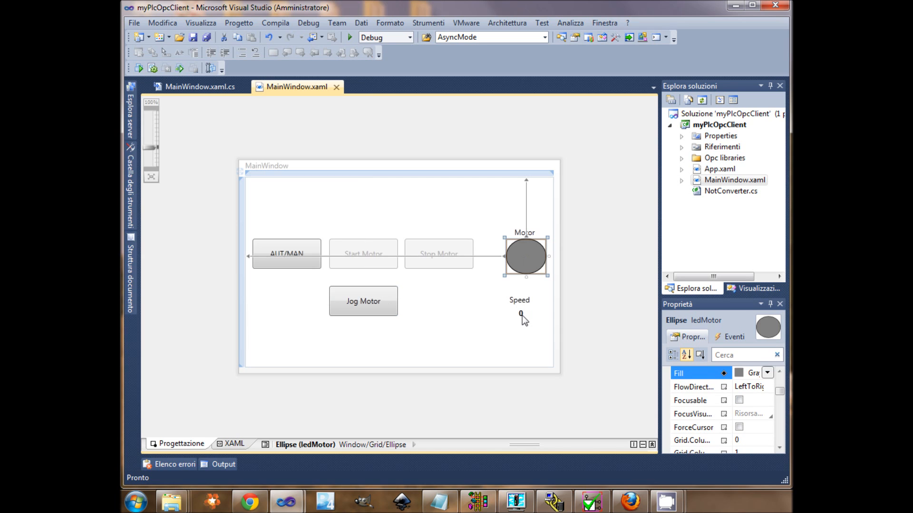
{"action": "left_click", "coordinate": [519, 314]}
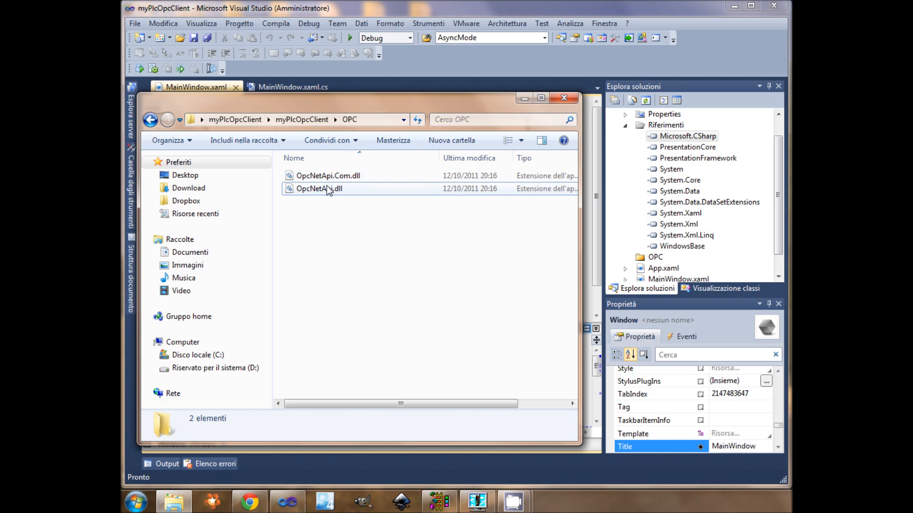
- Select OpcNetApi.dll and target the project's OPC folder
{"action": "left_click", "coordinate": [319, 189]}
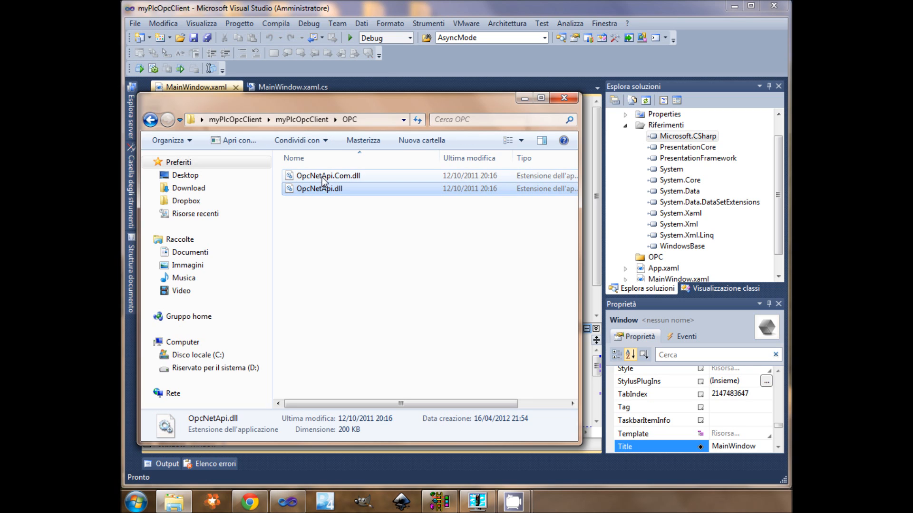
{"action": "mouse_move", "coordinate": [347, 177]}
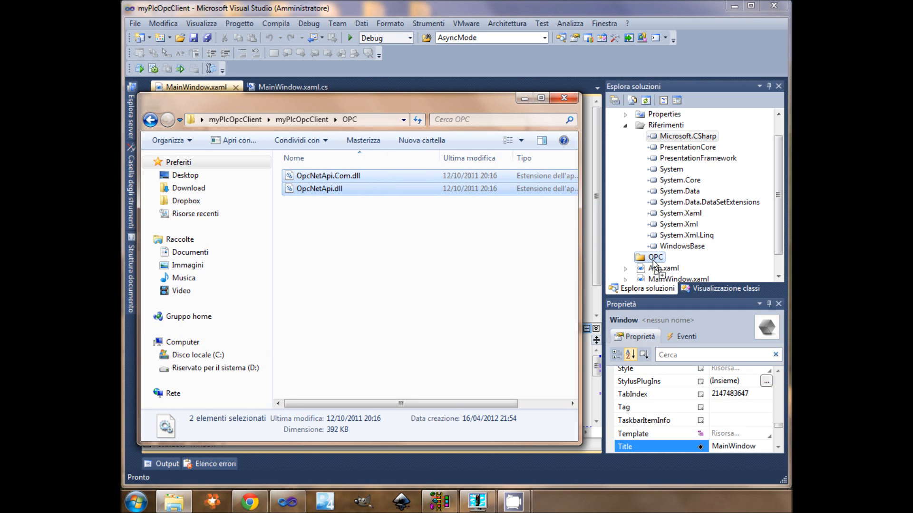
{"action": "left_click", "coordinate": [563, 98]}
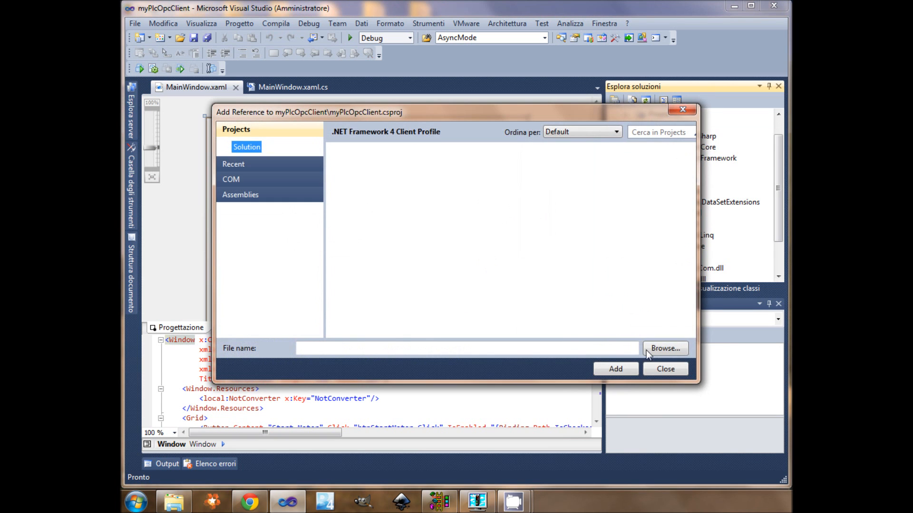
- Add OpcNetApi and OpcNetApi.Com from the OPC folder as project references
{"action": "left_click", "coordinate": [665, 348]}
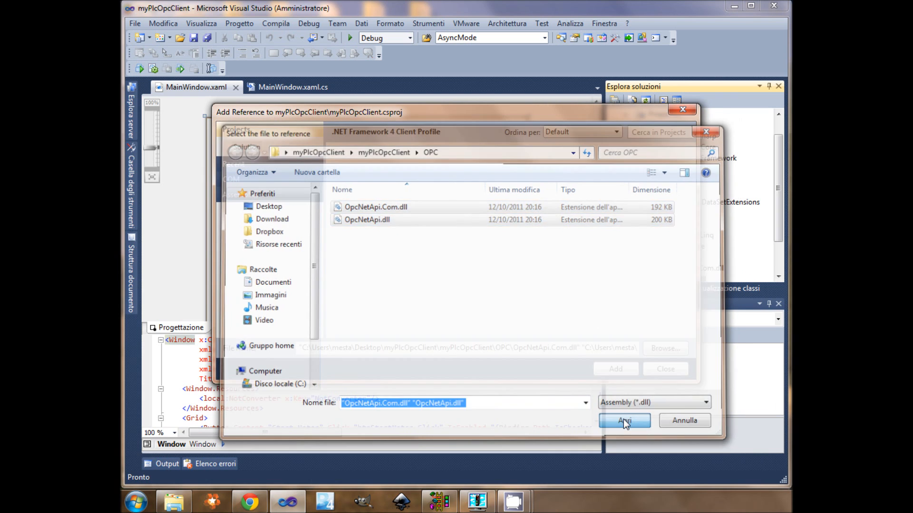
{"action": "left_click", "coordinate": [624, 421]}
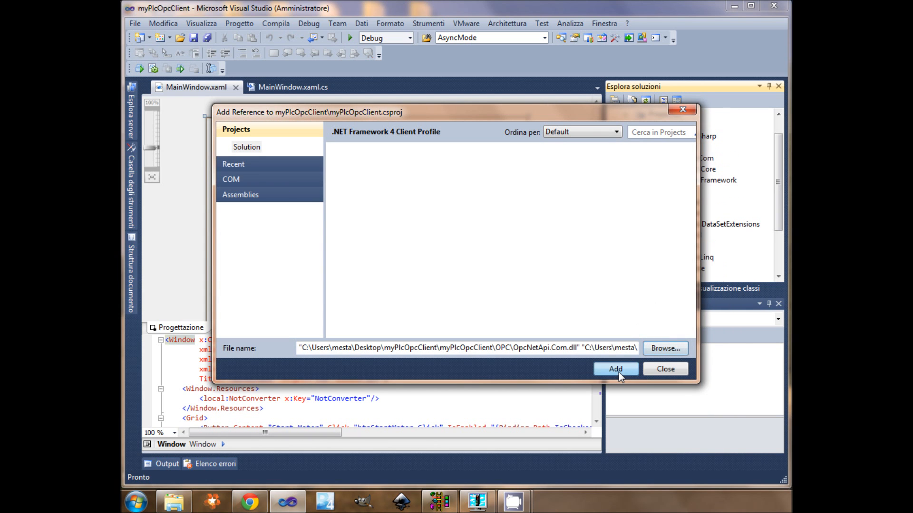
{"action": "left_click", "coordinate": [615, 368]}
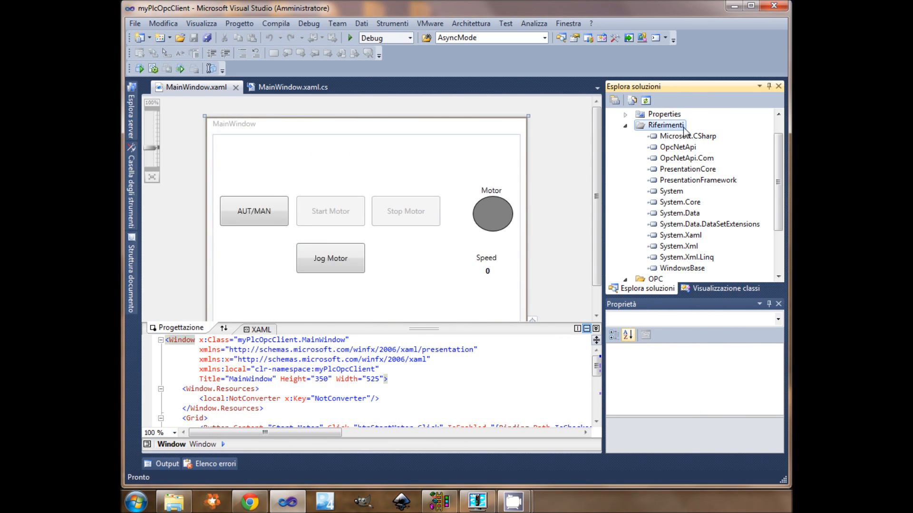
{"action": "left_click", "coordinate": [666, 125]}
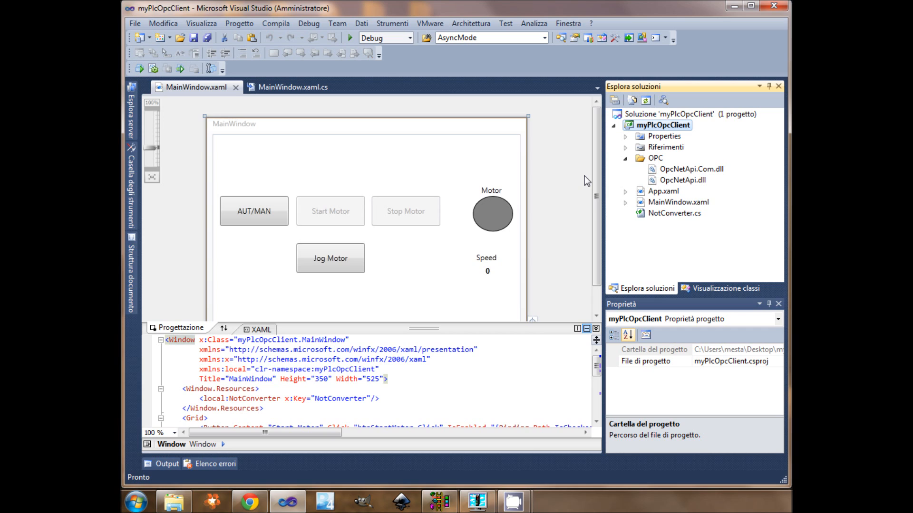
{"action": "mouse_move", "coordinate": [358, 106]}
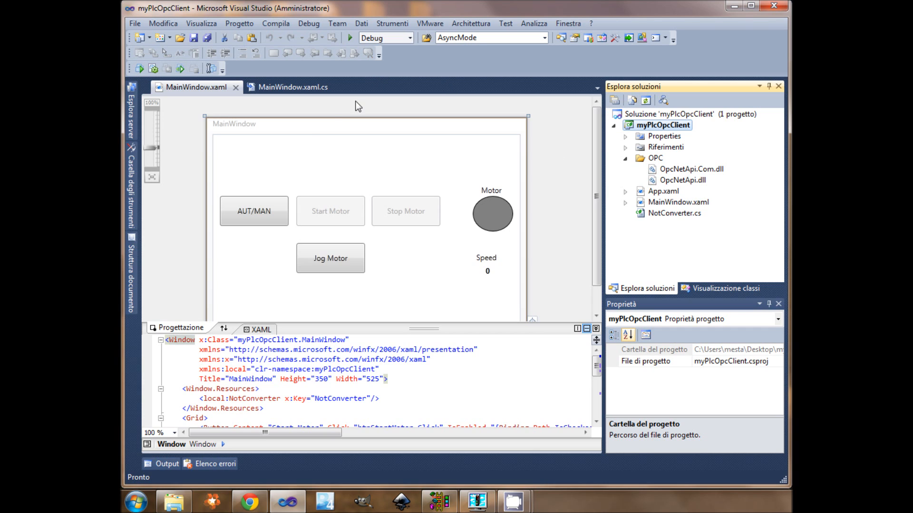
{"action": "mouse_move", "coordinate": [287, 87]}
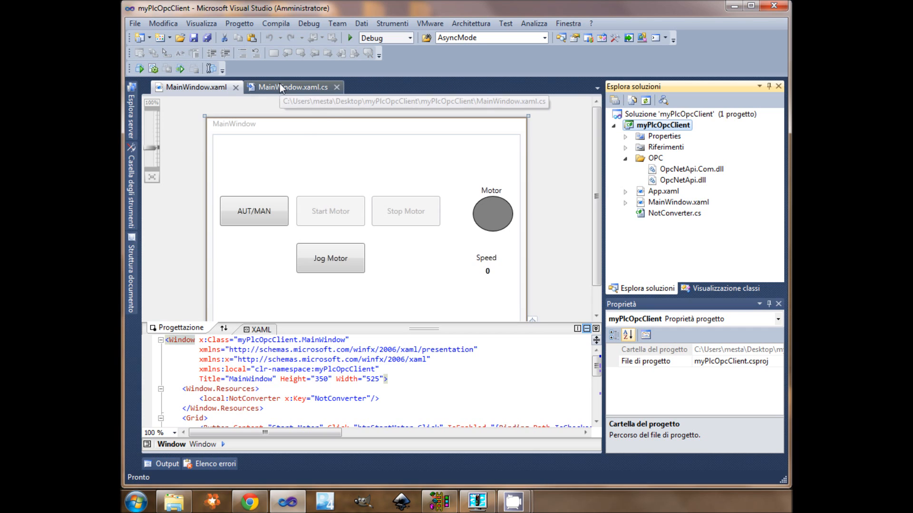
- In MainWindow.xaml.cs, highlight the server, factory and read subscription field declarations
{"action": "left_click", "coordinate": [293, 86]}
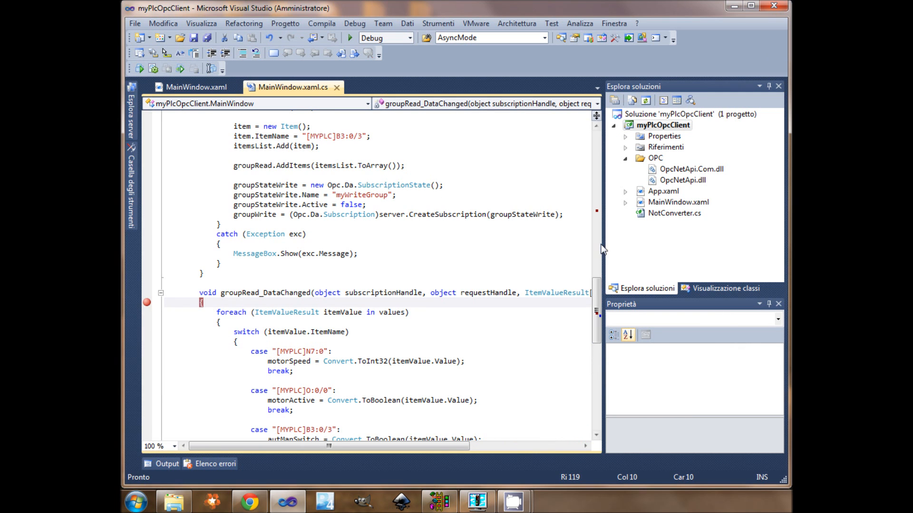
{"action": "scroll", "scroll_direction": "up", "scroll_amount": 3}
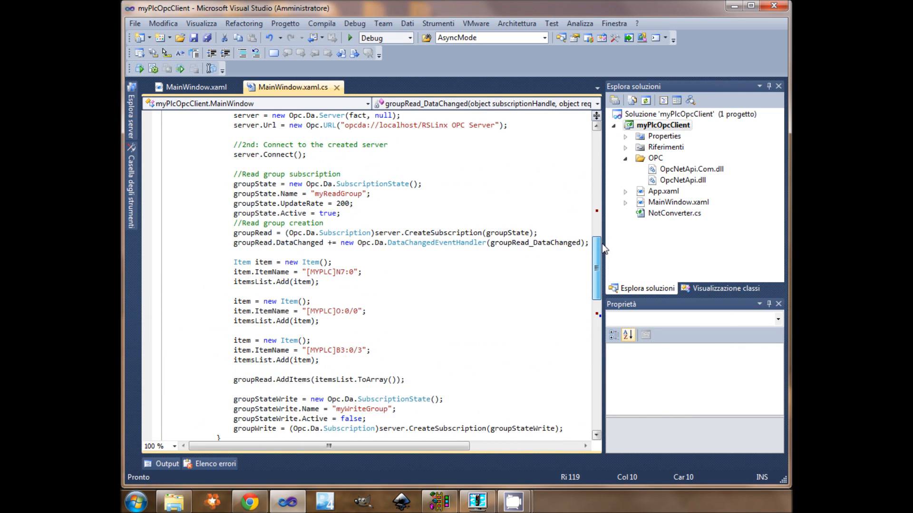
{"action": "scroll", "scroll_direction": "up", "scroll_amount": 3}
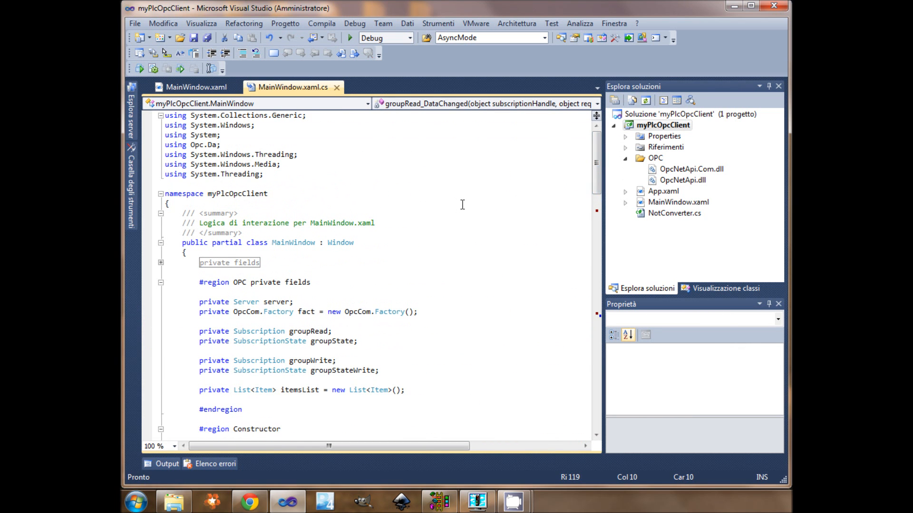
{"action": "scroll", "scroll_direction": "down", "scroll_amount": 3}
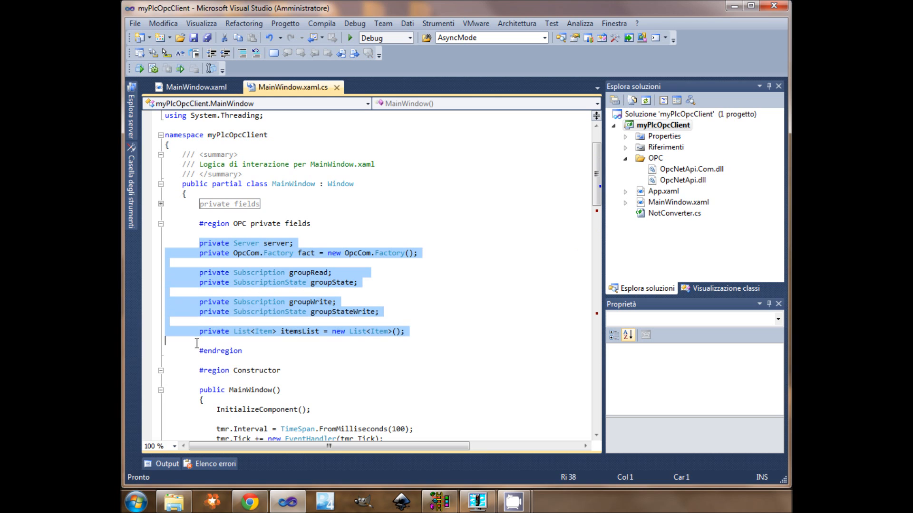
{"action": "left_click", "coordinate": [198, 340]}
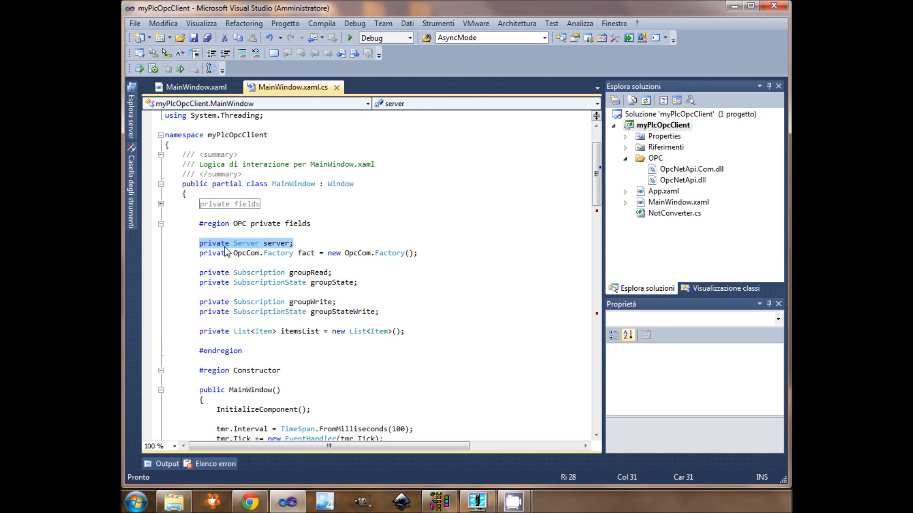
{"action": "left_click", "coordinate": [315, 253]}
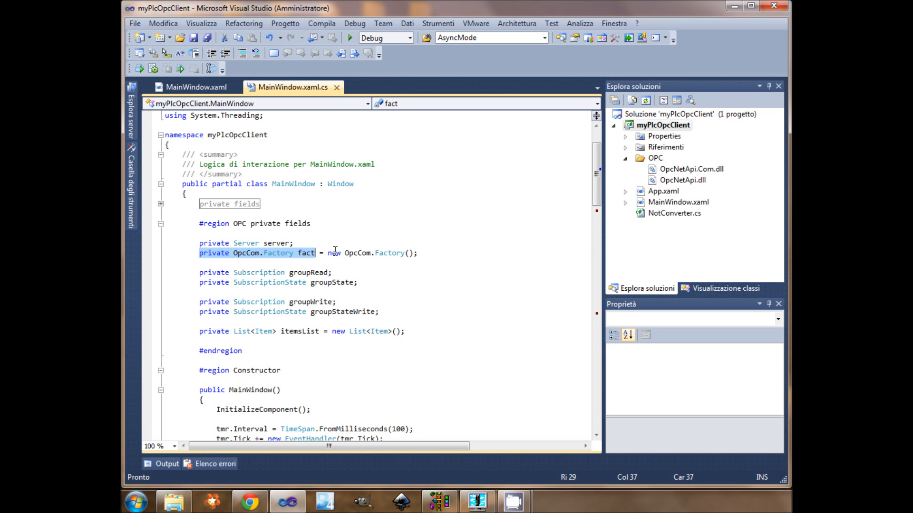
{"action": "left_click", "coordinate": [418, 253]}
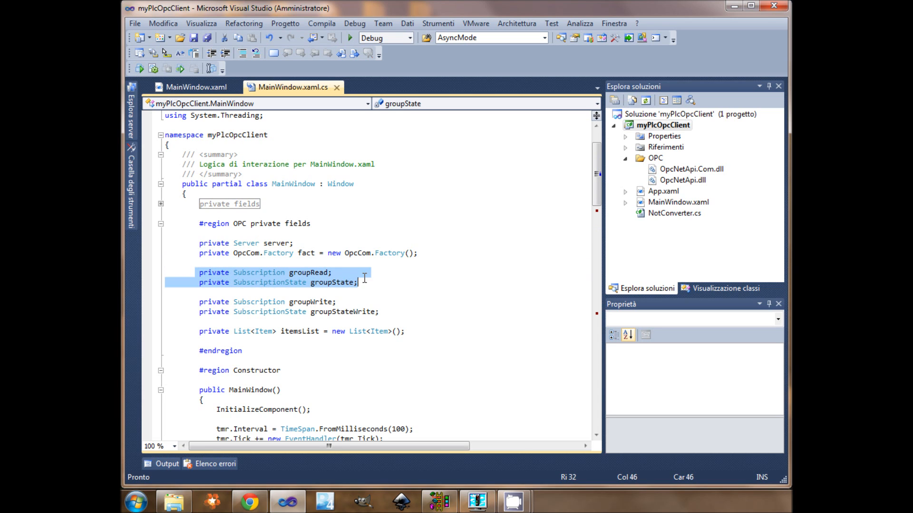
{"action": "mouse_move", "coordinate": [363, 279]}
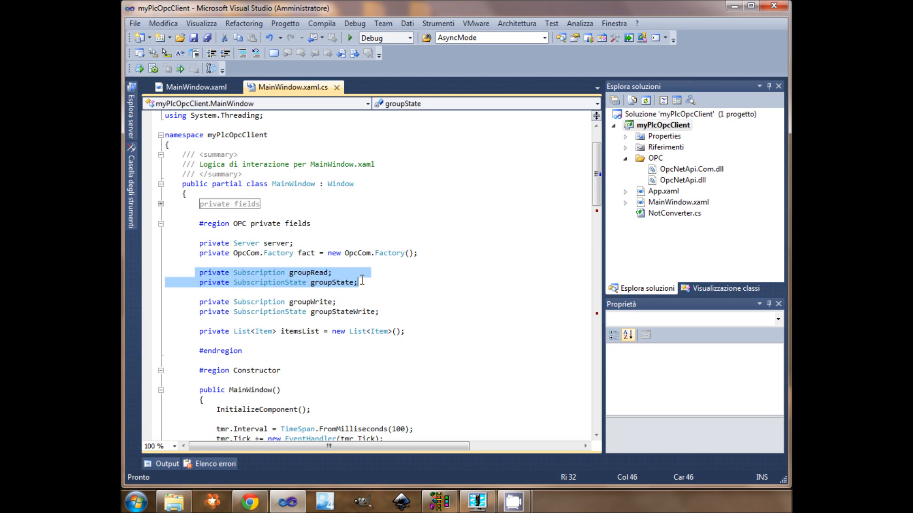
- Highlight the write subscription fields, itemsList field and the Opc.Da using directive
{"action": "left_click", "coordinate": [200, 302]}
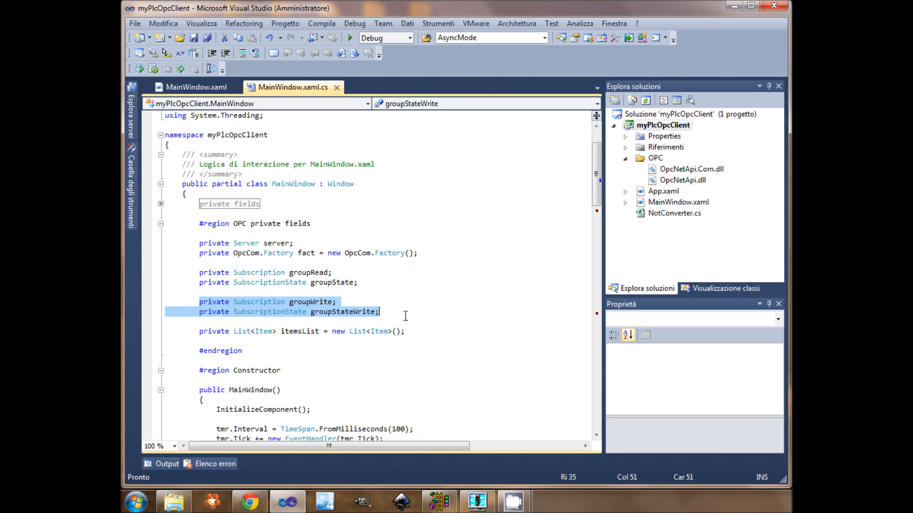
{"action": "left_click", "coordinate": [220, 332]}
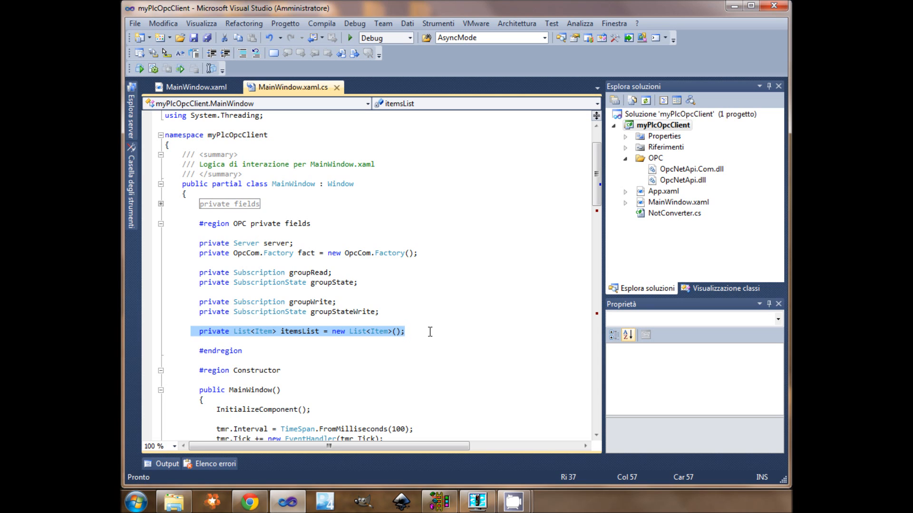
{"action": "scroll", "scroll_direction": "up", "scroll_amount": 3}
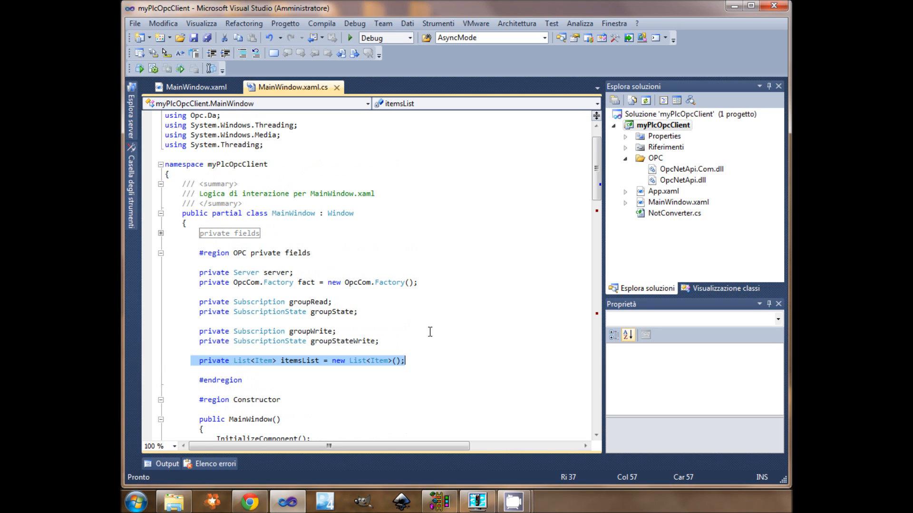
{"action": "left_click", "coordinate": [253, 301]}
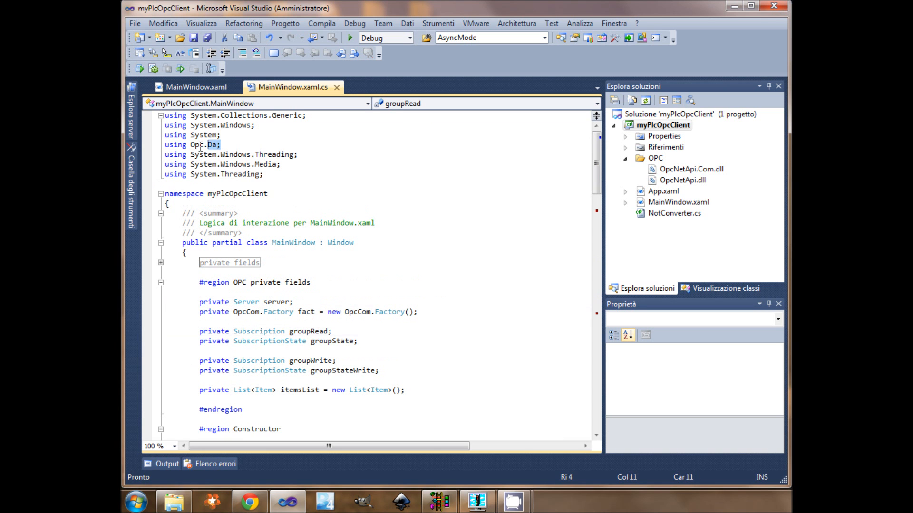
{"action": "scroll", "scroll_direction": "down", "scroll_amount": 3}
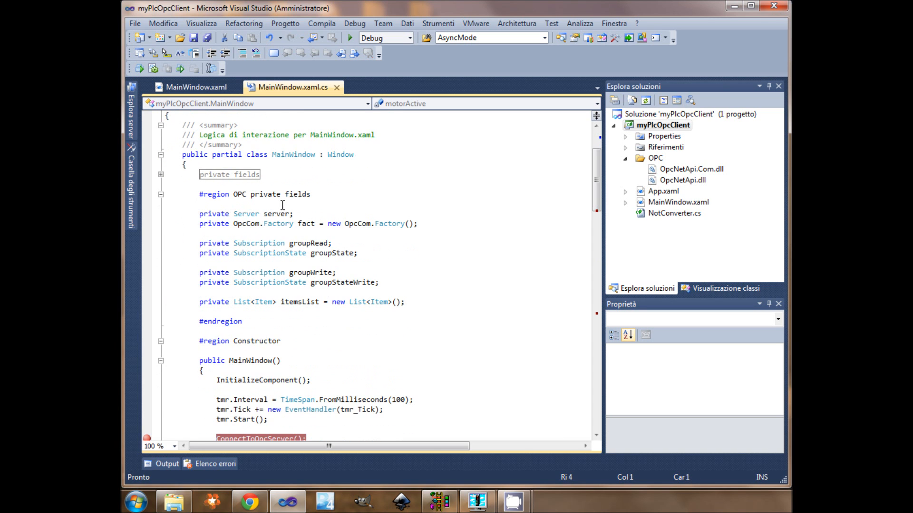
{"action": "scroll", "scroll_direction": "down", "scroll_amount": 3}
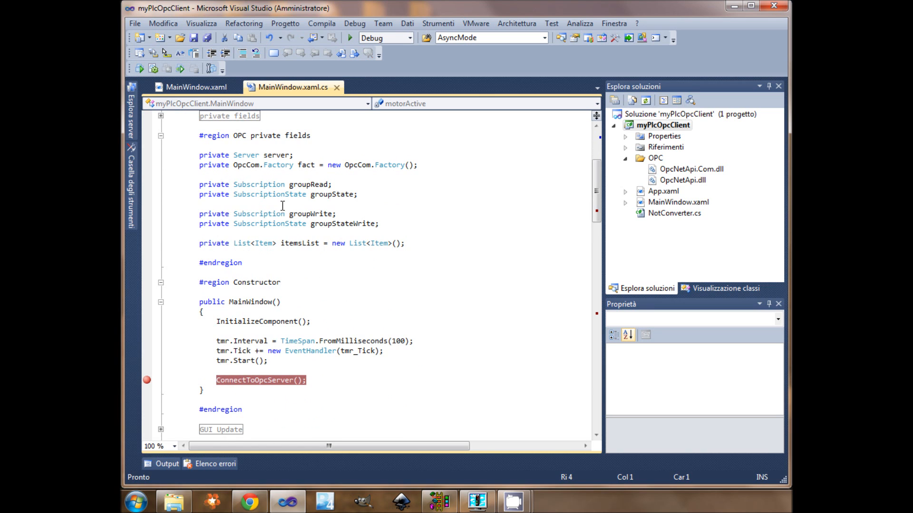
{"action": "scroll", "scroll_direction": "down", "scroll_amount": 3}
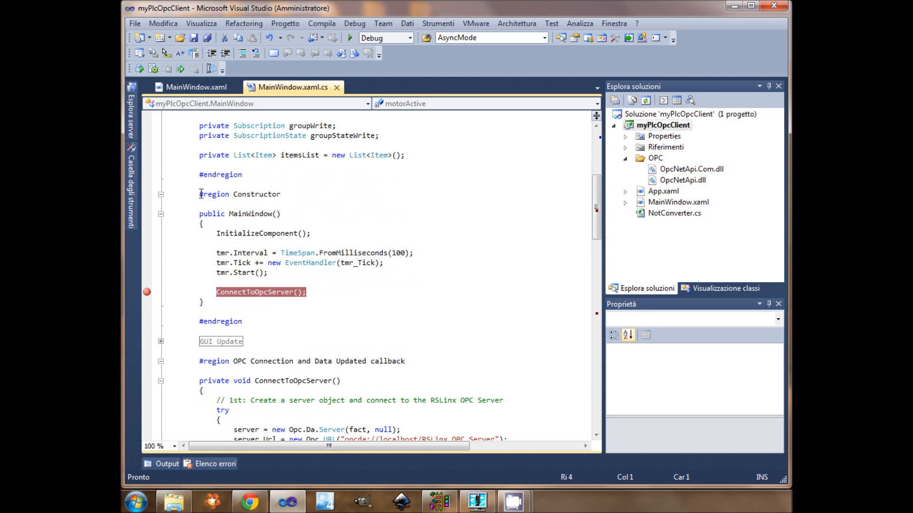
{"action": "double_click", "coordinate": [256, 233]}
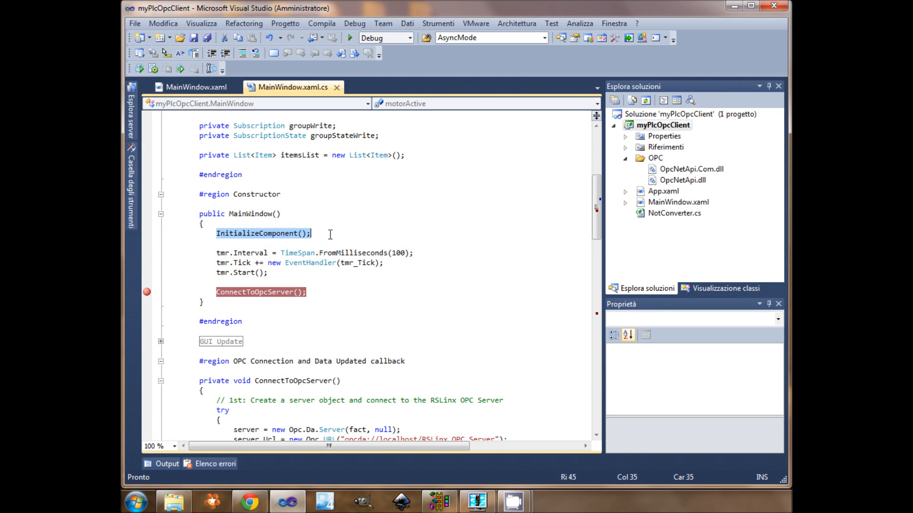
{"action": "left_click", "coordinate": [215, 252]}
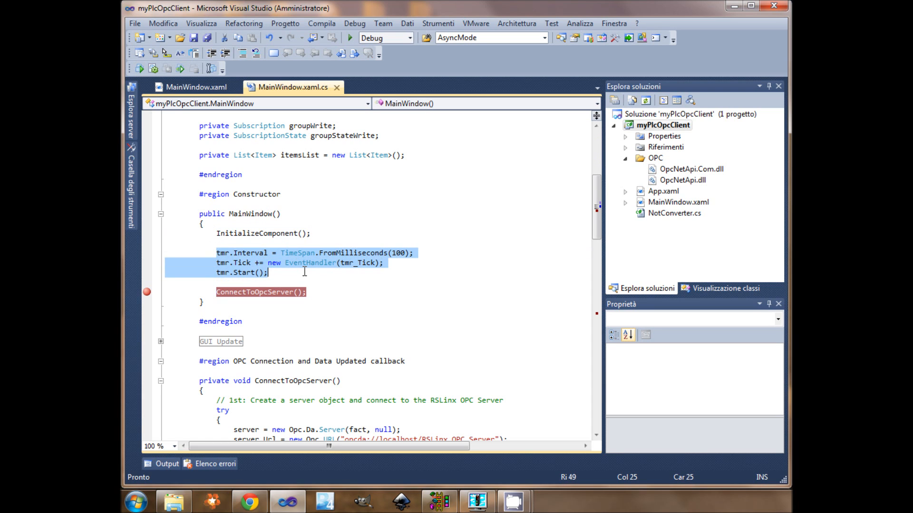
{"action": "scroll", "scroll_direction": "down", "scroll_amount": 3}
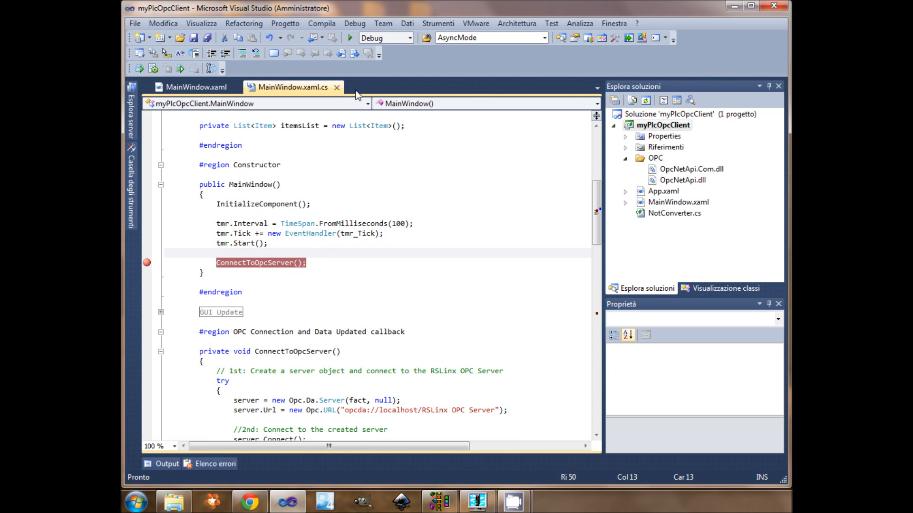
{"action": "left_click", "coordinate": [350, 37]}
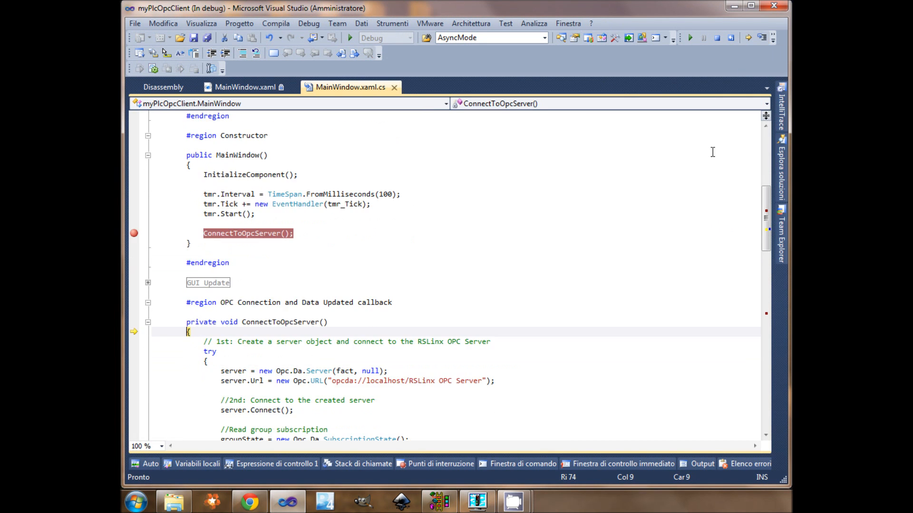
- Step over the Opc.Da.Server creation, server URL and Connect lines
{"action": "scroll", "scroll_direction": "down", "scroll_amount": 3}
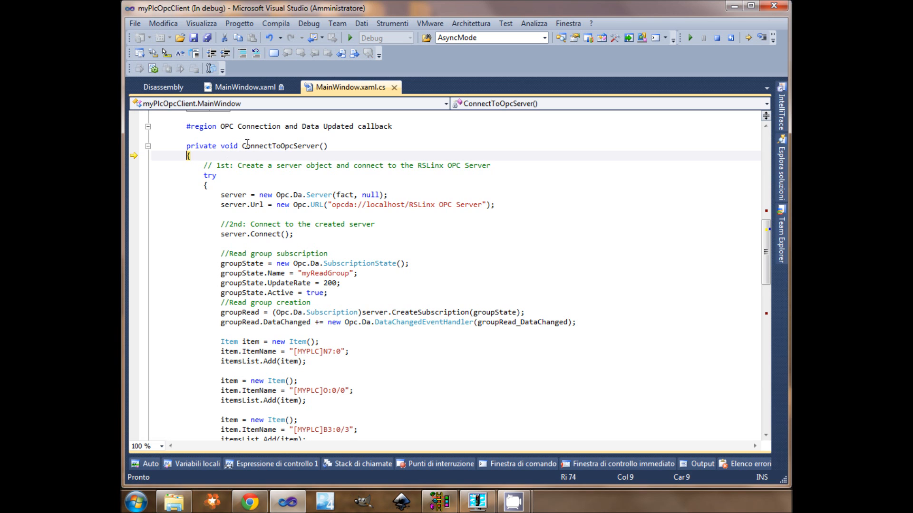
{"action": "scroll", "scroll_direction": "up", "scroll_amount": 3}
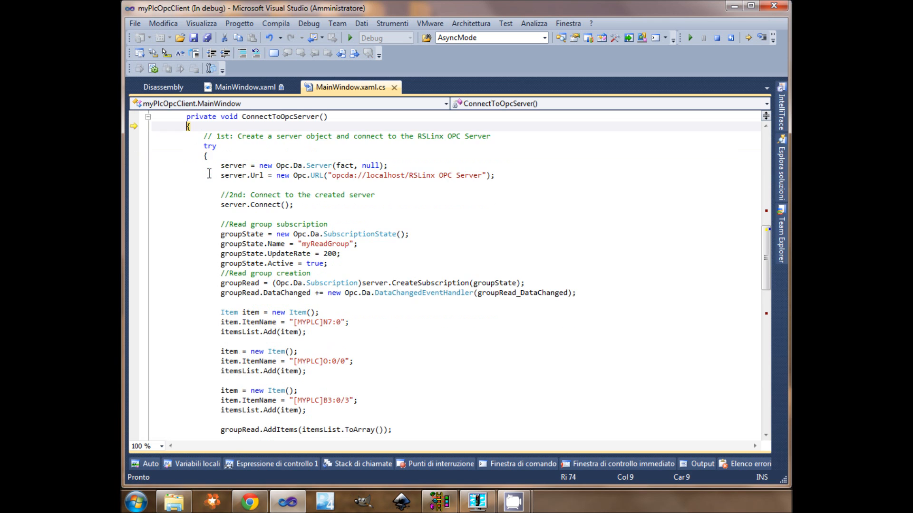
{"action": "scroll", "scroll_direction": "down", "scroll_amount": 3}
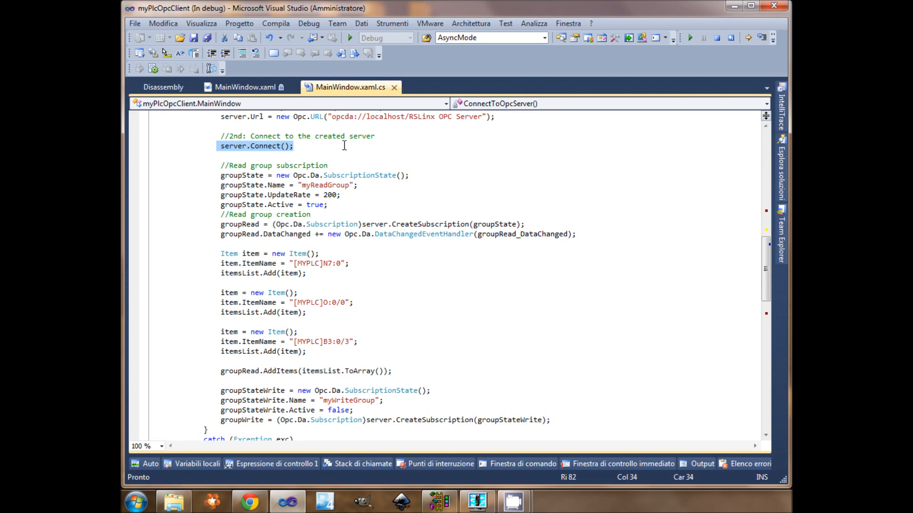
{"action": "scroll", "scroll_direction": "up", "scroll_amount": 3}
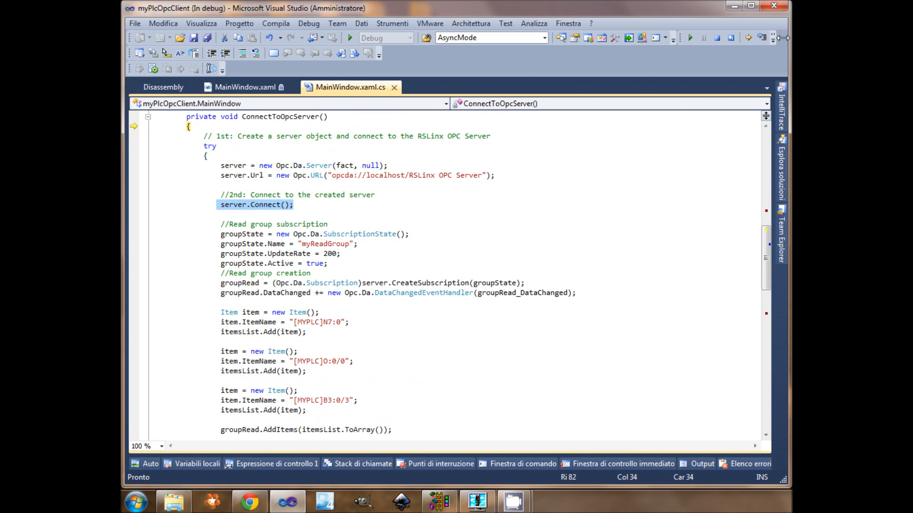
{"action": "left_click", "coordinate": [763, 37]}
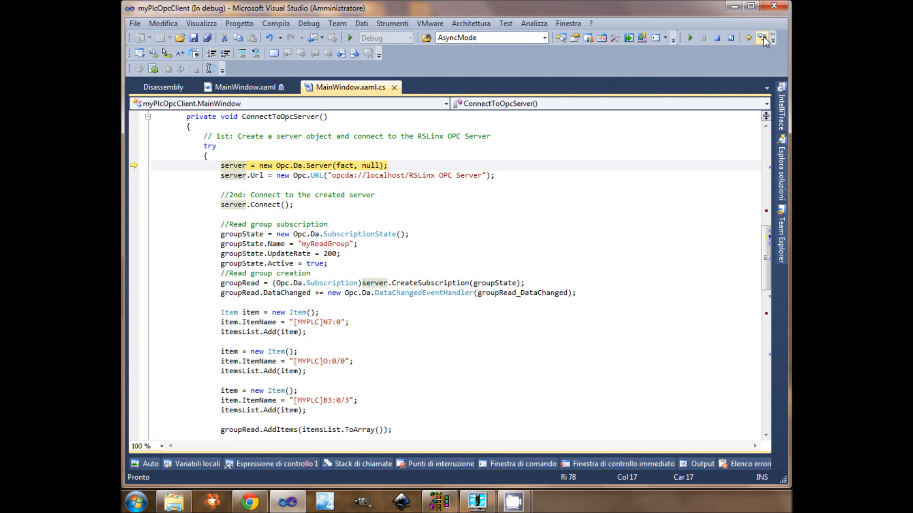
{"action": "mouse_move", "coordinate": [343, 166]}
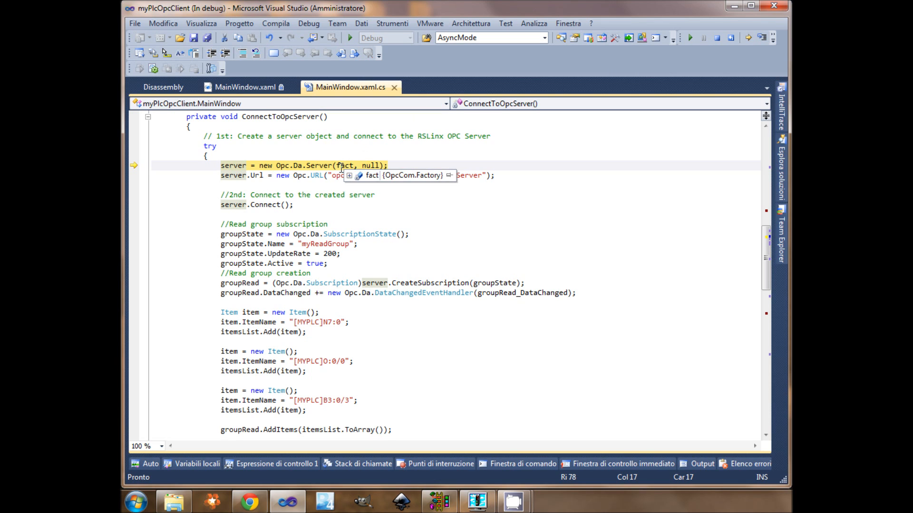
{"action": "mouse_move", "coordinate": [373, 166]}
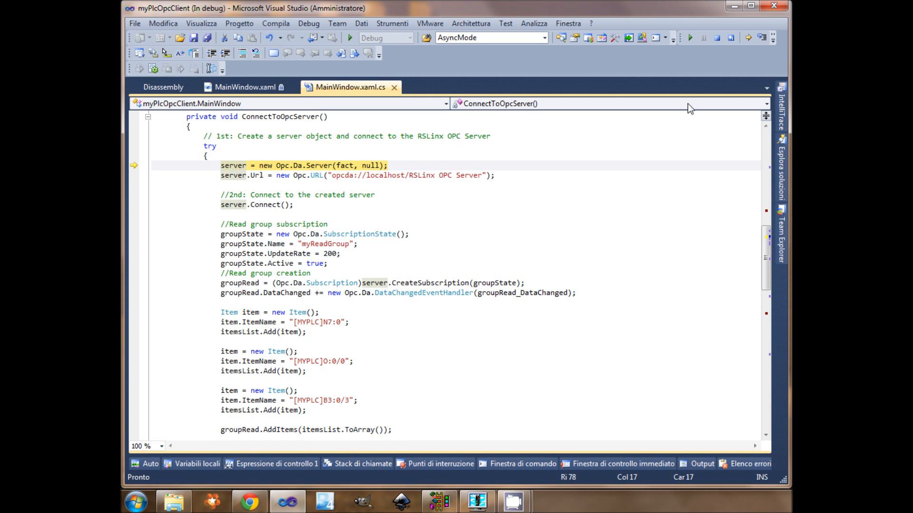
{"action": "left_click", "coordinate": [761, 37]}
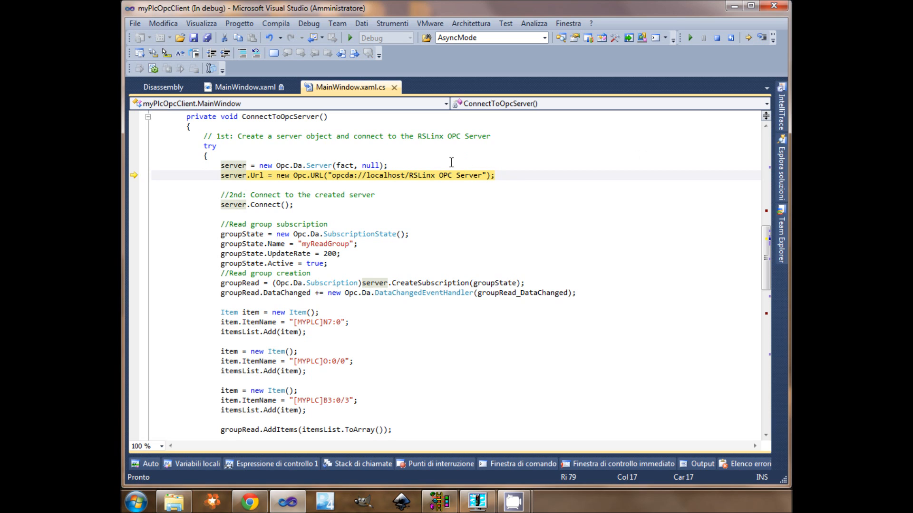
{"action": "mouse_move", "coordinate": [712, 82]}
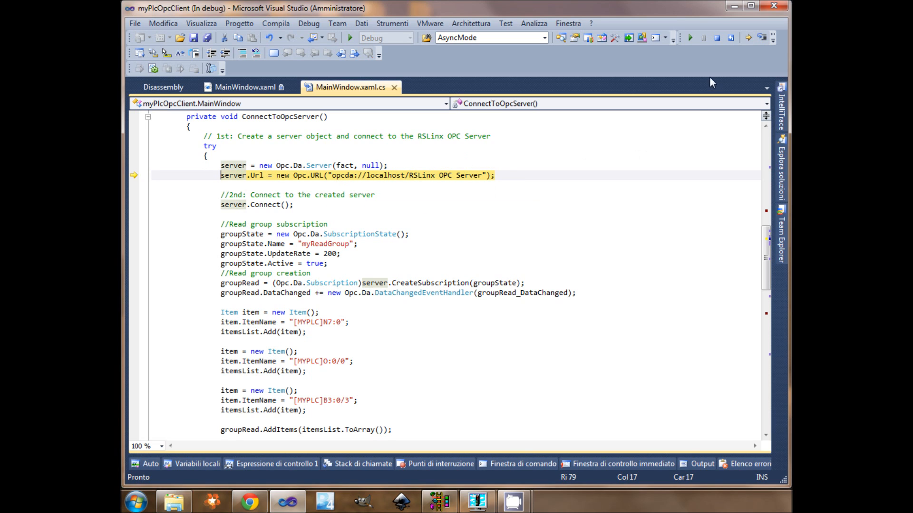
{"action": "mouse_move", "coordinate": [411, 176]}
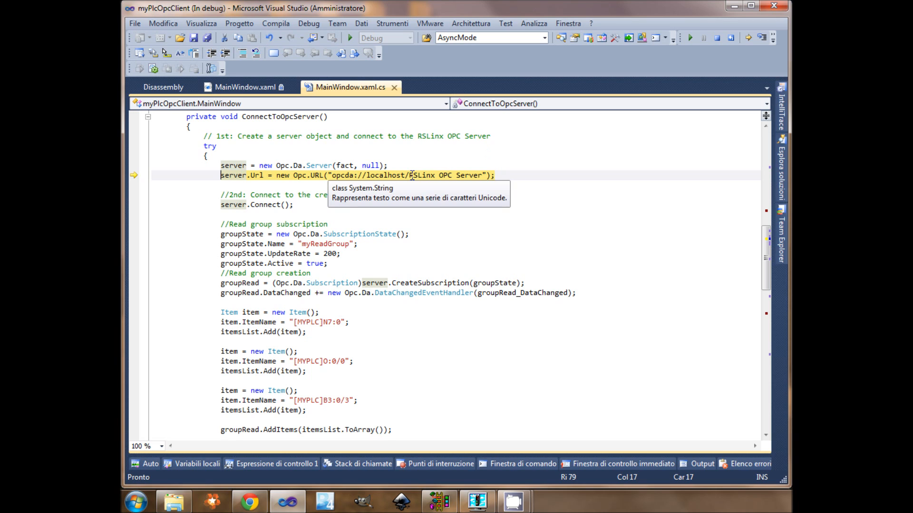
{"action": "mouse_move", "coordinate": [449, 157]}
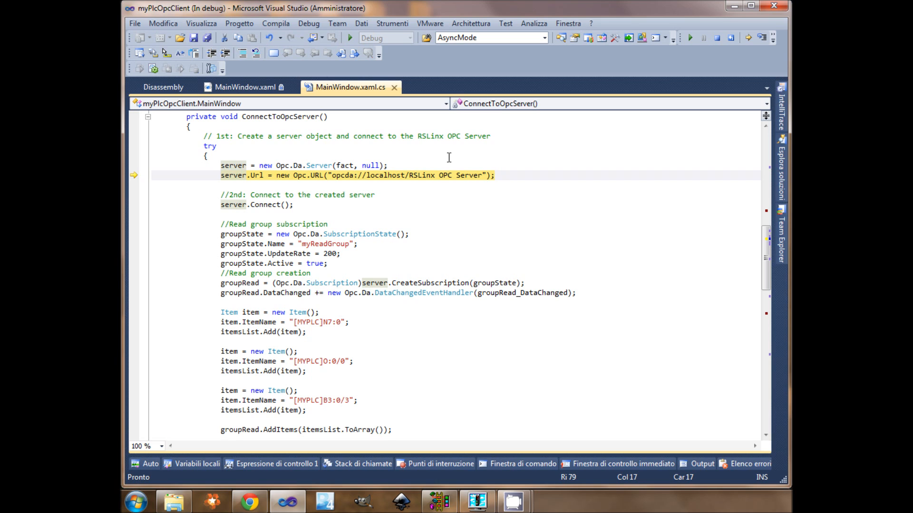
{"action": "mouse_move", "coordinate": [406, 176]}
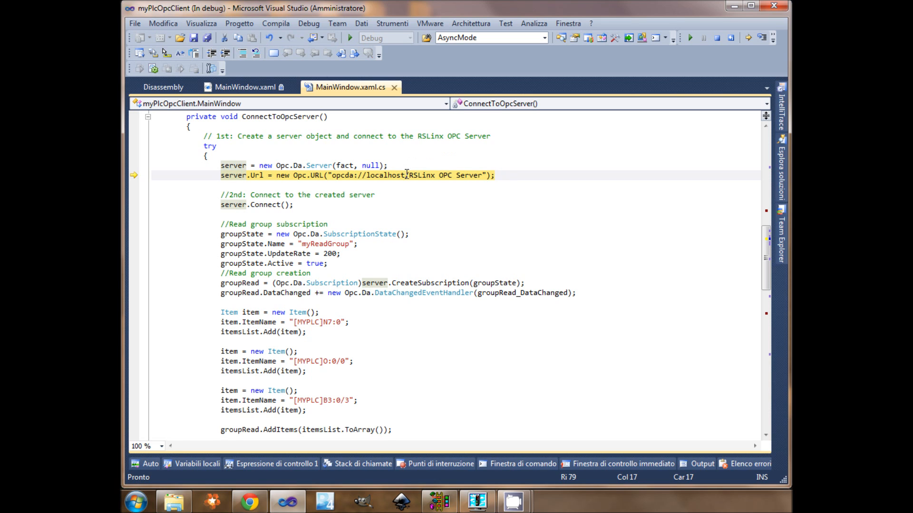
{"action": "mouse_move", "coordinate": [666, 112]}
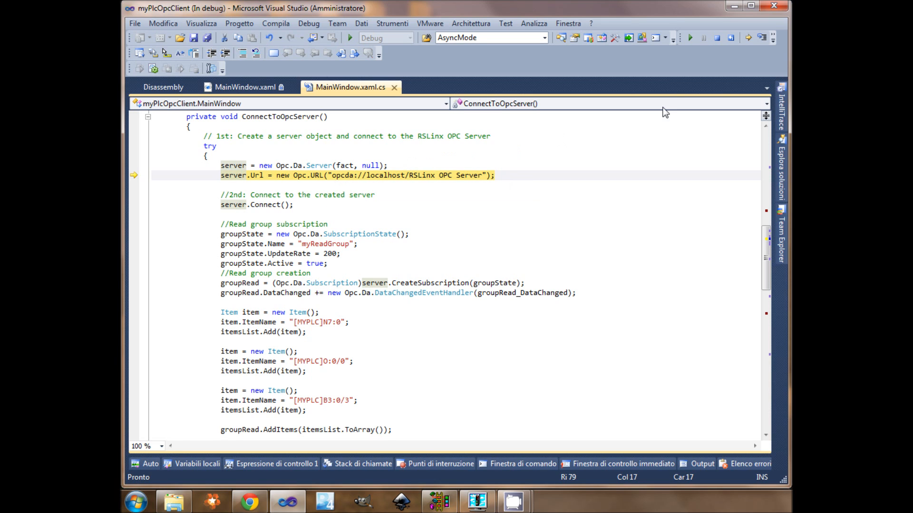
{"action": "left_click", "coordinate": [763, 37]}
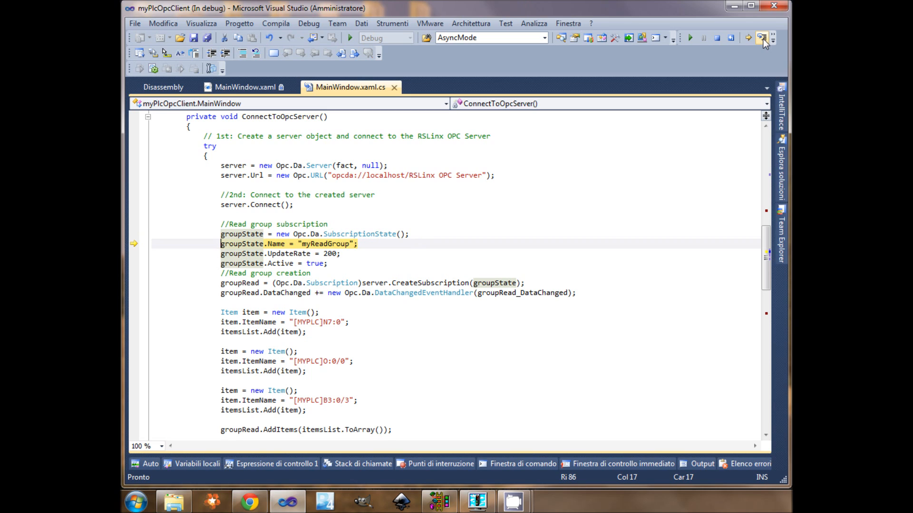
- Step over the read group's Name, UpdateRate and Active assignments
{"action": "key", "text": "F10"}
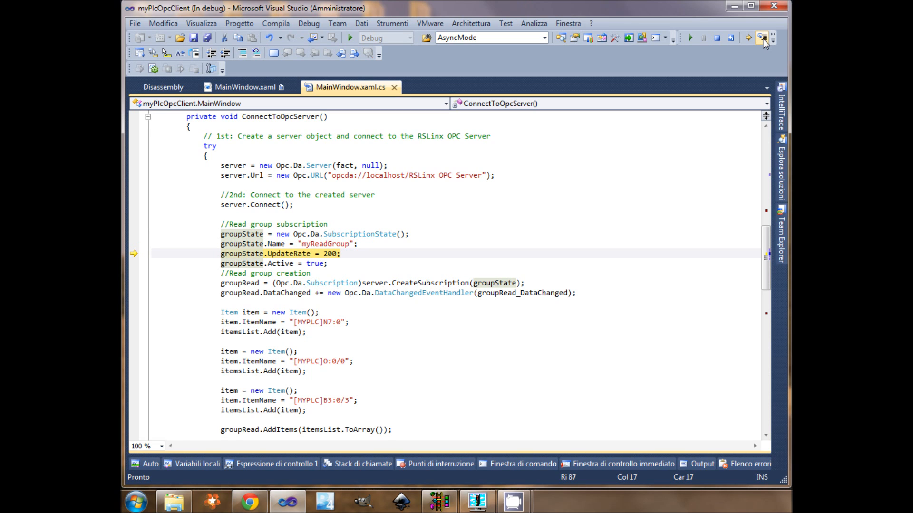
{"action": "left_click", "coordinate": [748, 38]}
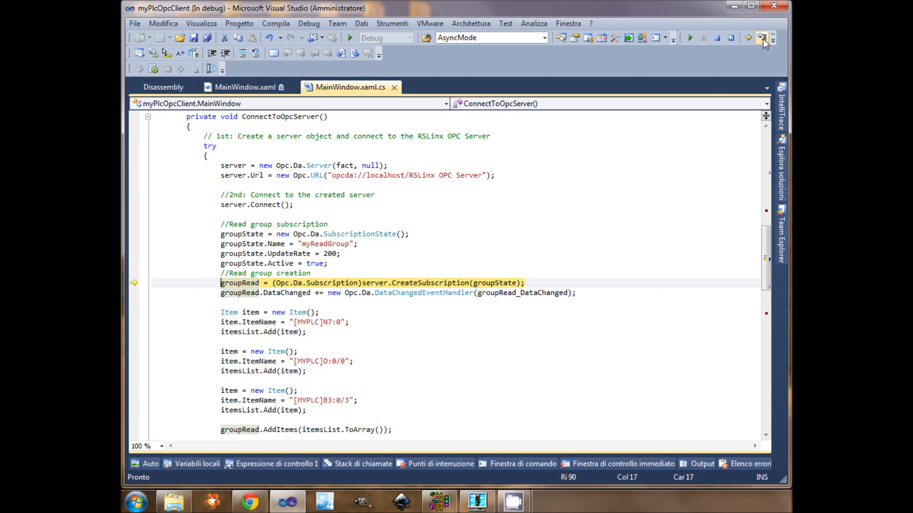
{"action": "mouse_move", "coordinate": [364, 289]}
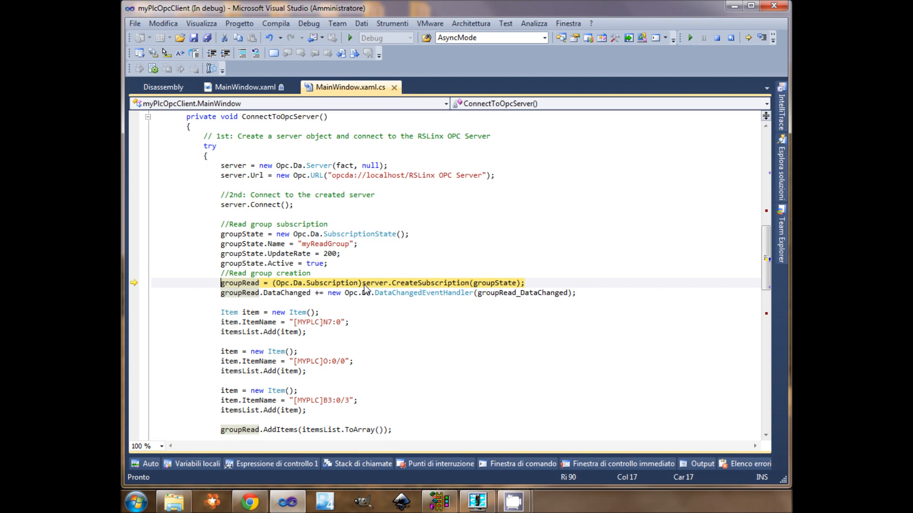
{"action": "mouse_move", "coordinate": [765, 37]}
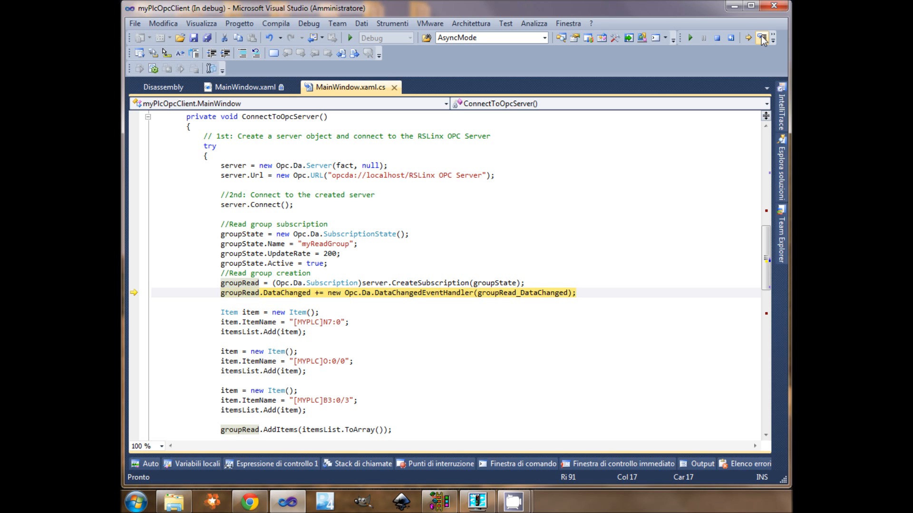
{"action": "mouse_move", "coordinate": [443, 294]}
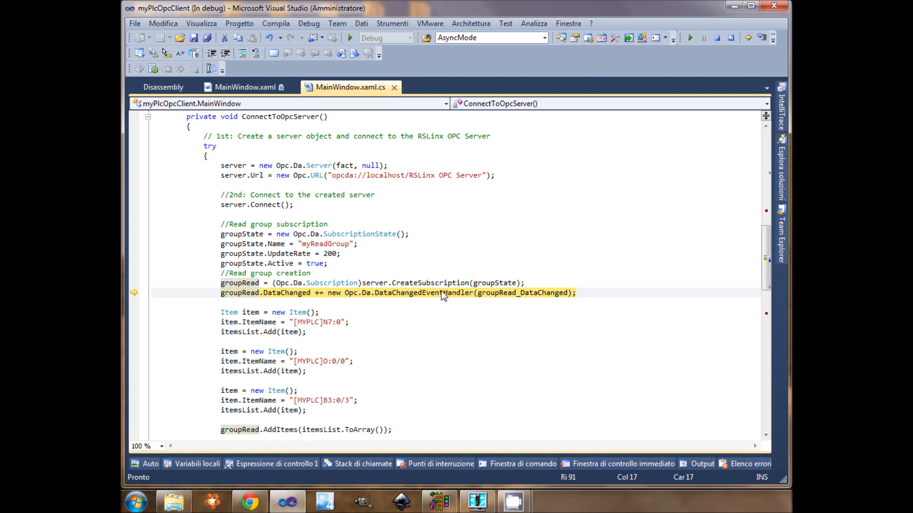
{"action": "mouse_move", "coordinate": [557, 305]}
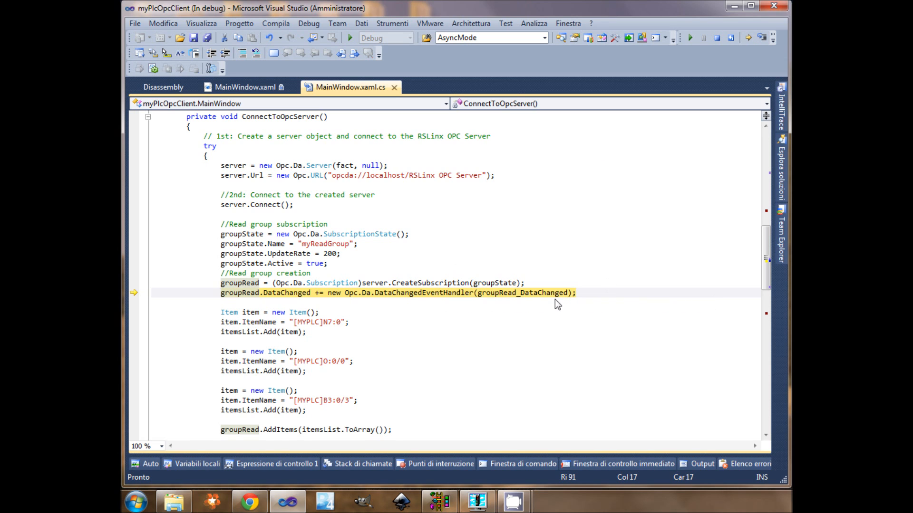
{"action": "mouse_move", "coordinate": [636, 296]}
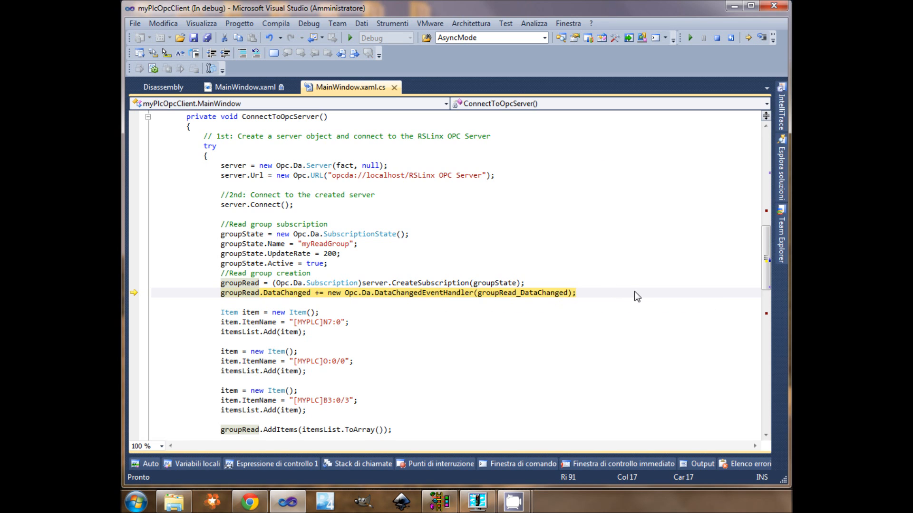
{"action": "scroll", "scroll_direction": "down", "scroll_amount": 3}
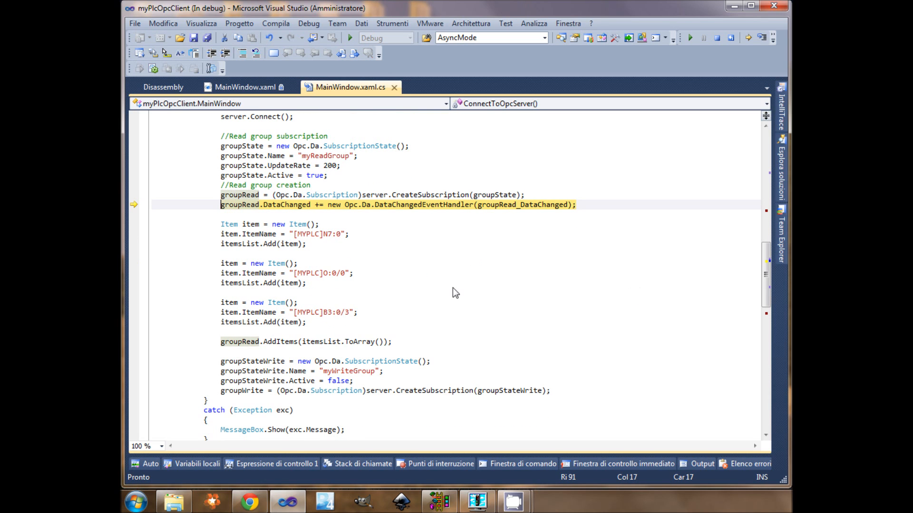
{"action": "mouse_move", "coordinate": [217, 226]}
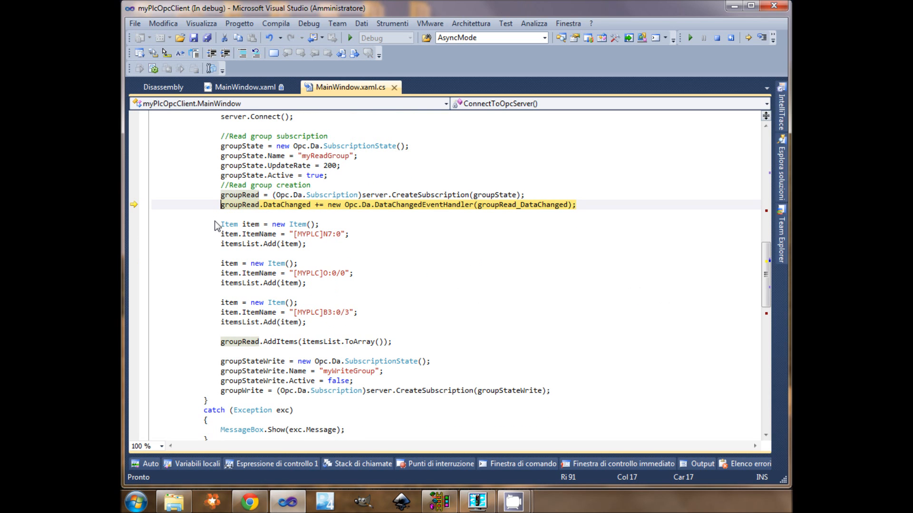
{"action": "mouse_move", "coordinate": [220, 225]}
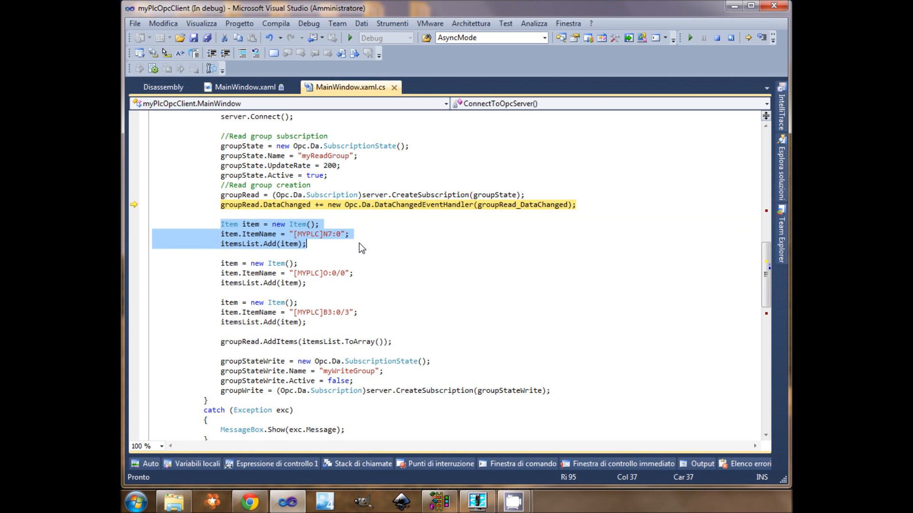
{"action": "left_click", "coordinate": [441, 298]}
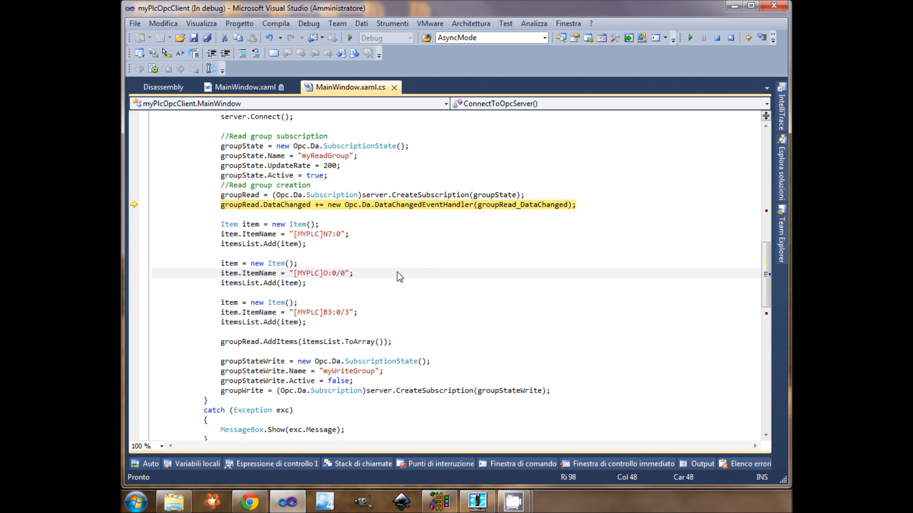
{"action": "mouse_move", "coordinate": [384, 278]}
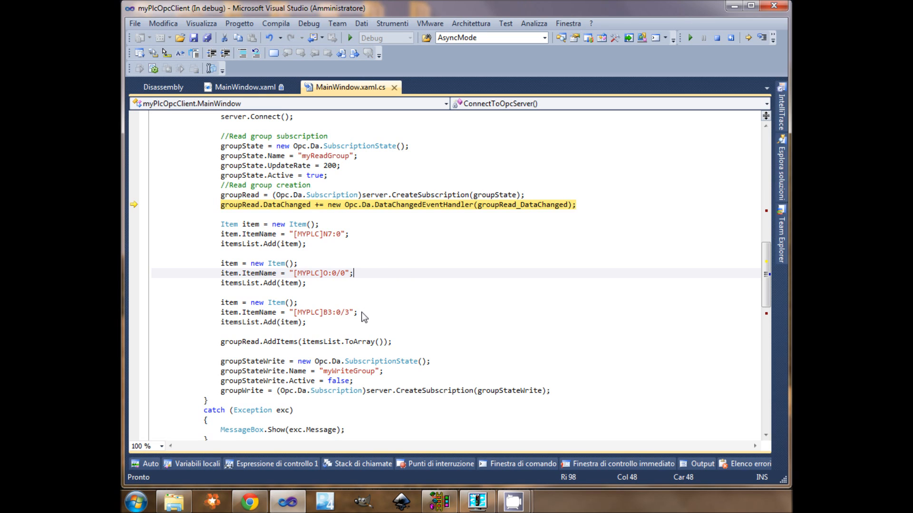
{"action": "mouse_move", "coordinate": [383, 317]}
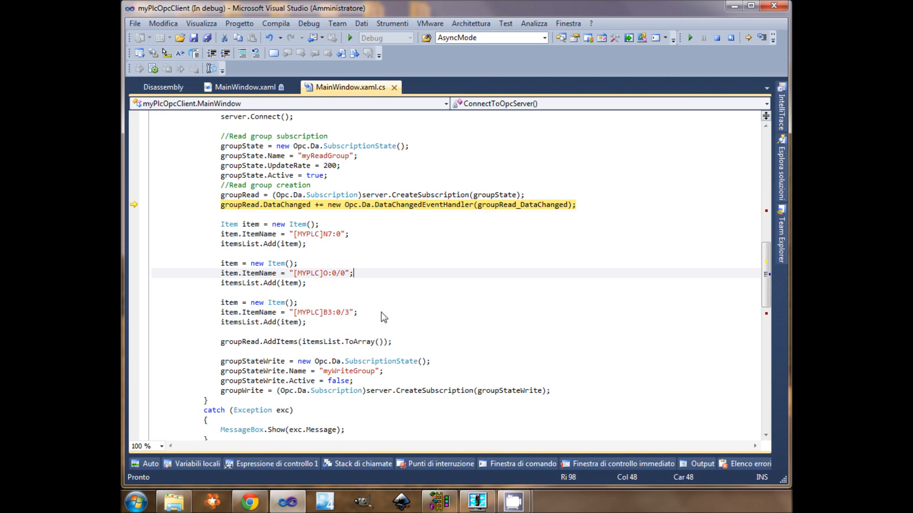
{"action": "scroll", "scroll_direction": "down", "scroll_amount": 3}
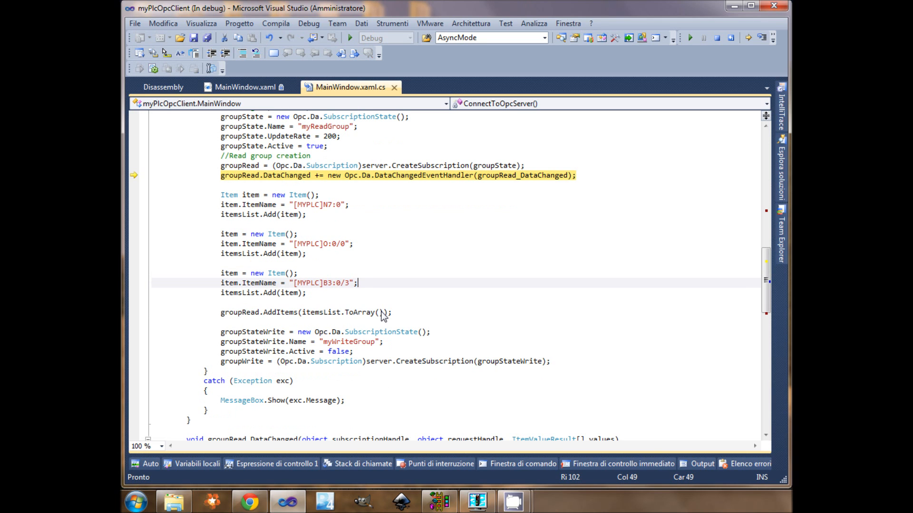
{"action": "mouse_move", "coordinate": [237, 203]}
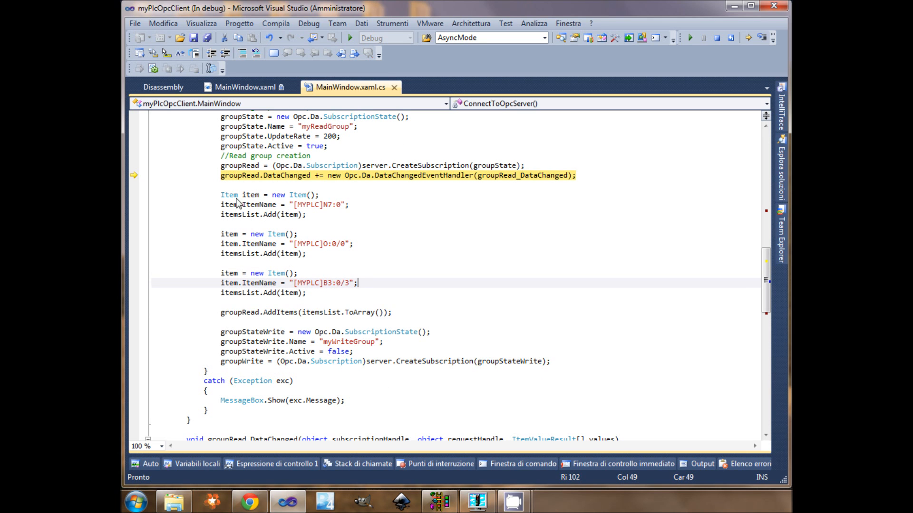
{"action": "mouse_move", "coordinate": [261, 318]}
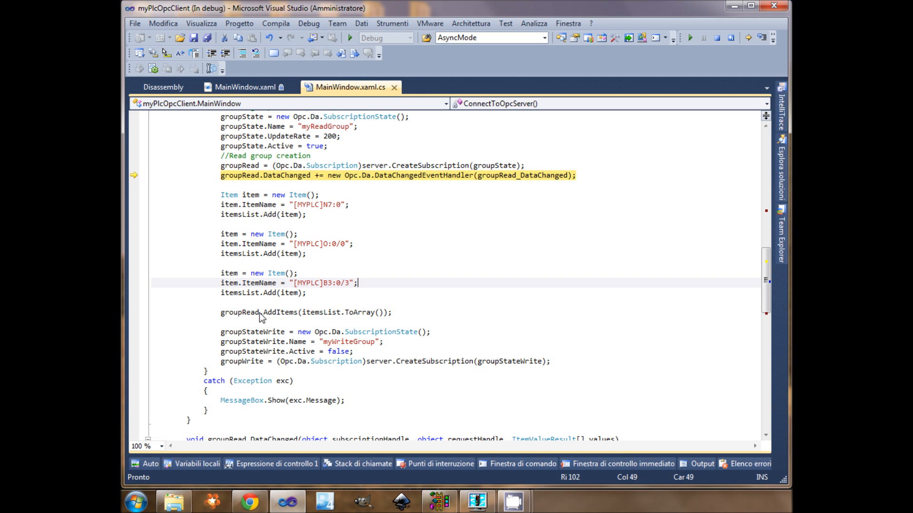
{"action": "left_click", "coordinate": [283, 313]}
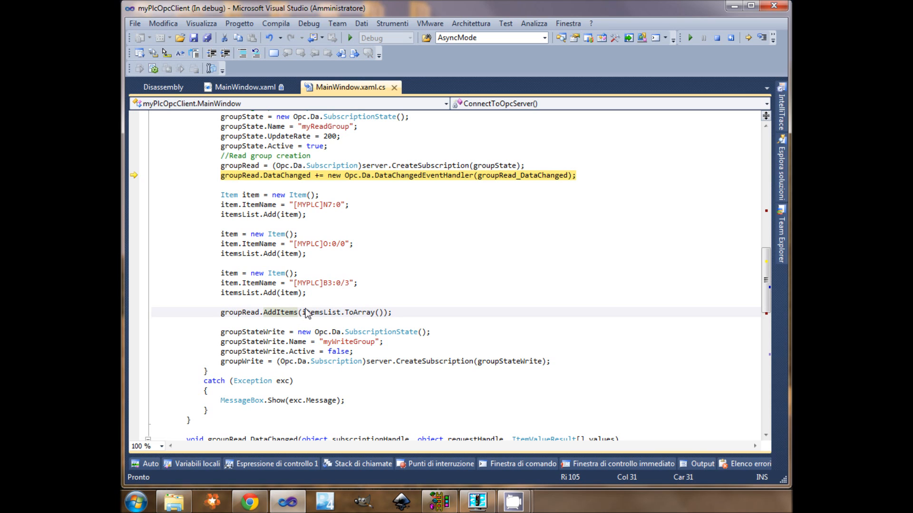
{"action": "mouse_move", "coordinate": [371, 316]}
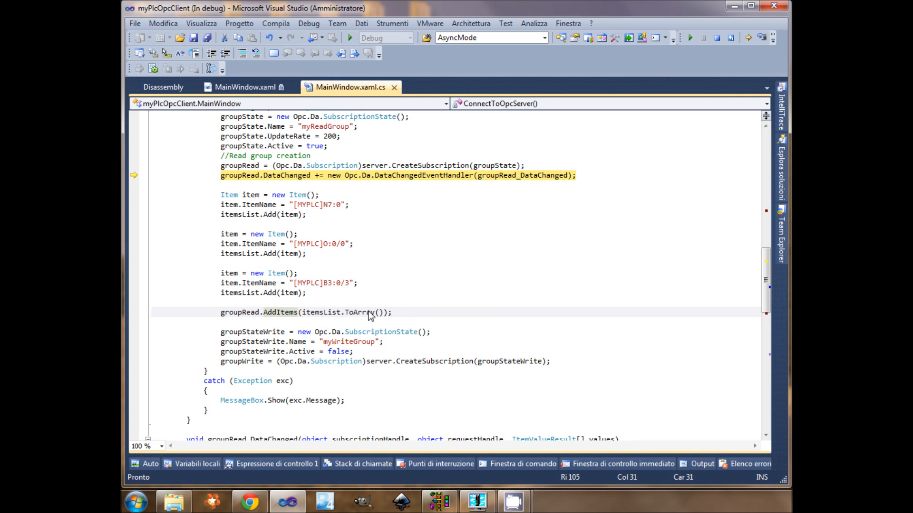
- Step over the DataChanged hookup and N7:0 item creation to reach the O:0/0 item
{"action": "scroll", "scroll_direction": "down", "scroll_amount": 3}
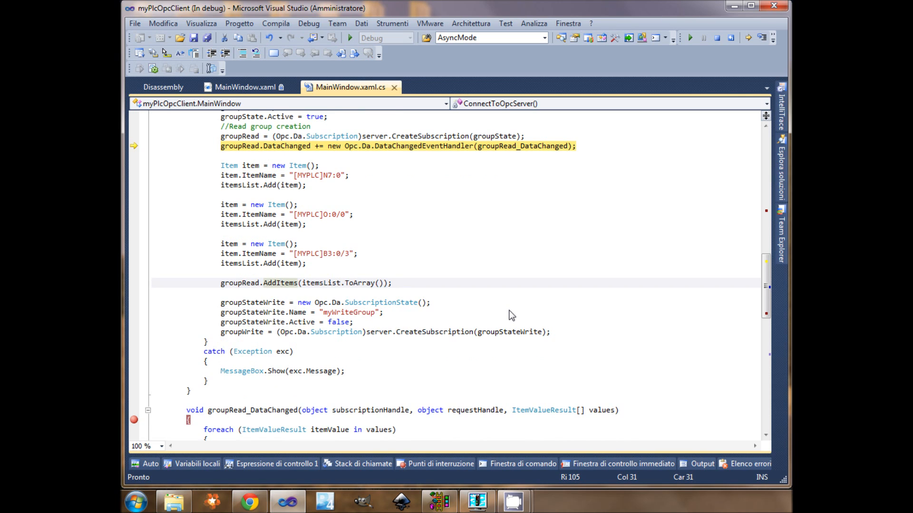
{"action": "scroll", "scroll_direction": "down", "scroll_amount": 3}
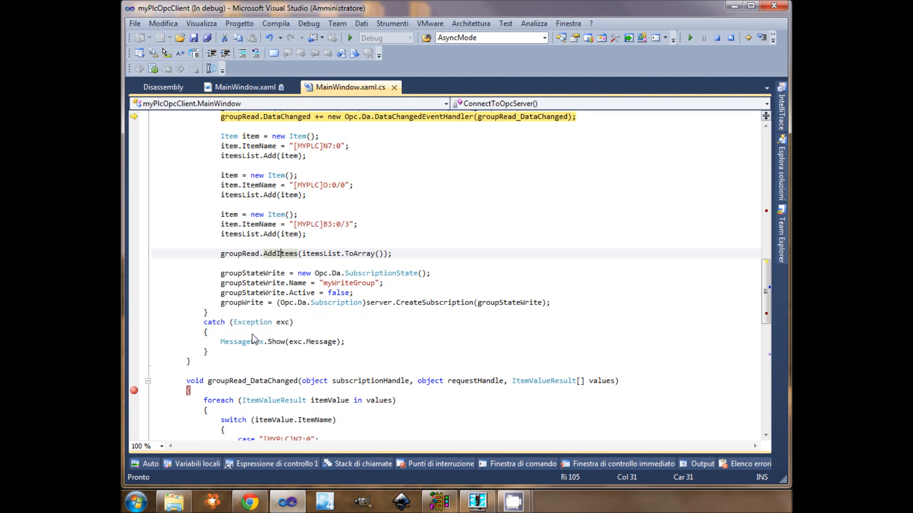
{"action": "mouse_move", "coordinate": [324, 344]}
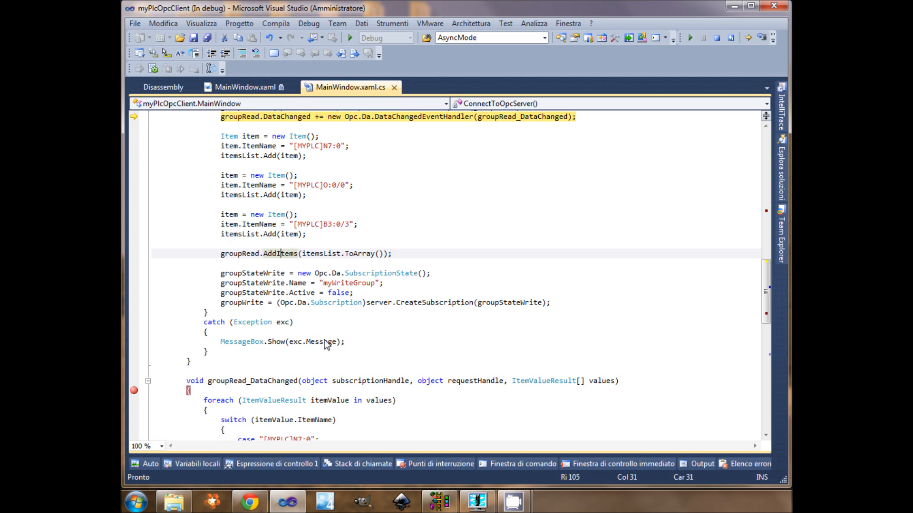
{"action": "mouse_move", "coordinate": [431, 230]}
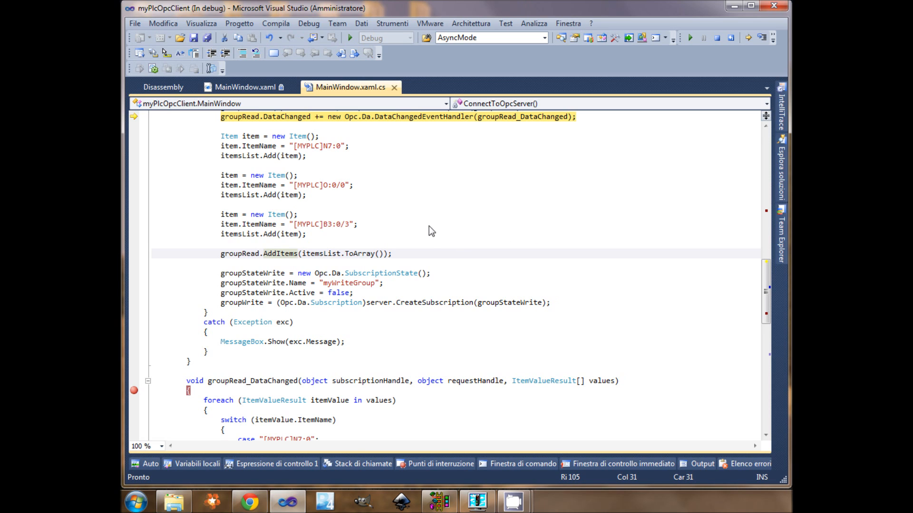
{"action": "mouse_move", "coordinate": [237, 279]}
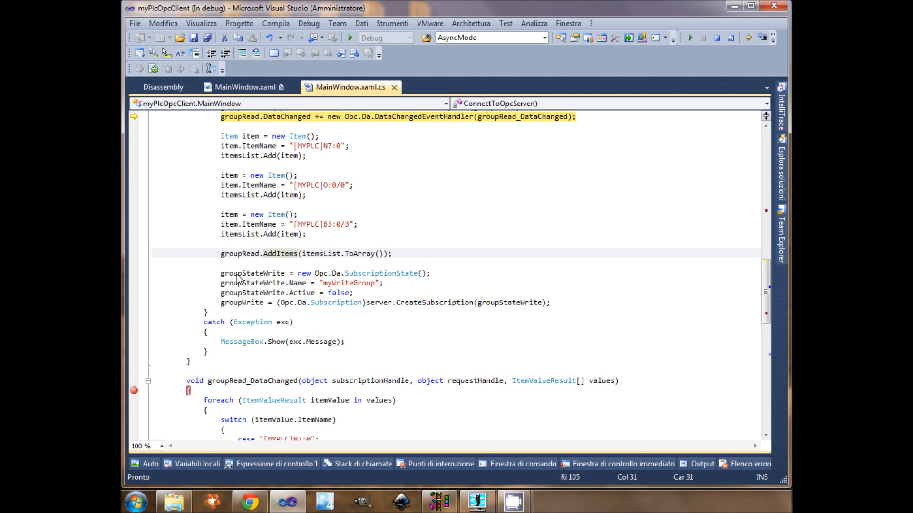
{"action": "mouse_move", "coordinate": [240, 283]}
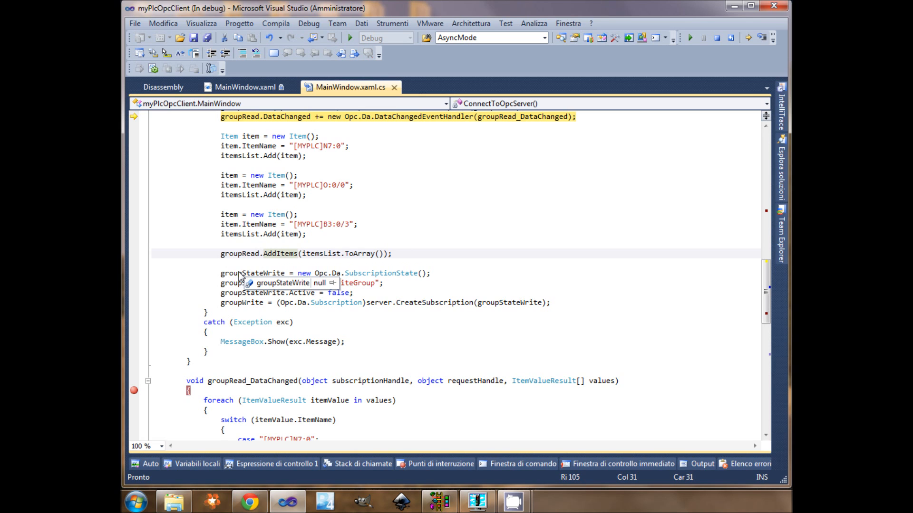
{"action": "mouse_move", "coordinate": [338, 293]}
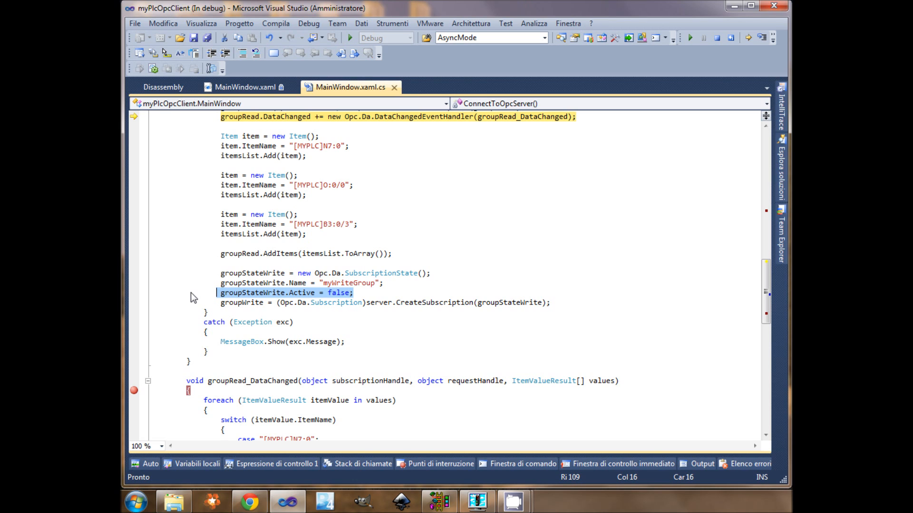
{"action": "mouse_move", "coordinate": [617, 142]}
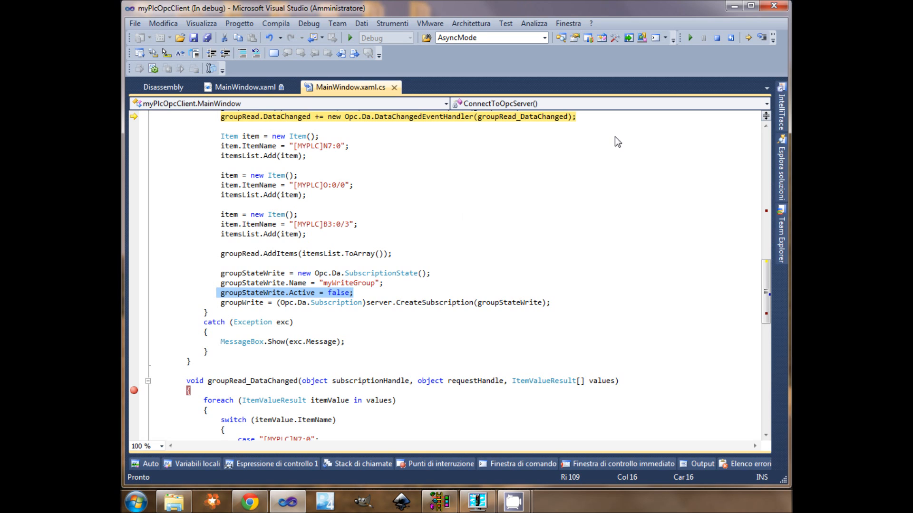
{"action": "mouse_move", "coordinate": [464, 251]}
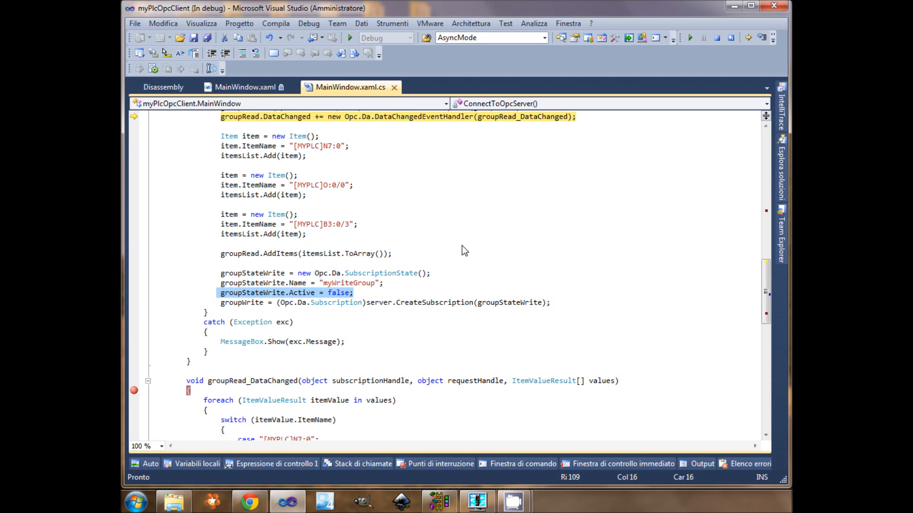
{"action": "mouse_move", "coordinate": [303, 321]}
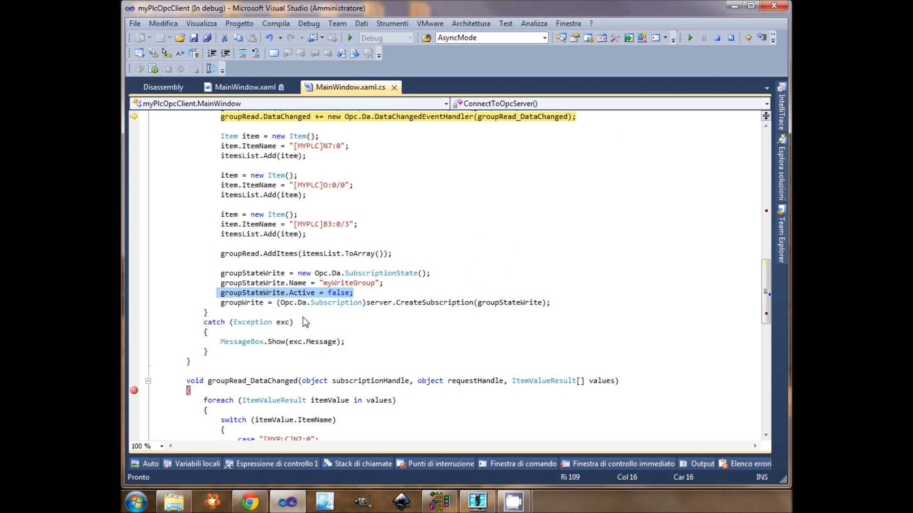
{"action": "mouse_move", "coordinate": [272, 370]}
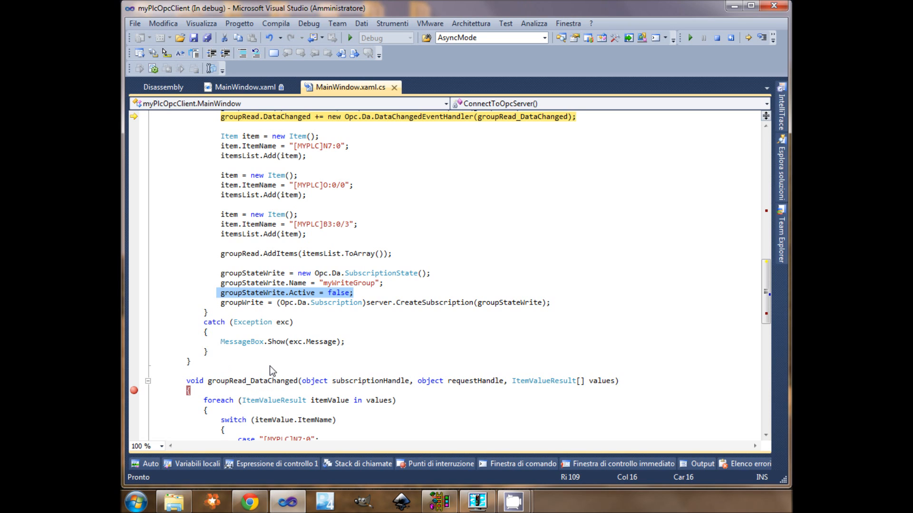
{"action": "mouse_move", "coordinate": [591, 221]}
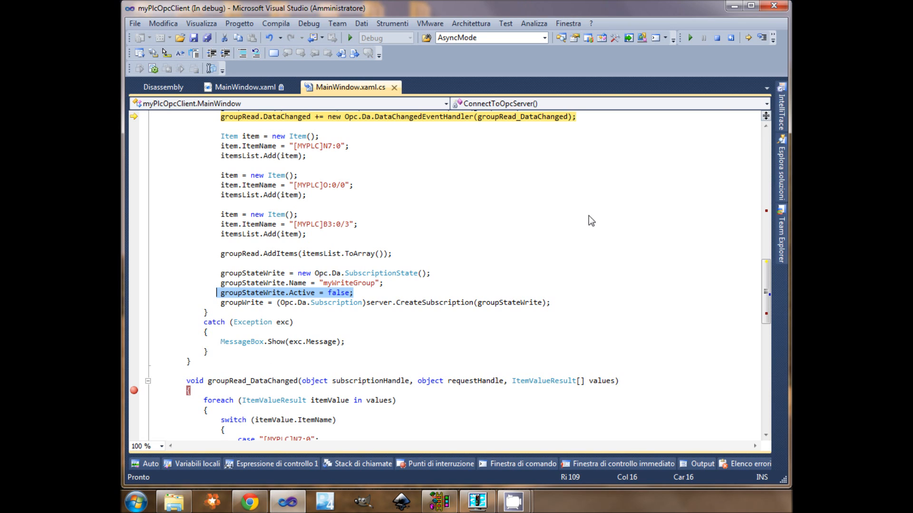
{"action": "mouse_move", "coordinate": [271, 387]}
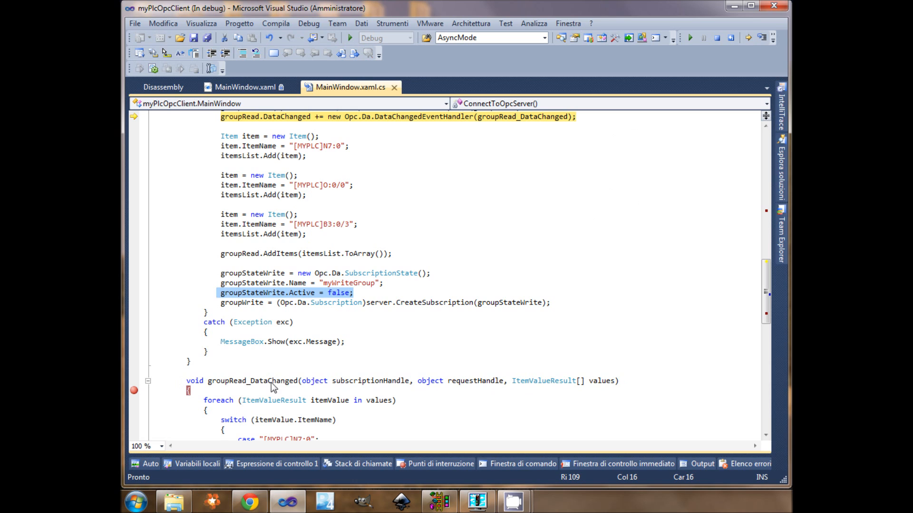
{"action": "mouse_move", "coordinate": [763, 38]}
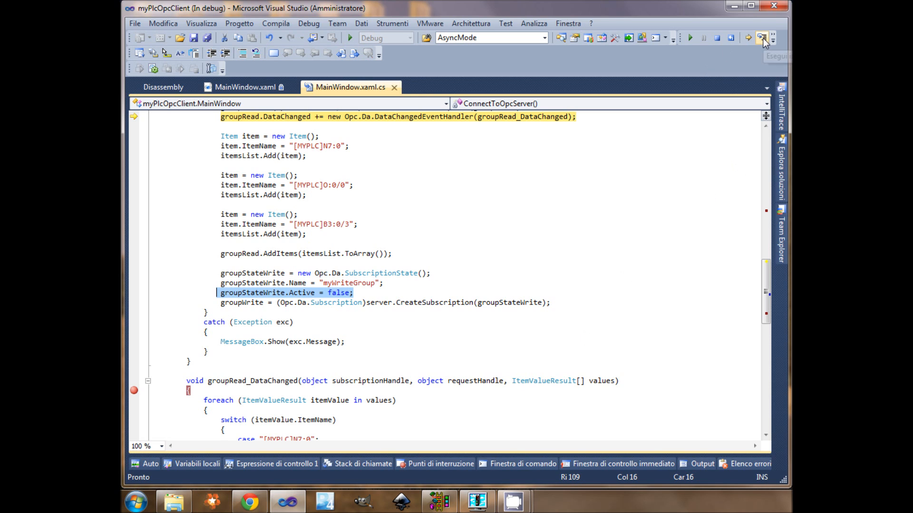
{"action": "left_click", "coordinate": [748, 37]}
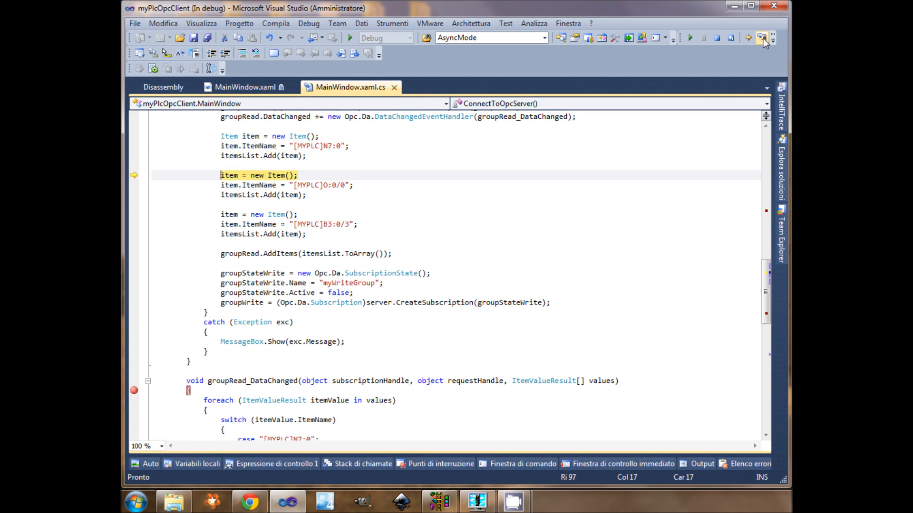
{"action": "left_click", "coordinate": [749, 38]}
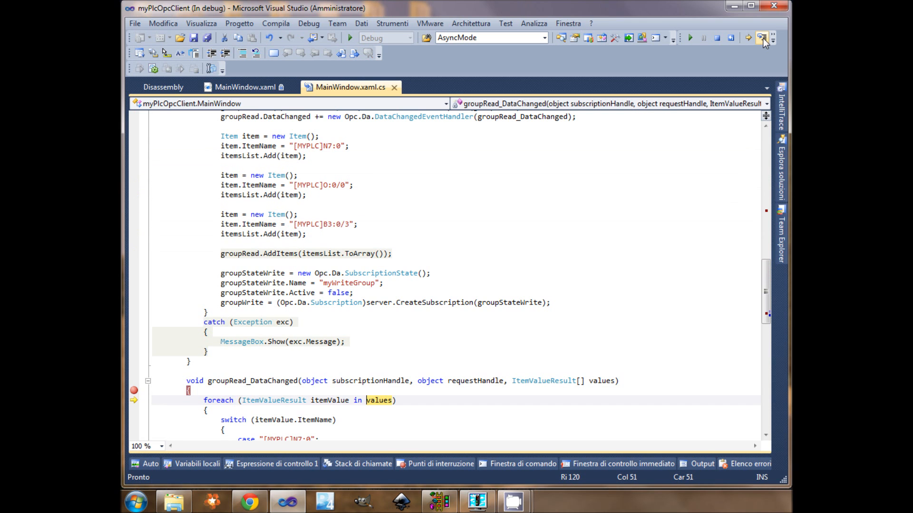
{"action": "scroll", "scroll_direction": "down", "scroll_amount": 3}
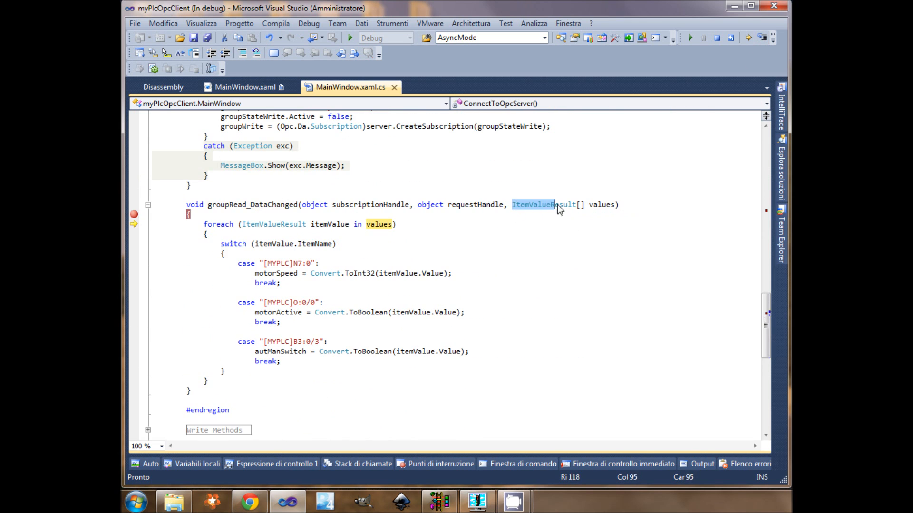
{"action": "mouse_move", "coordinate": [532, 204]}
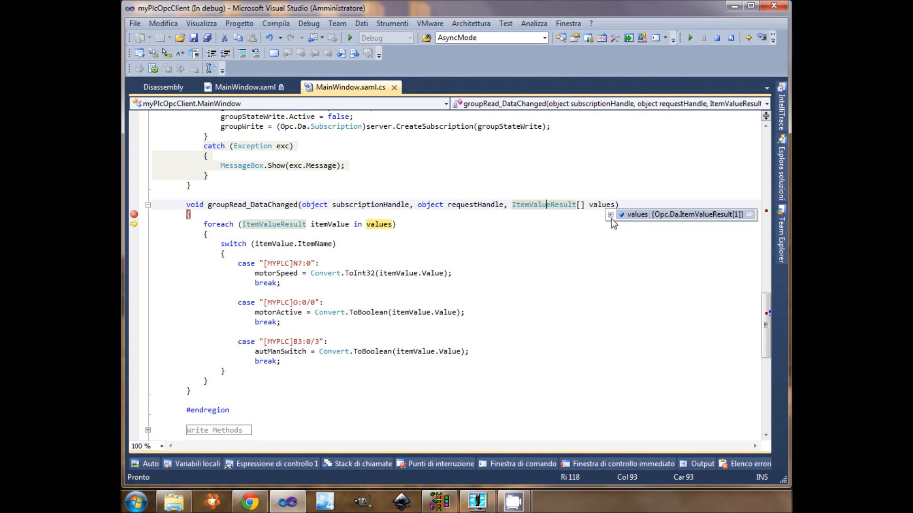
{"action": "left_click", "coordinate": [609, 214]}
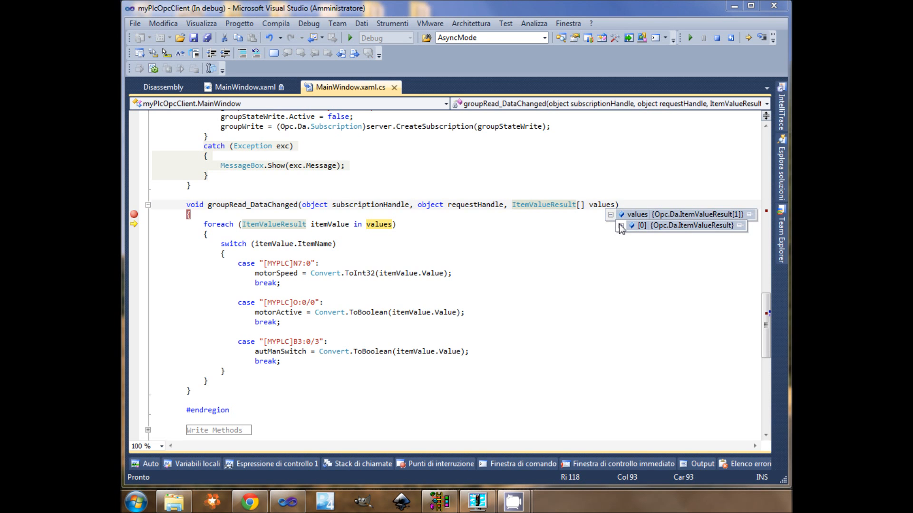
{"action": "mouse_move", "coordinate": [620, 230]}
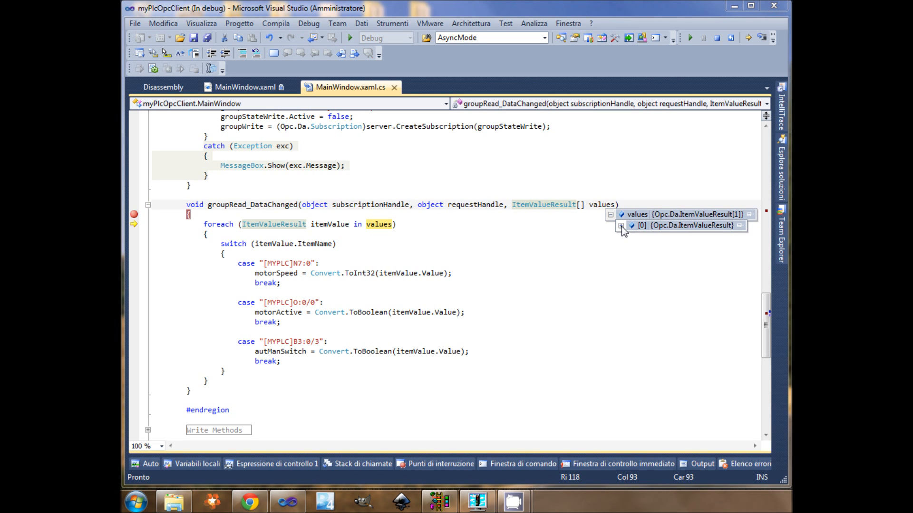
{"action": "left_click", "coordinate": [621, 226]}
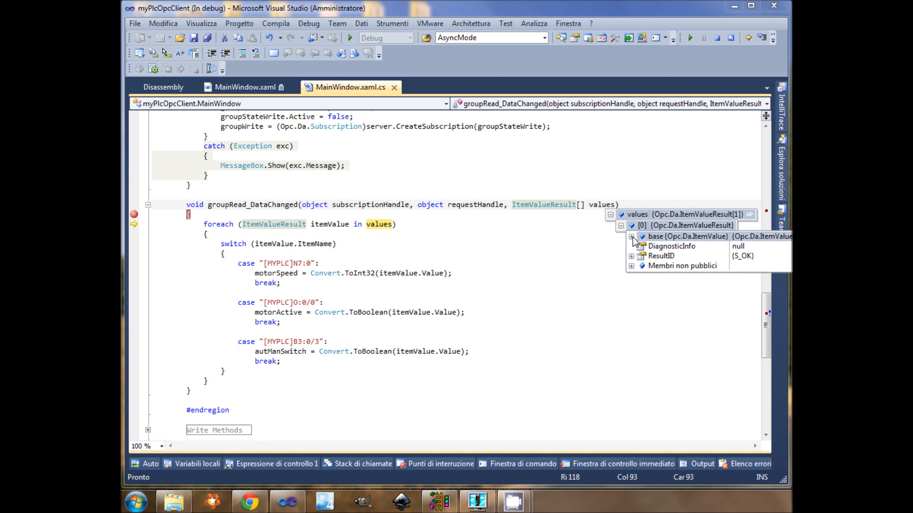
{"action": "left_click", "coordinate": [632, 237]}
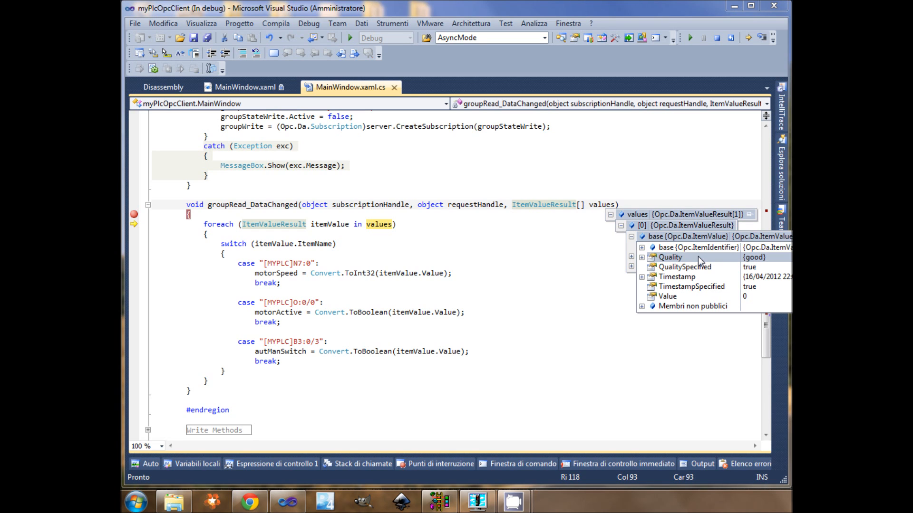
{"action": "mouse_move", "coordinate": [750, 267]}
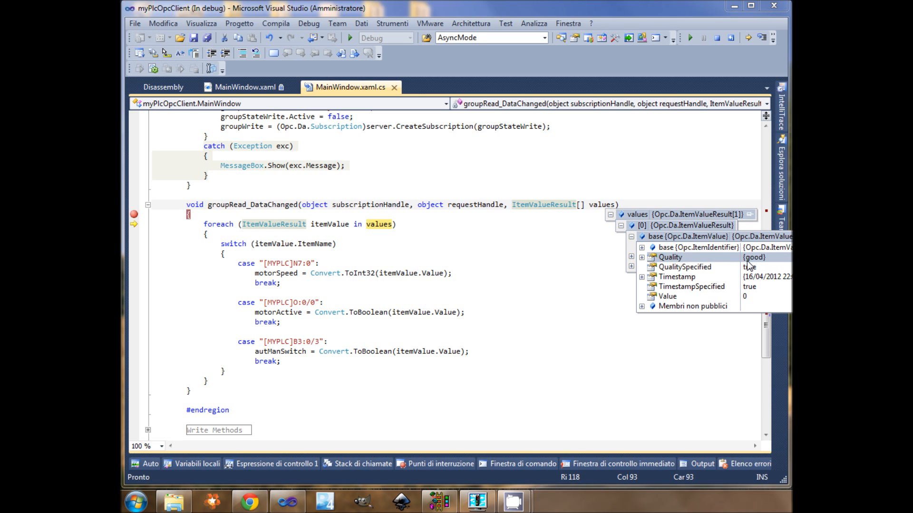
{"action": "mouse_move", "coordinate": [721, 300]}
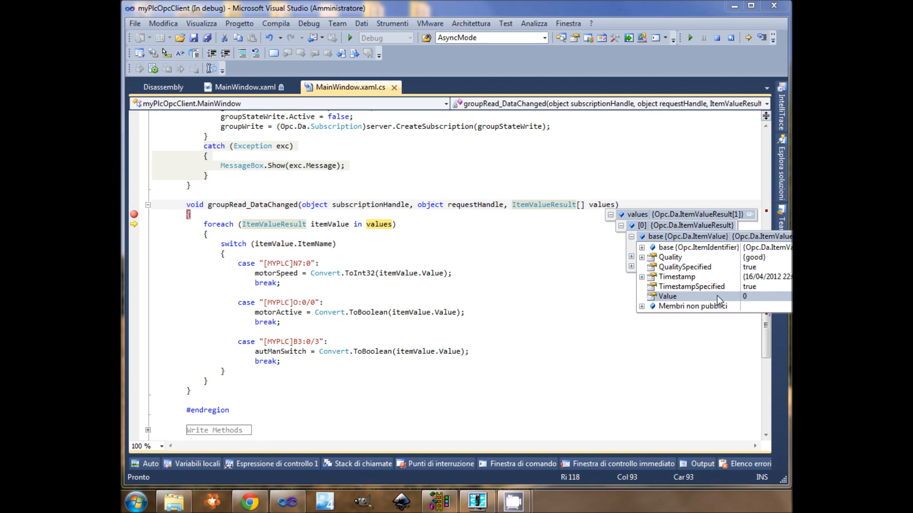
{"action": "mouse_move", "coordinate": [701, 257]}
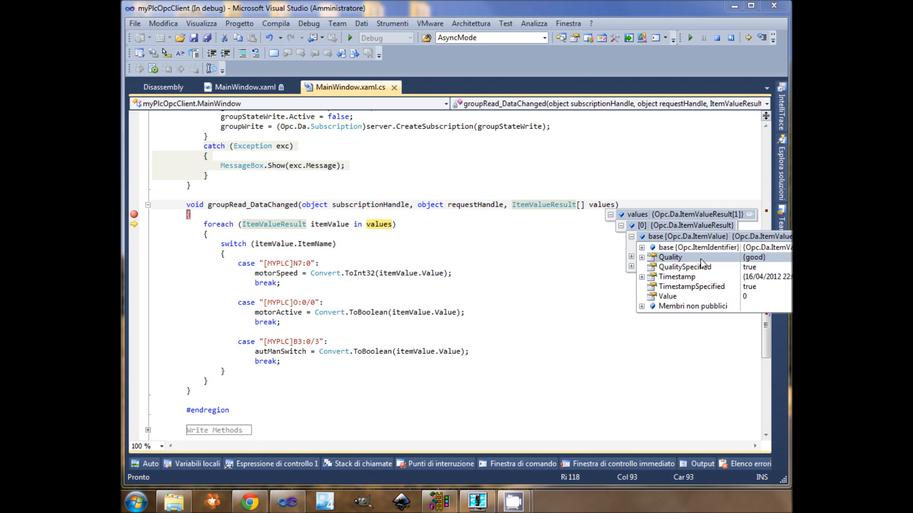
{"action": "mouse_move", "coordinate": [687, 248]}
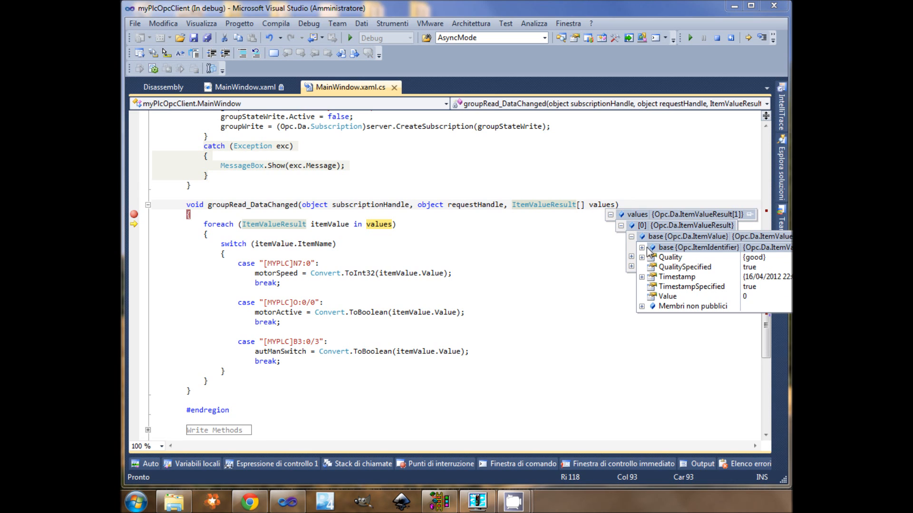
{"action": "left_click", "coordinate": [641, 247]}
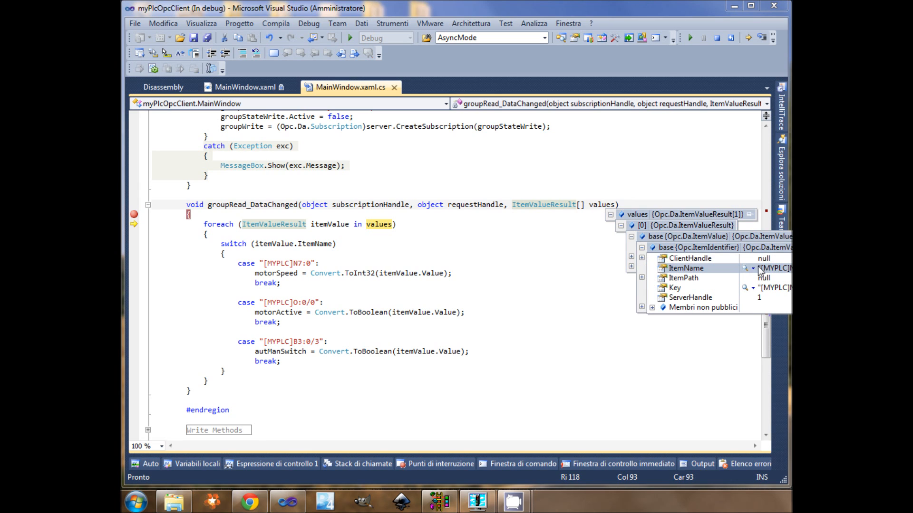
{"action": "mouse_move", "coordinate": [759, 272]}
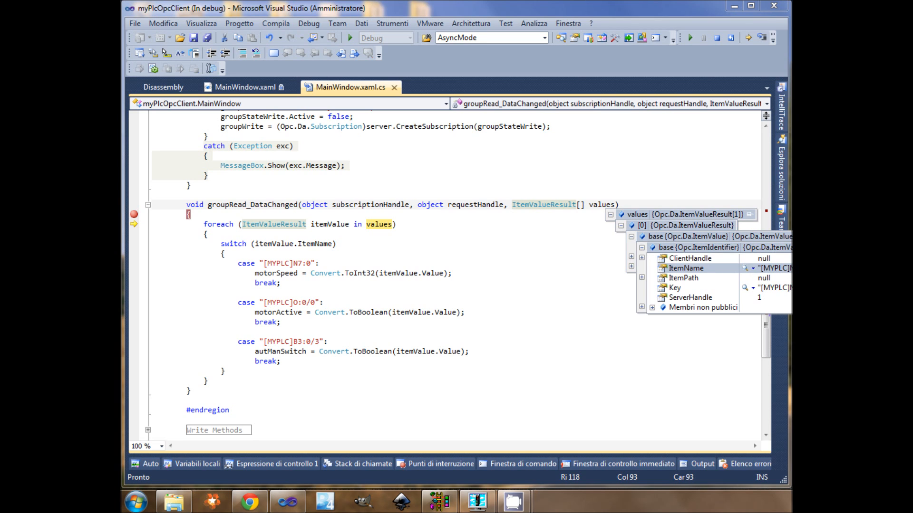
{"action": "mouse_move", "coordinate": [775, 274]}
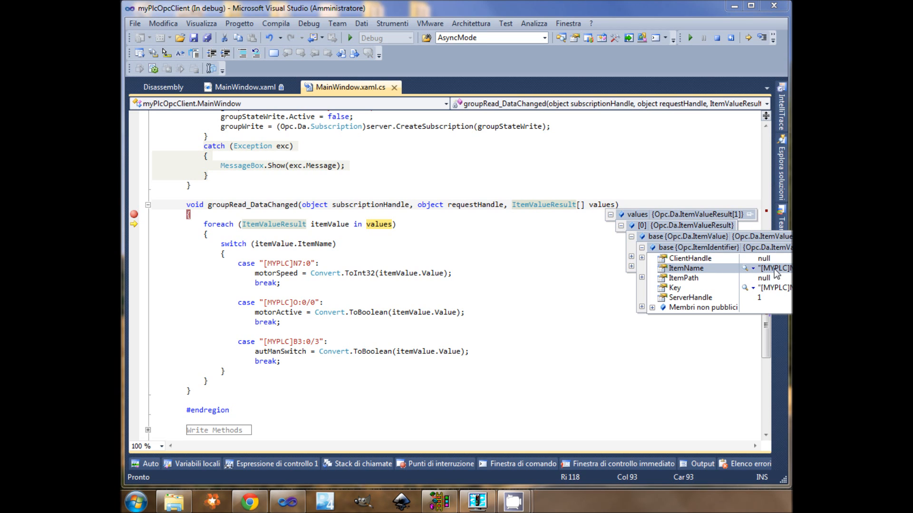
{"action": "mouse_move", "coordinate": [709, 252]}
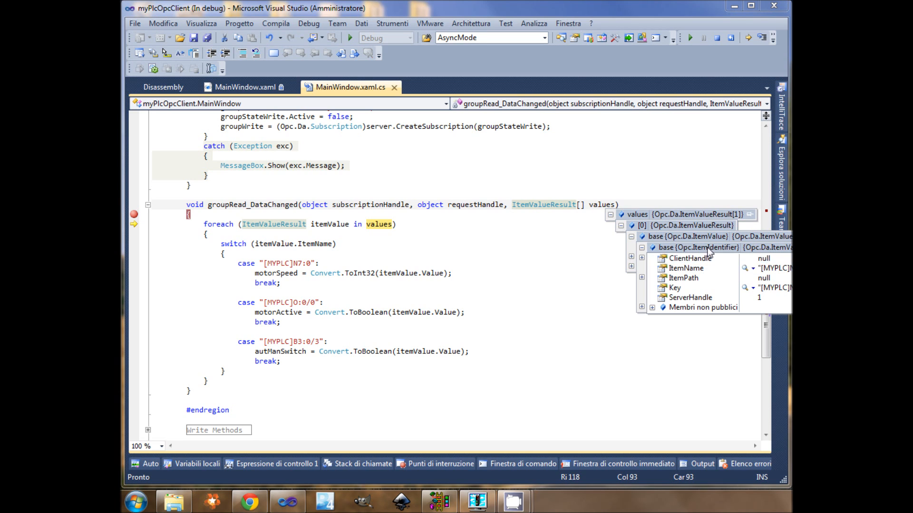
{"action": "left_click", "coordinate": [641, 247]}
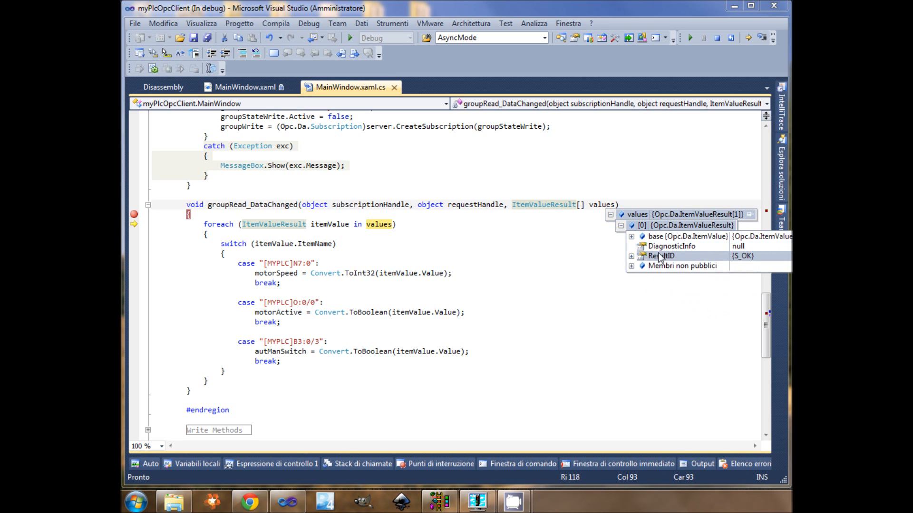
{"action": "left_click", "coordinate": [631, 237]}
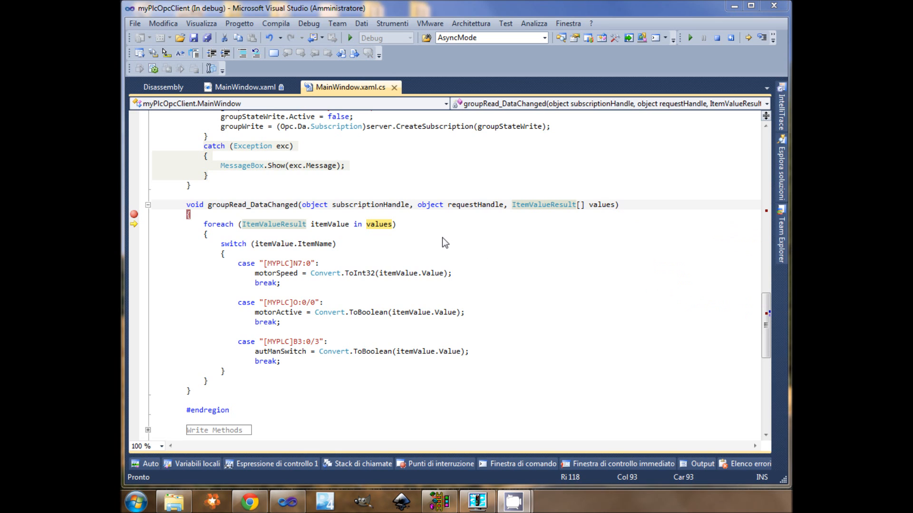
{"action": "mouse_move", "coordinate": [763, 37]}
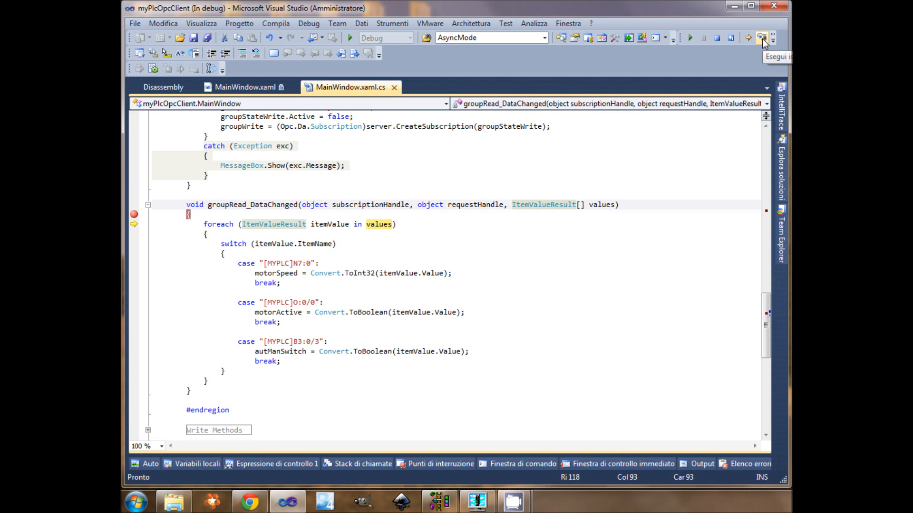
- Step through the motorSpeed case and back into the DataChanged foreach loop body
{"action": "left_click", "coordinate": [764, 37]}
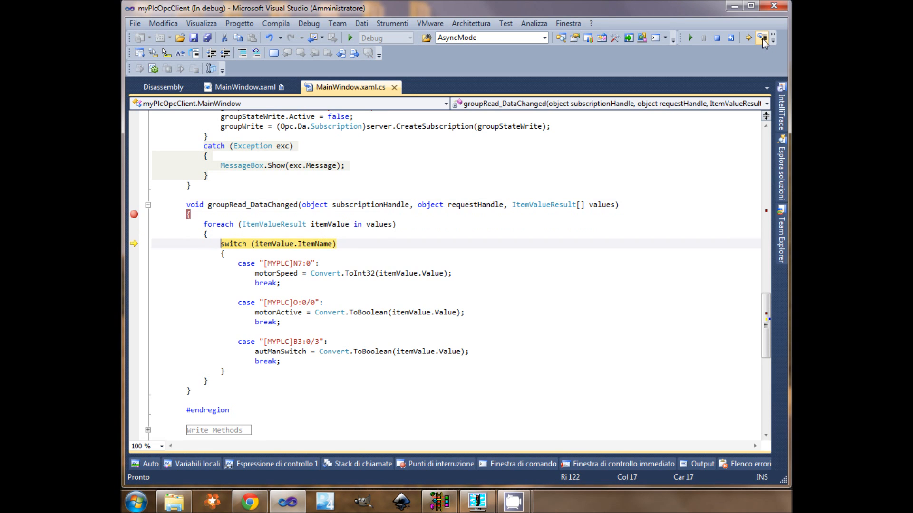
{"action": "left_click", "coordinate": [761, 37]}
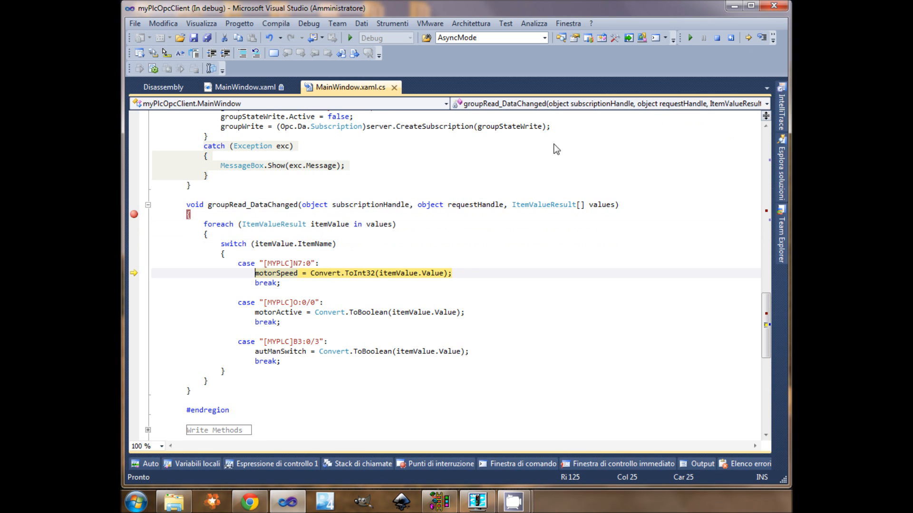
{"action": "mouse_move", "coordinate": [314, 245]}
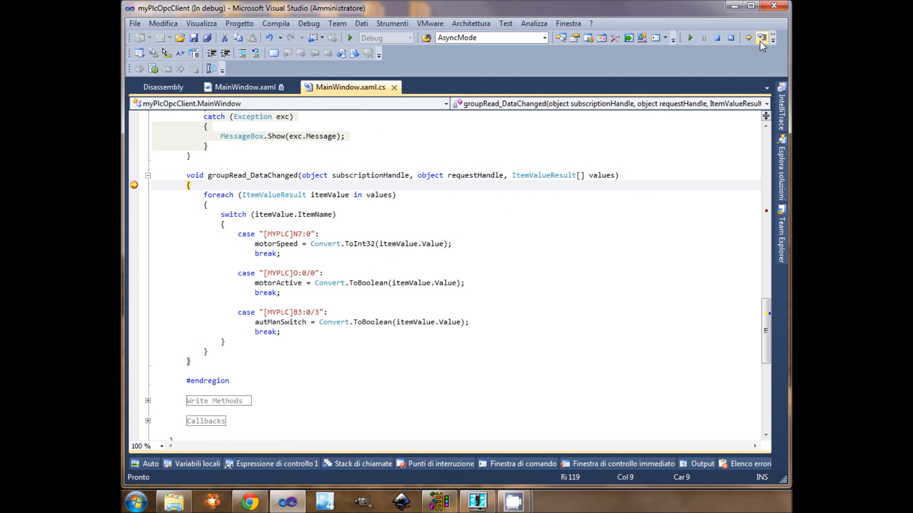
{"action": "left_click", "coordinate": [762, 37]}
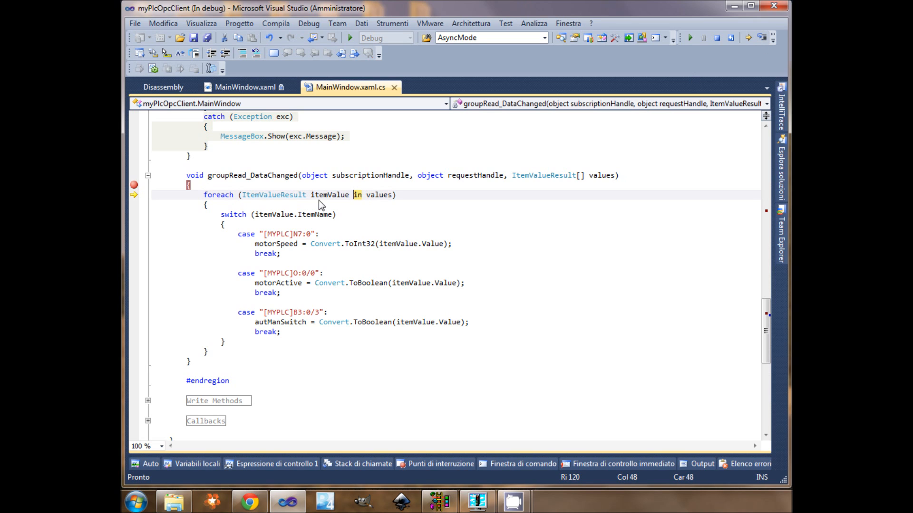
{"action": "mouse_move", "coordinate": [182, 191]}
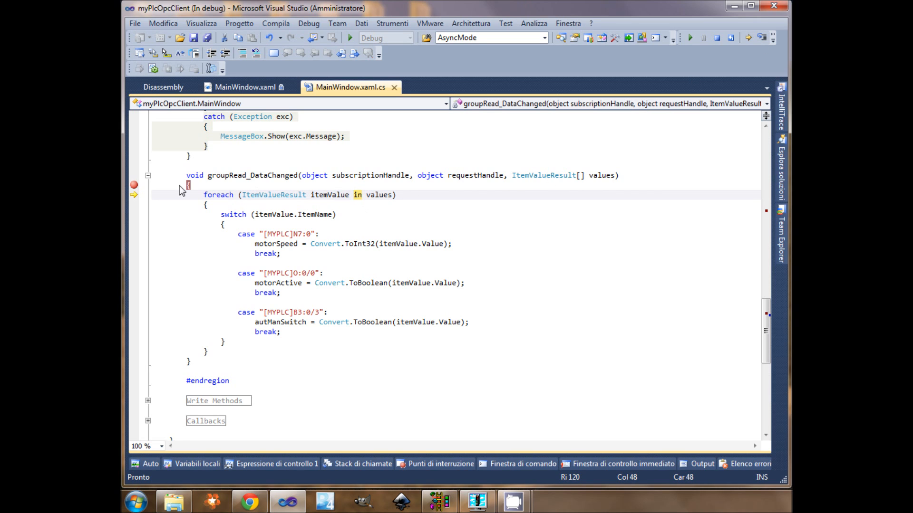
{"action": "mouse_move", "coordinate": [291, 181]}
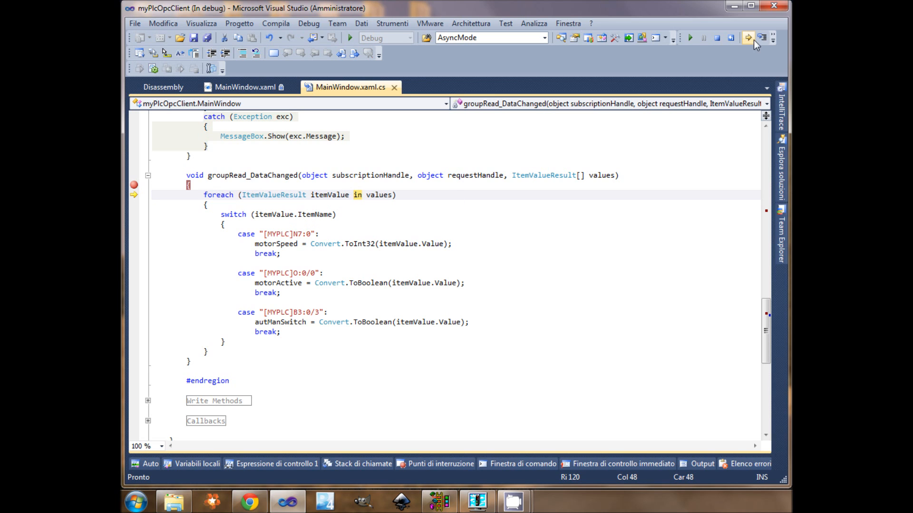
{"action": "left_click", "coordinate": [748, 37]}
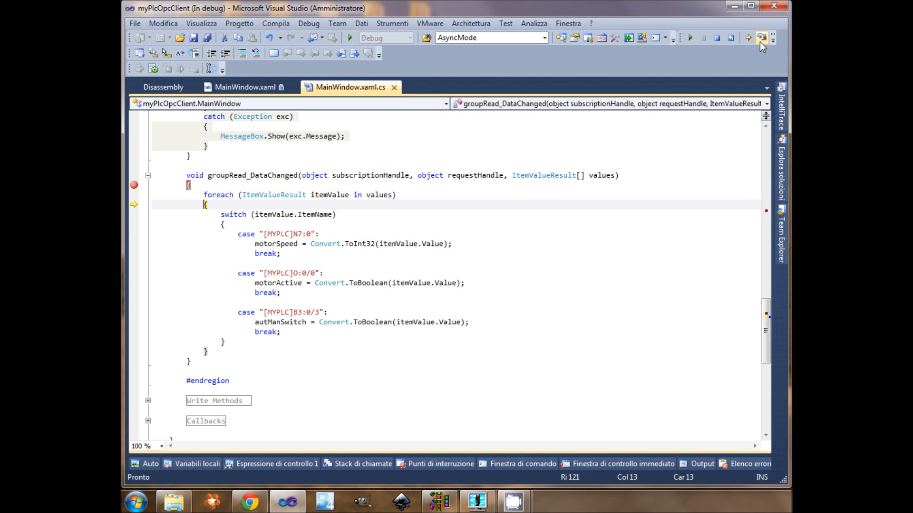
- Step through the motorActive case to the next switch, then resume the client
{"action": "left_click", "coordinate": [761, 37]}
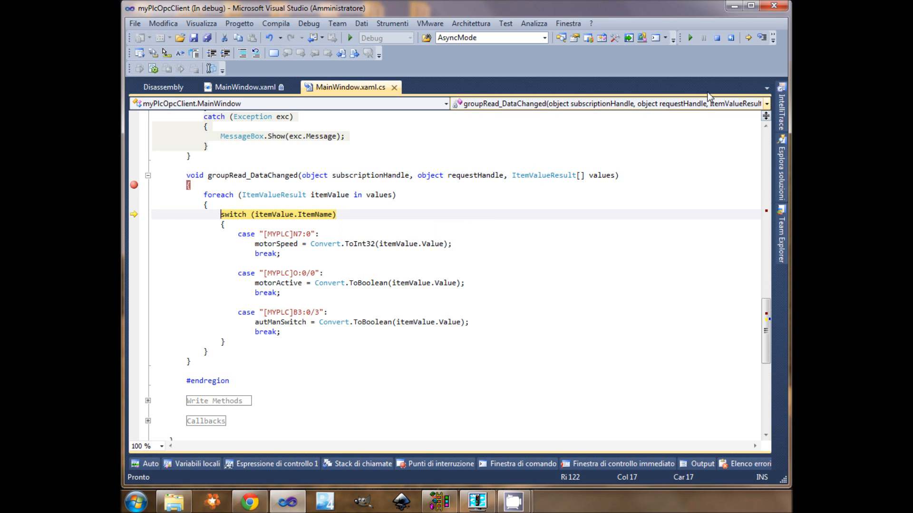
{"action": "left_click", "coordinate": [762, 37]}
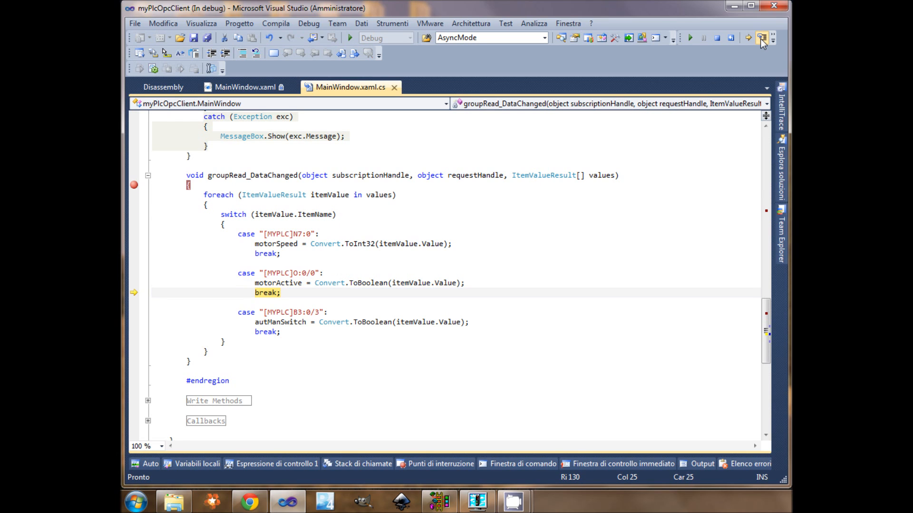
{"action": "left_click", "coordinate": [765, 39]}
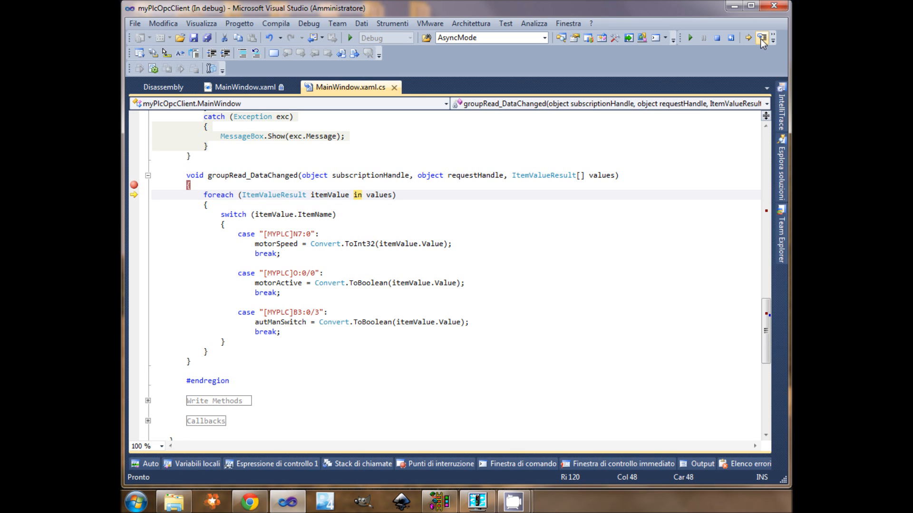
{"action": "left_click", "coordinate": [762, 37]}
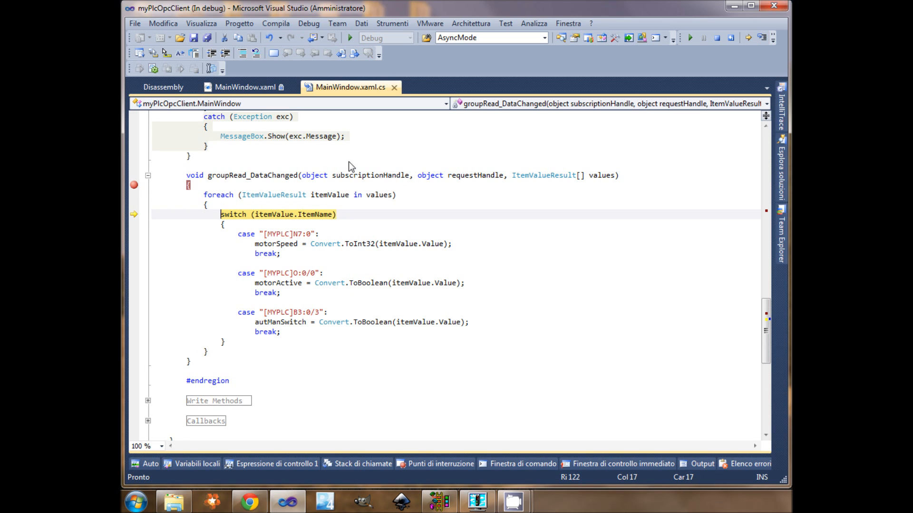
{"action": "mouse_move", "coordinate": [705, 35]}
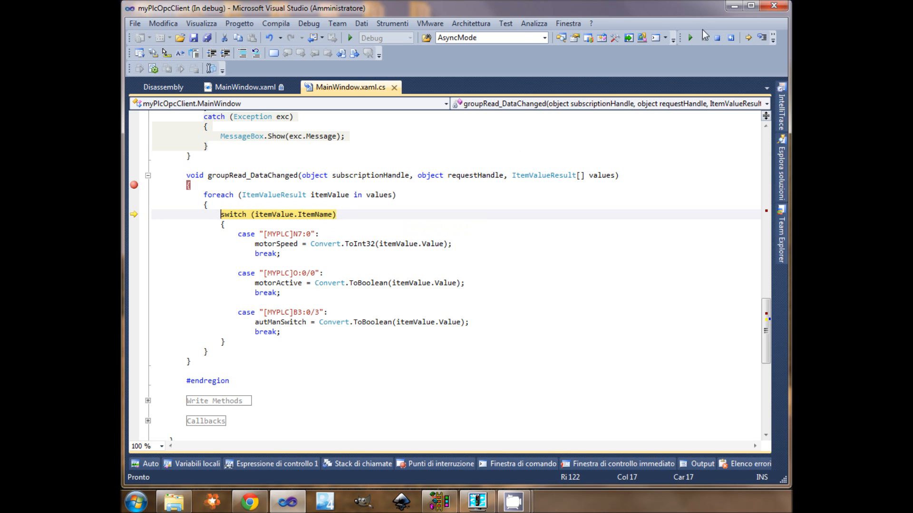
{"action": "left_click", "coordinate": [689, 37]}
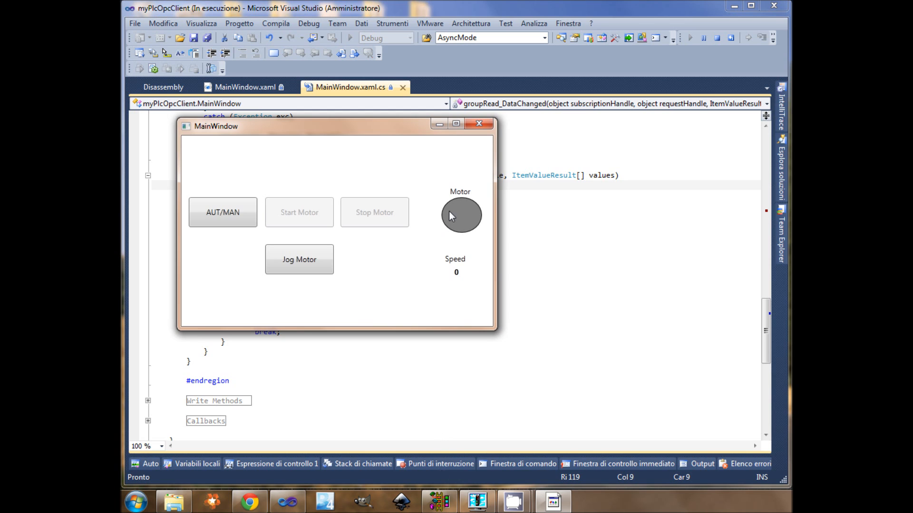
{"action": "mouse_move", "coordinate": [424, 429]}
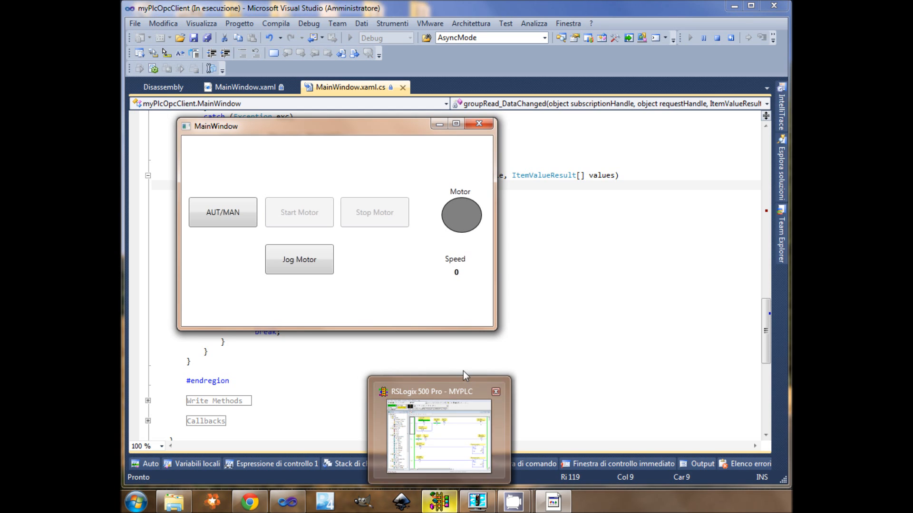
- Bring the RSLogix 500 Pro MYPLC ladder program to the front from the taskbar
{"action": "left_click", "coordinate": [438, 431]}
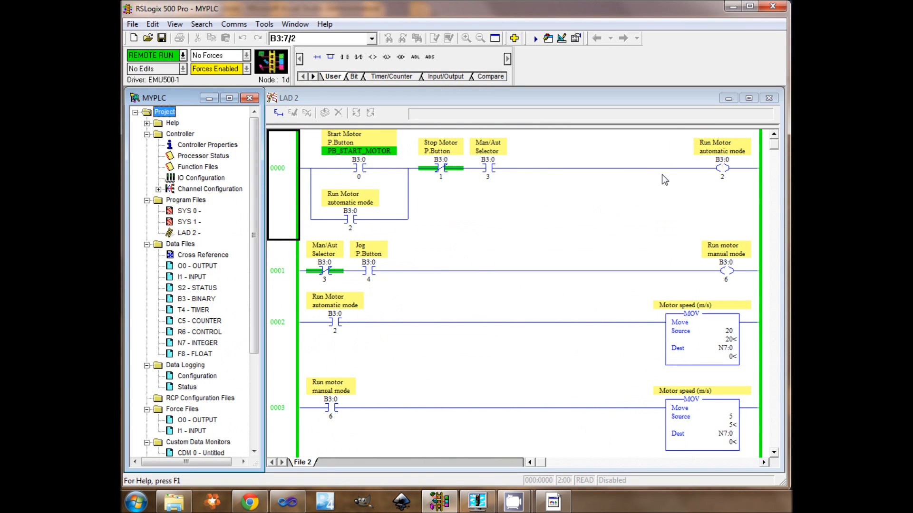
- Select the start motor rung, scroll to rung 0005, and right-click the Jog B3:0/4 contact
{"action": "left_click", "coordinate": [283, 168]}
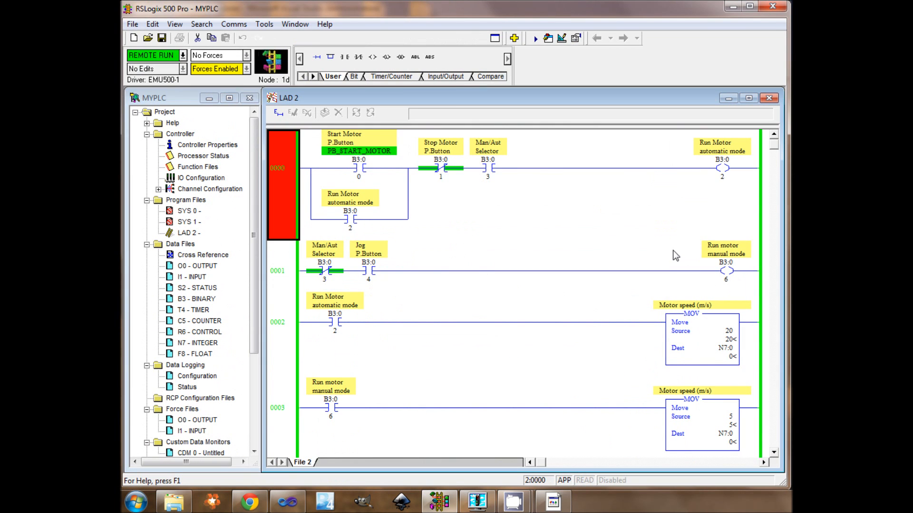
{"action": "scroll", "scroll_direction": "down", "scroll_amount": 3}
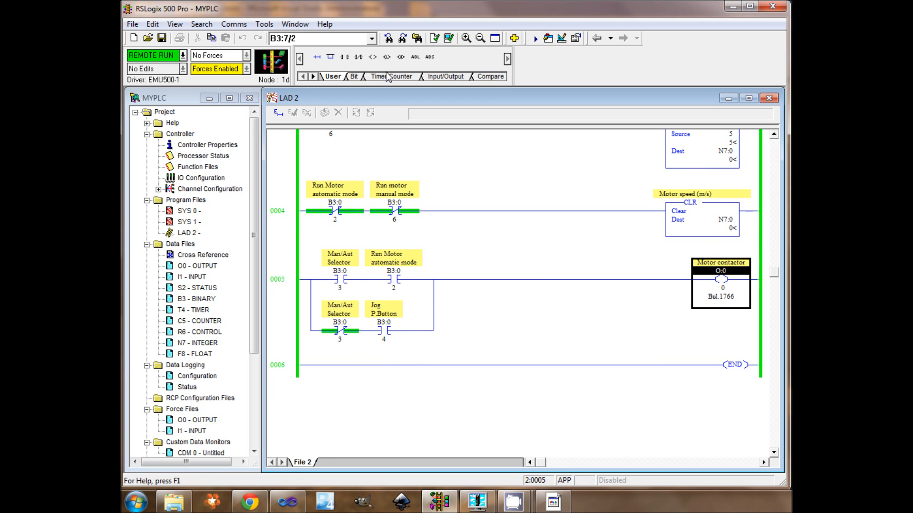
{"action": "right_click", "coordinate": [383, 329]}
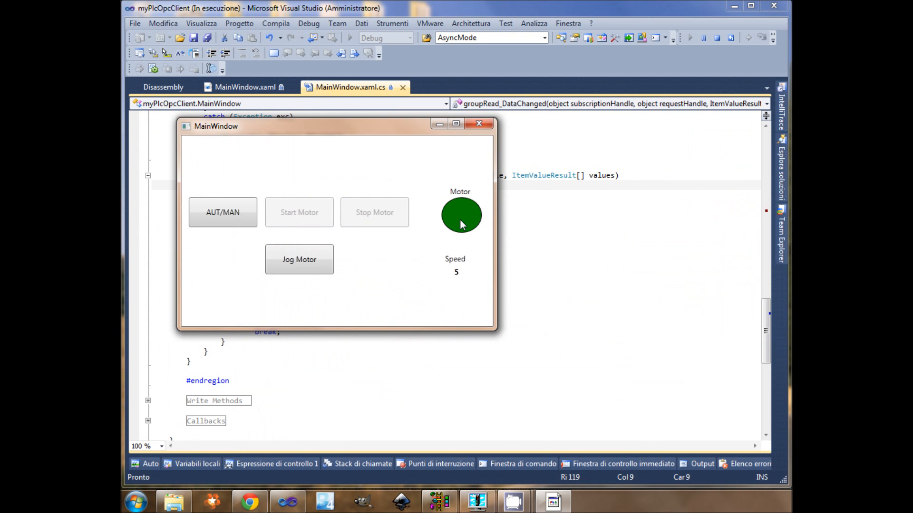
{"action": "mouse_move", "coordinate": [535, 506]}
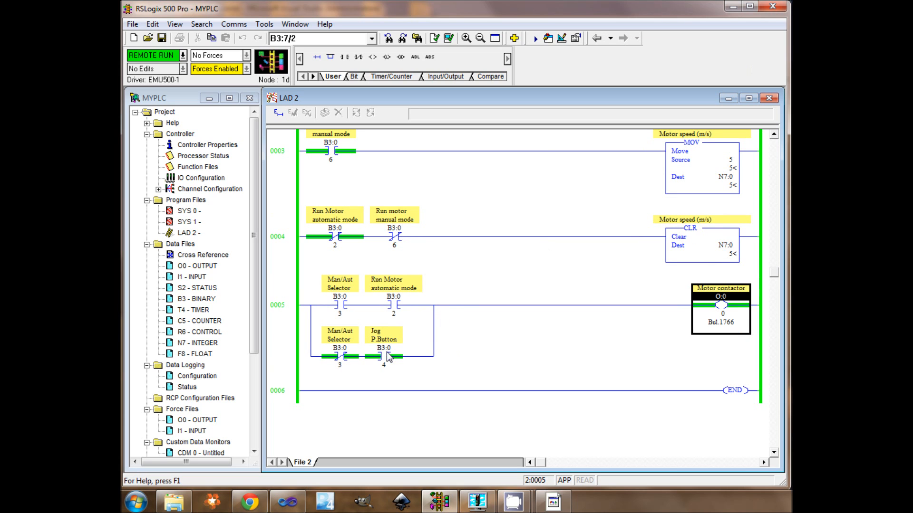
- Toggle the Jog P.Button B3:0/4 bit off so N7:0 reads 0
{"action": "left_click", "coordinate": [383, 355]}
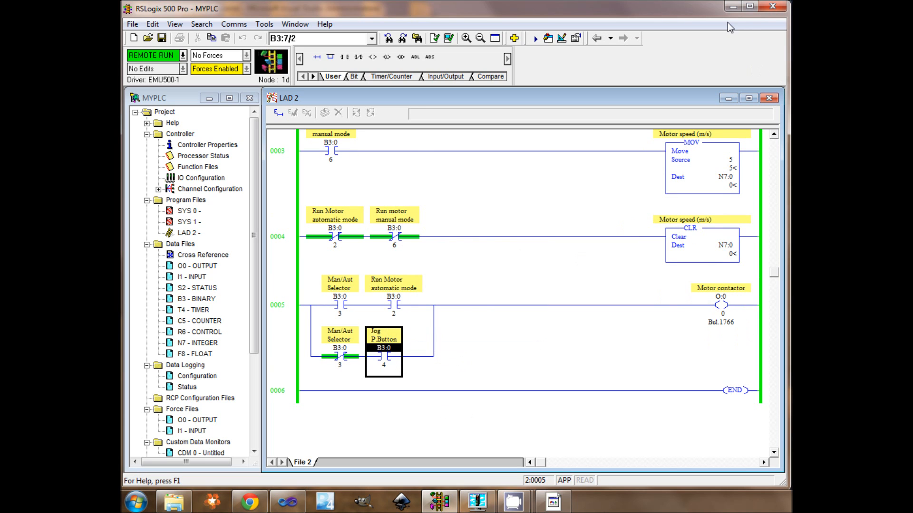